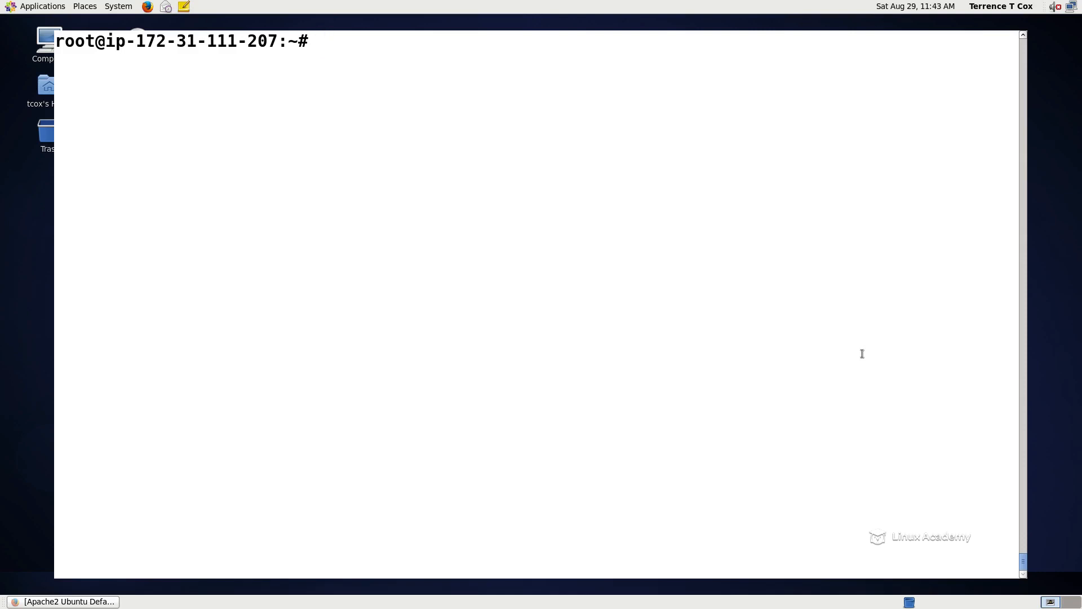
Visit /var/www briefly, then change into the /etc/apache2 configuration directory.
type("cd /var/")
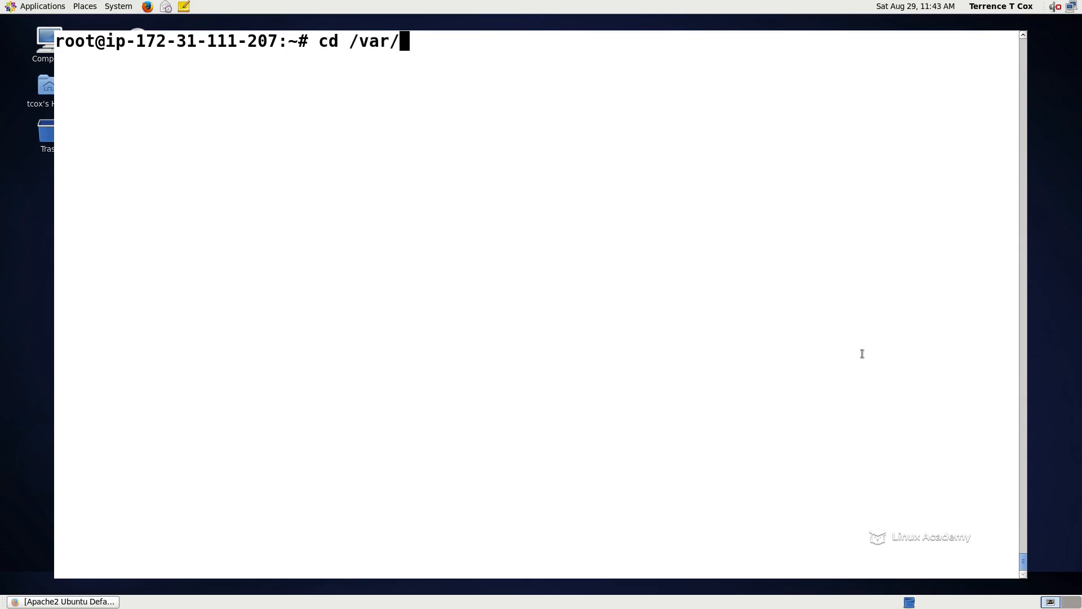
key("Return")
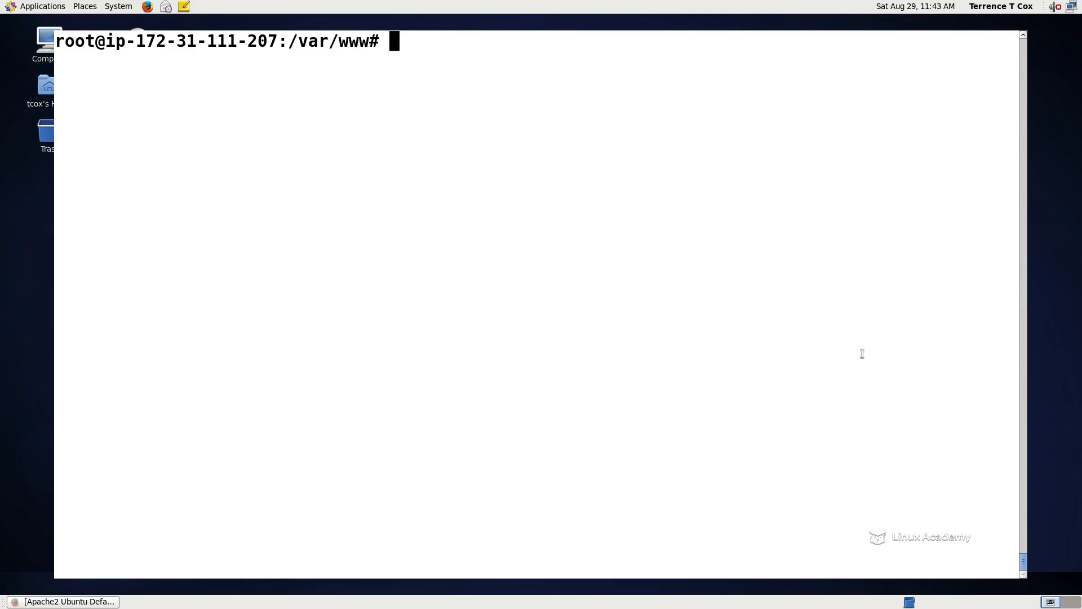
type("cd /etc/apac")
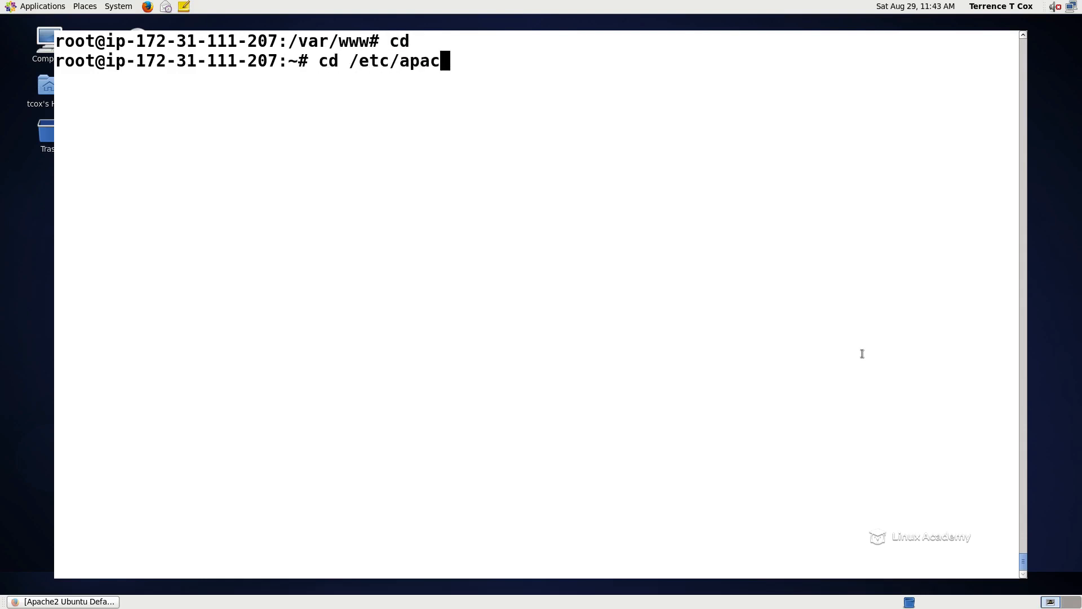
type("he")
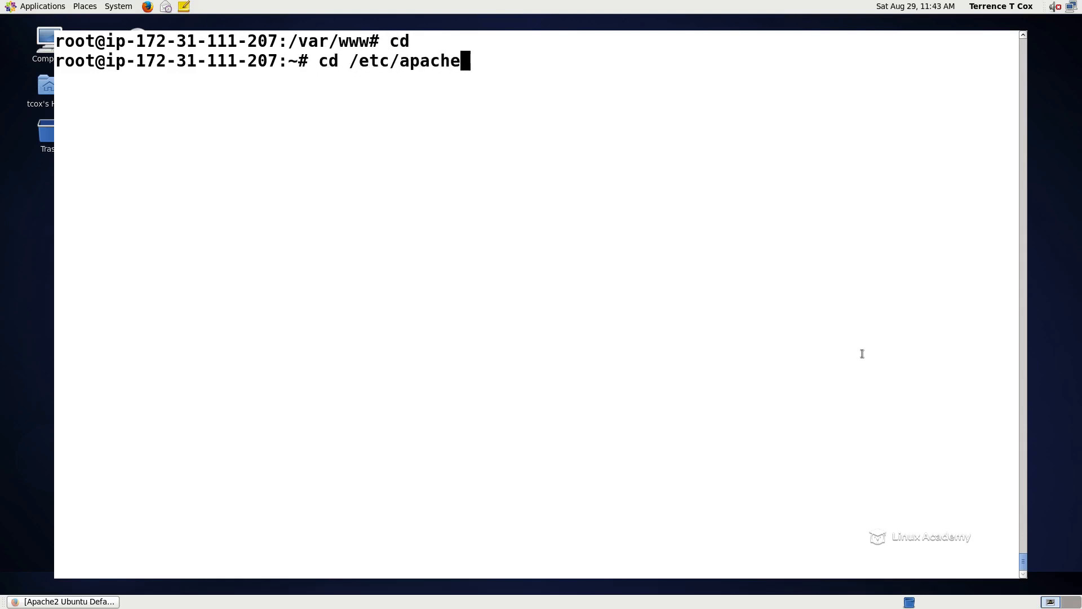
key("Return")
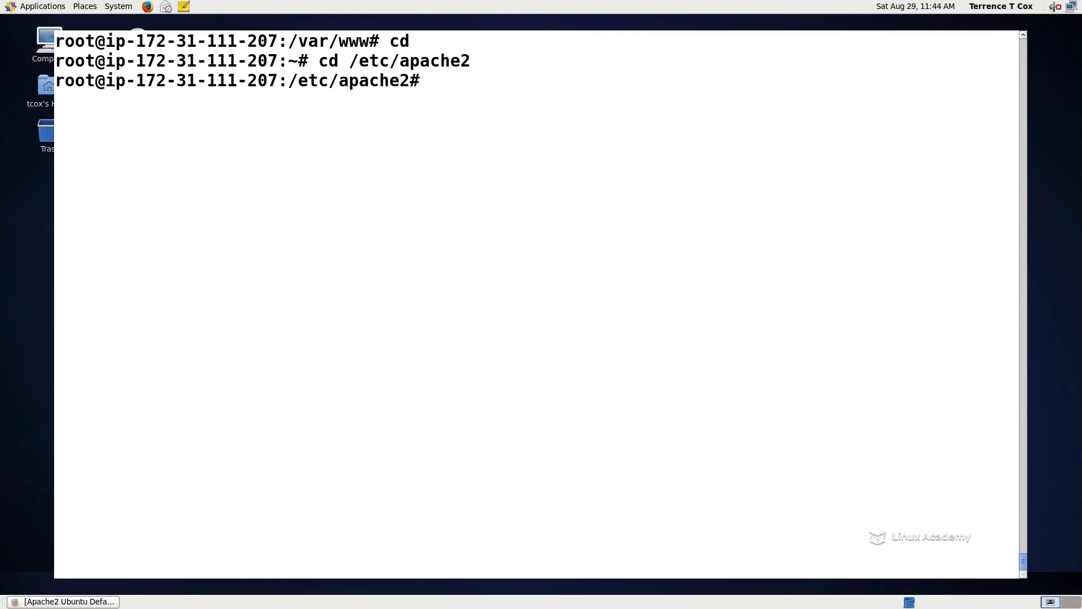
mouse_move(820, 316)
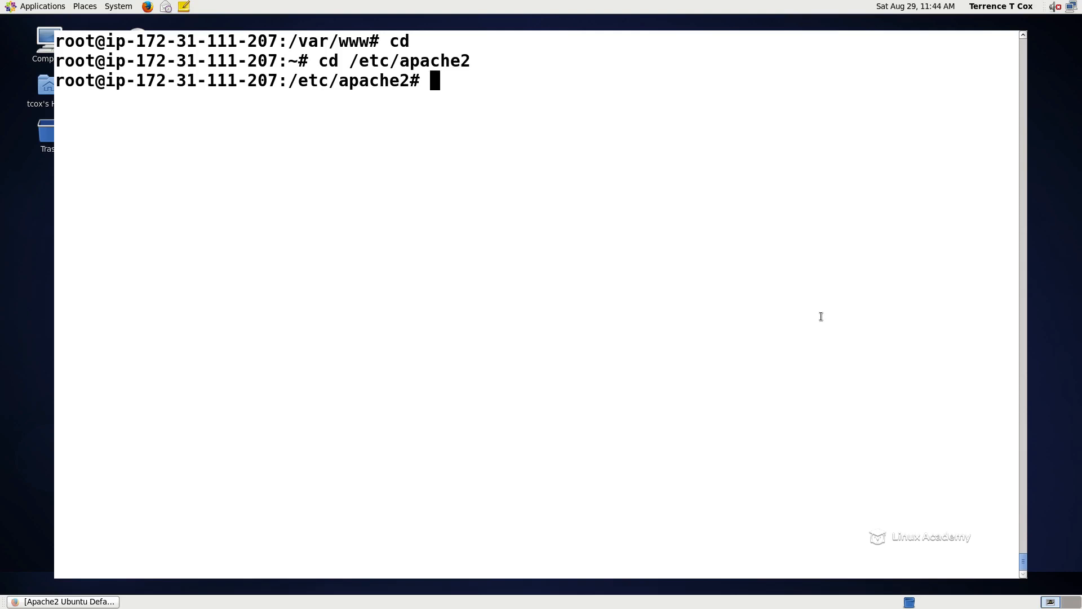
Inspect the ssl module files in mods-available and check for ssl links in ../mods-enabled.
type("cd")
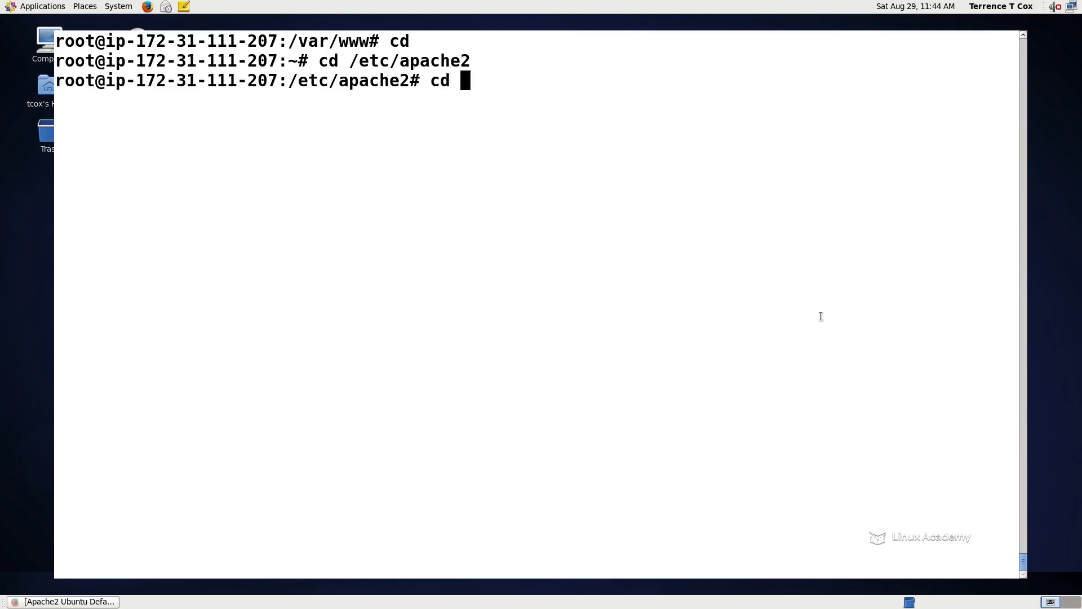
type("ll")
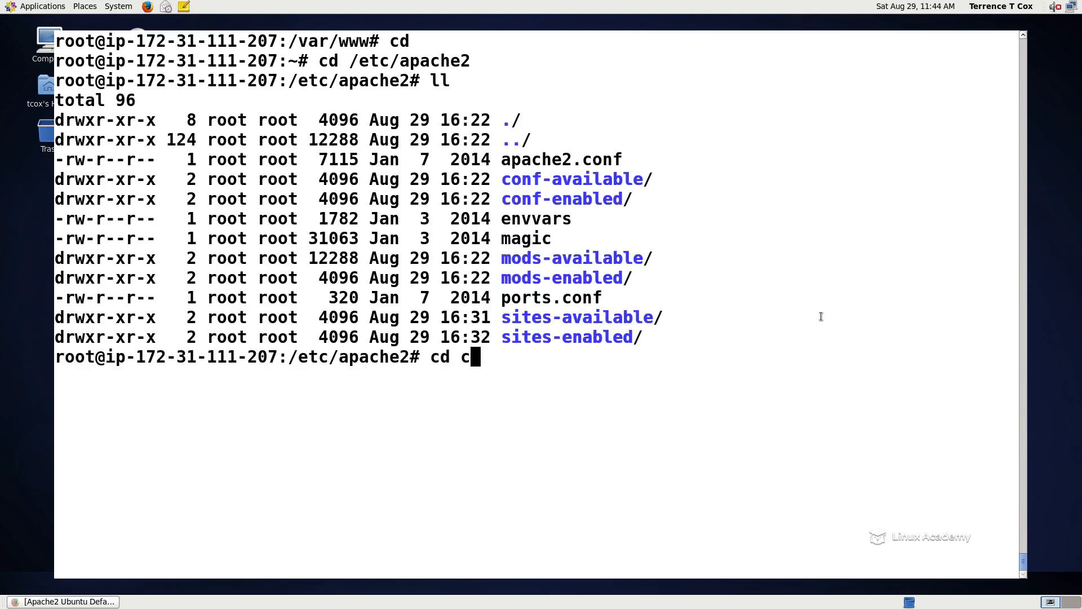
type("mods-a")
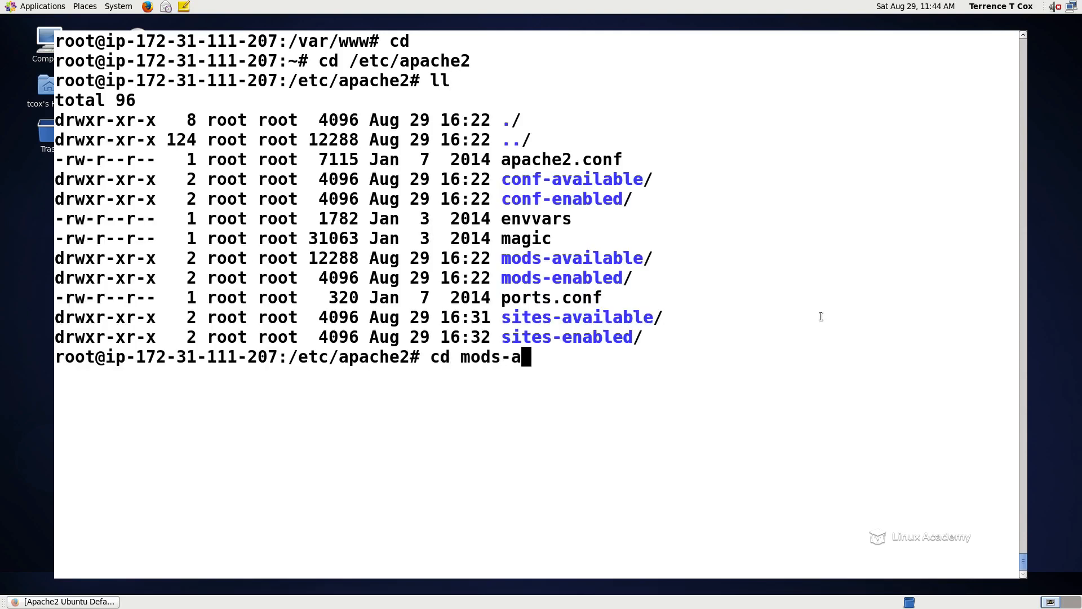
key("Return")
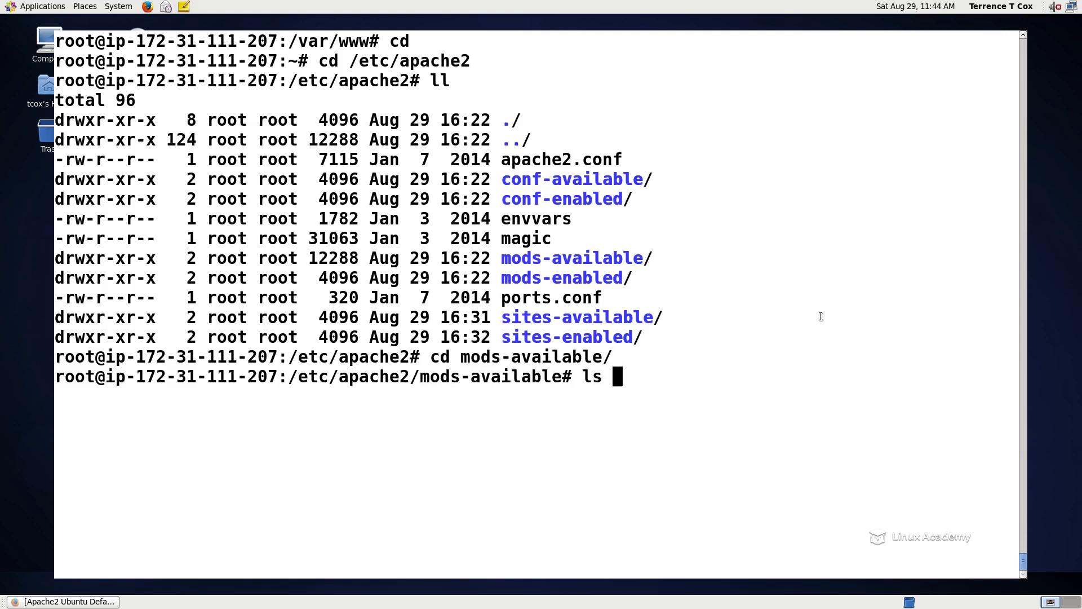
type("-al ssl")
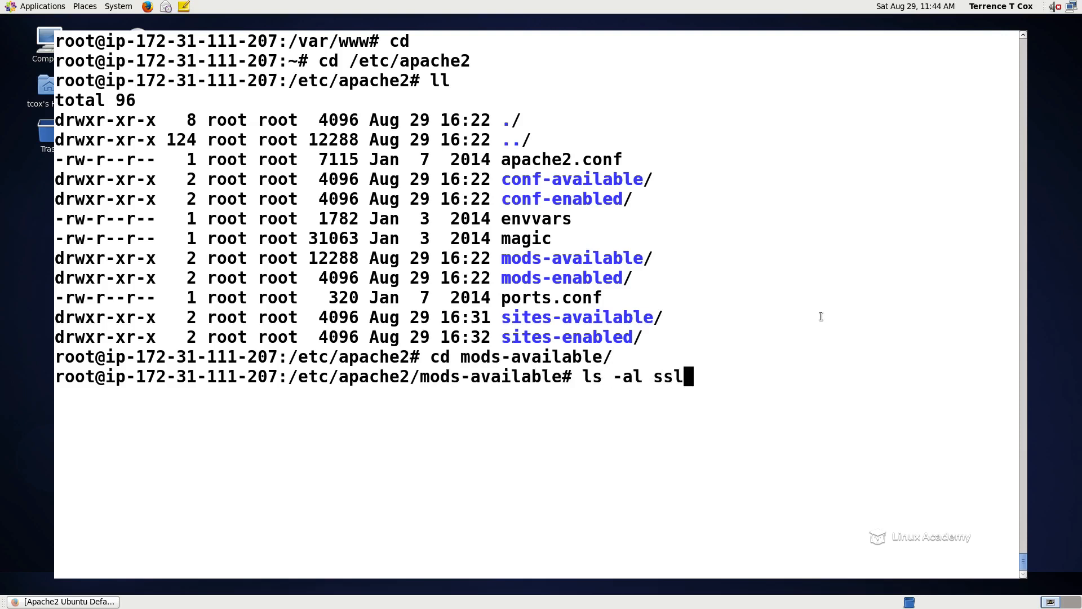
key("Return")
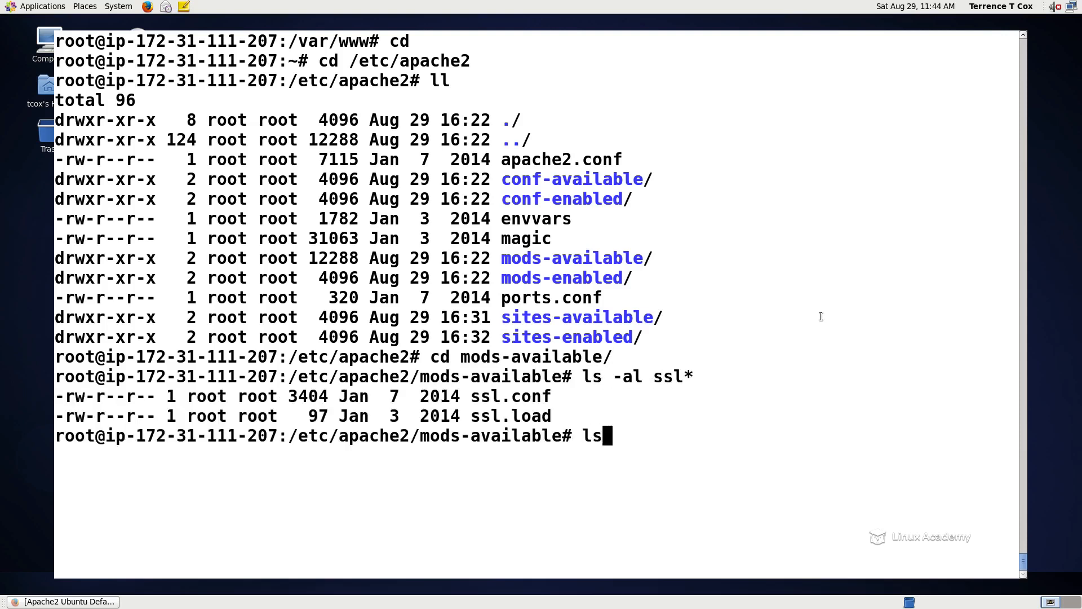
type("-al ../")
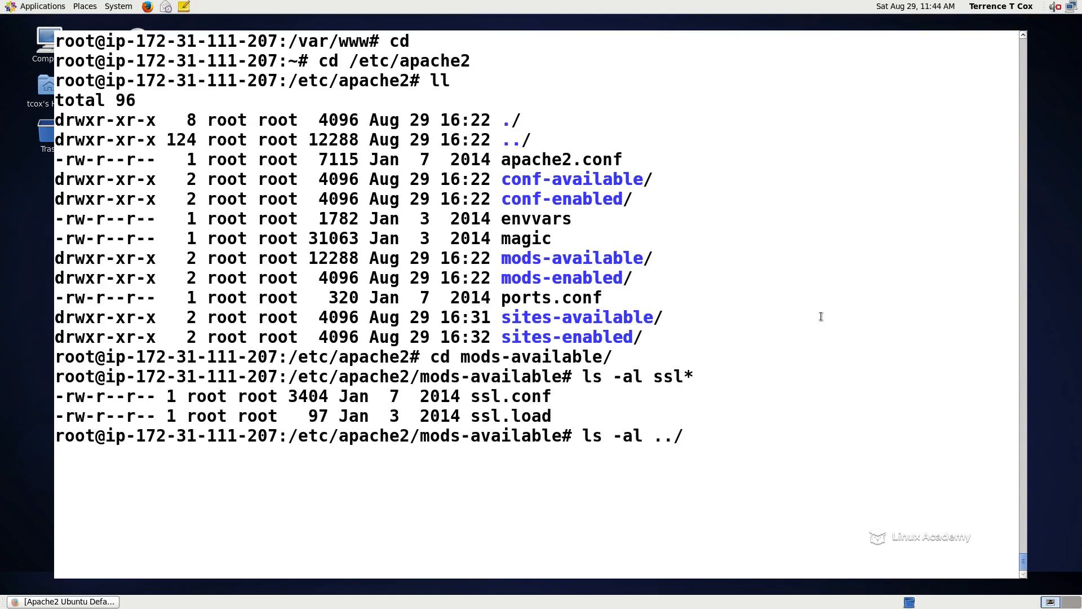
type("mods-en")
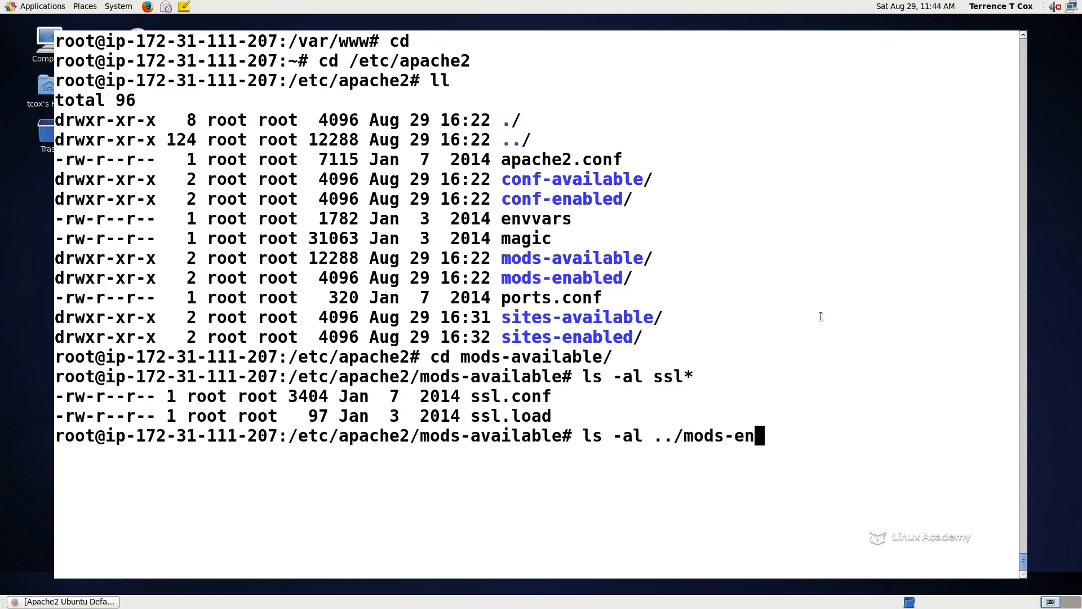
type("abled/ssl*")
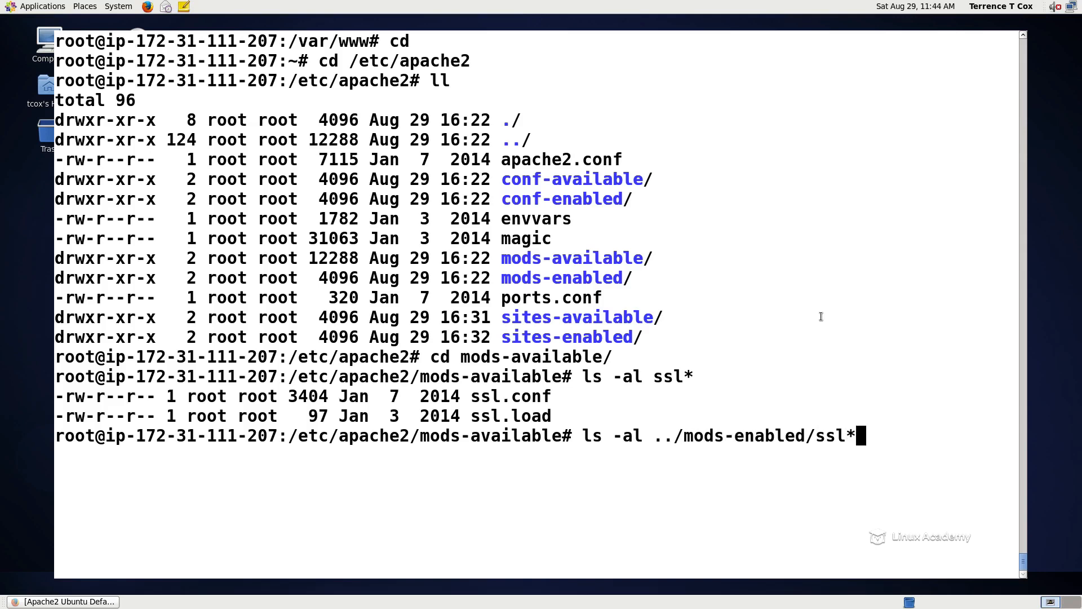
key("Return")
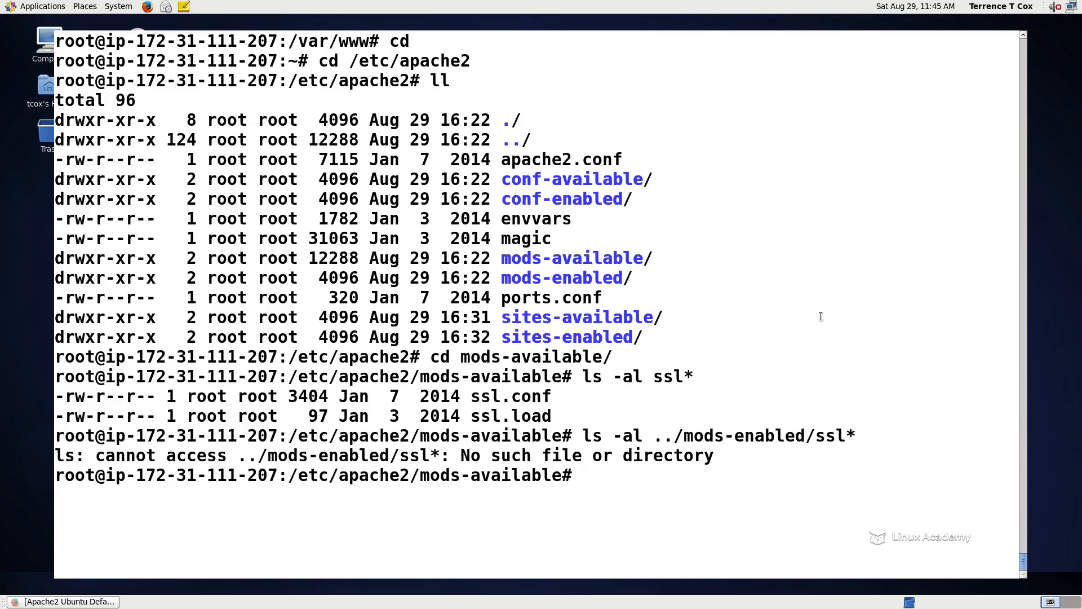
Enable the ssl module with a2enmod and prepare the service apache2 restart command.
type("a2enmod ssl")
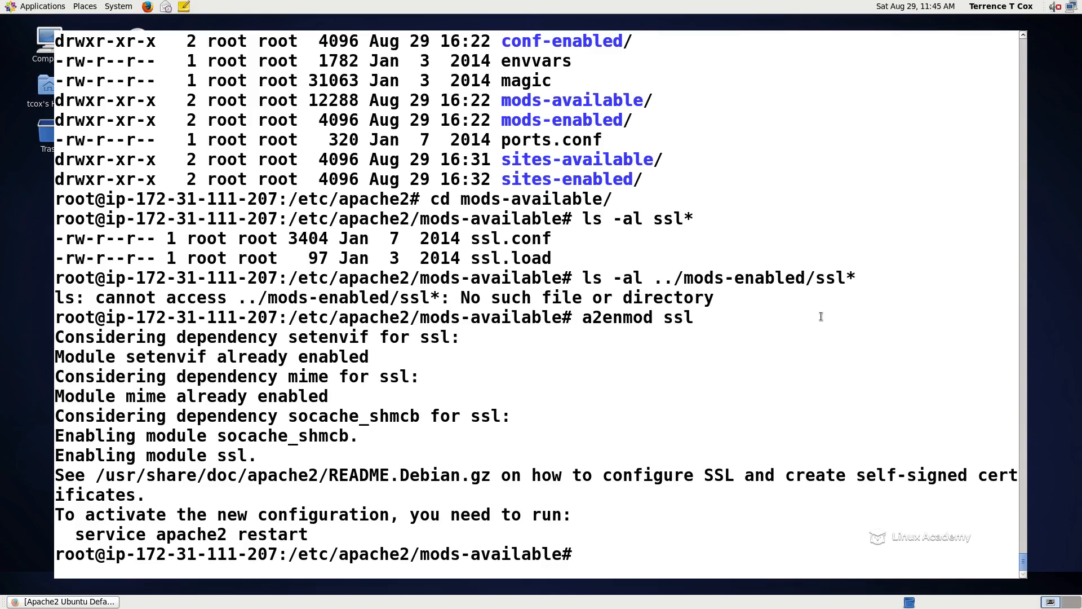
key("Return")
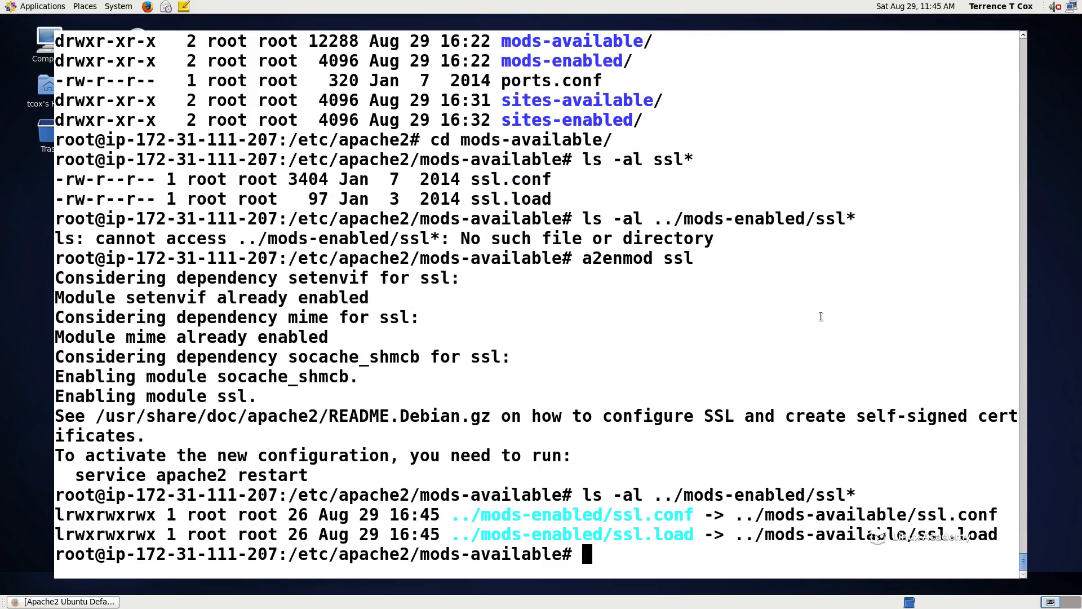
type("service")
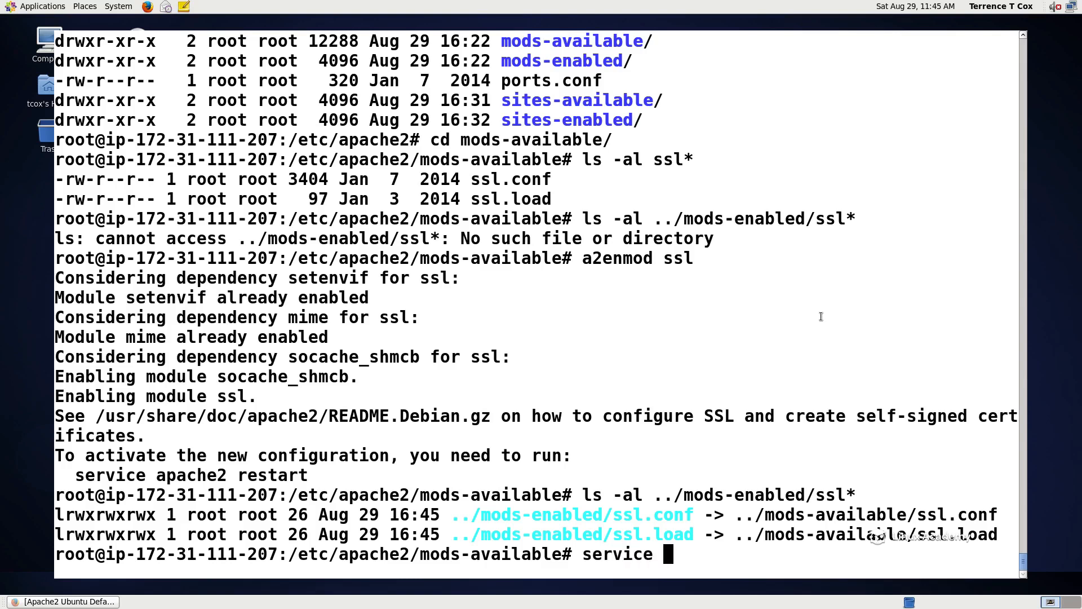
type("apache2 restart")
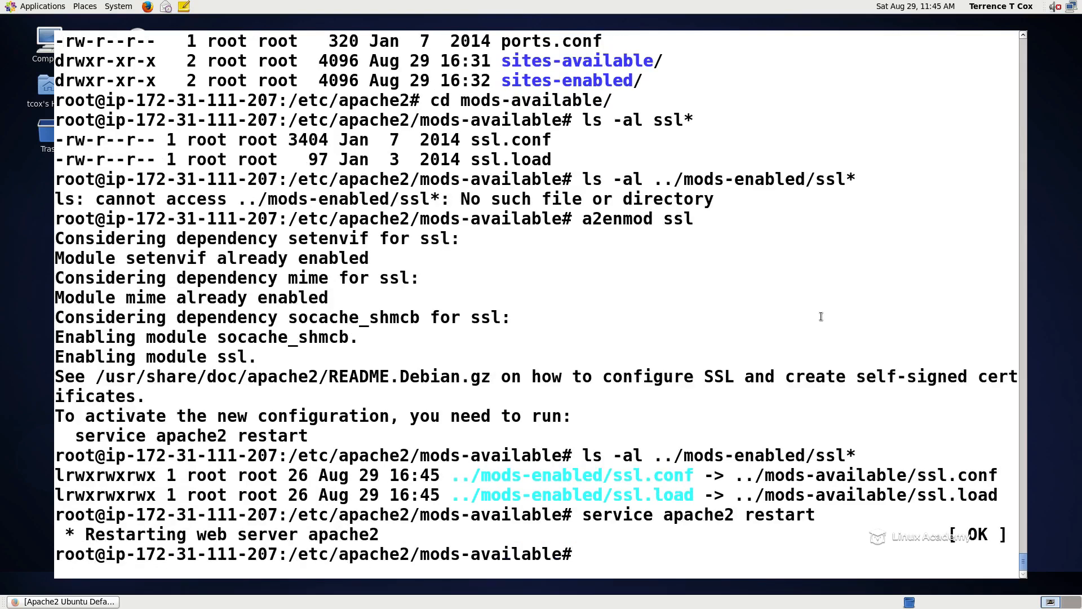
Restart apache2 to apply the ssl module, then look inside sites-enabled.
key("Return")
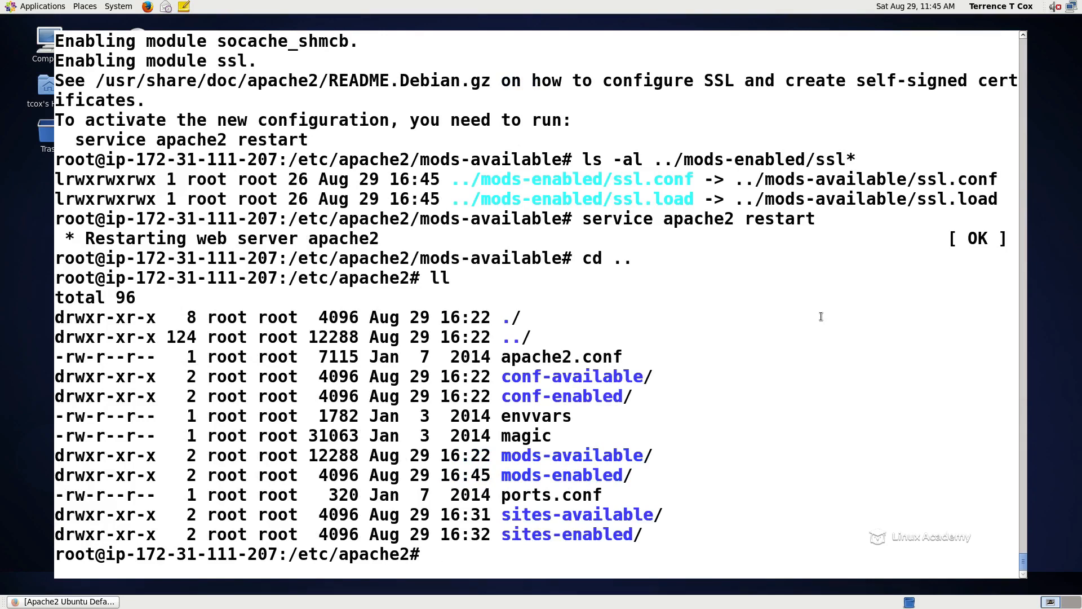
type("cd sites-e")
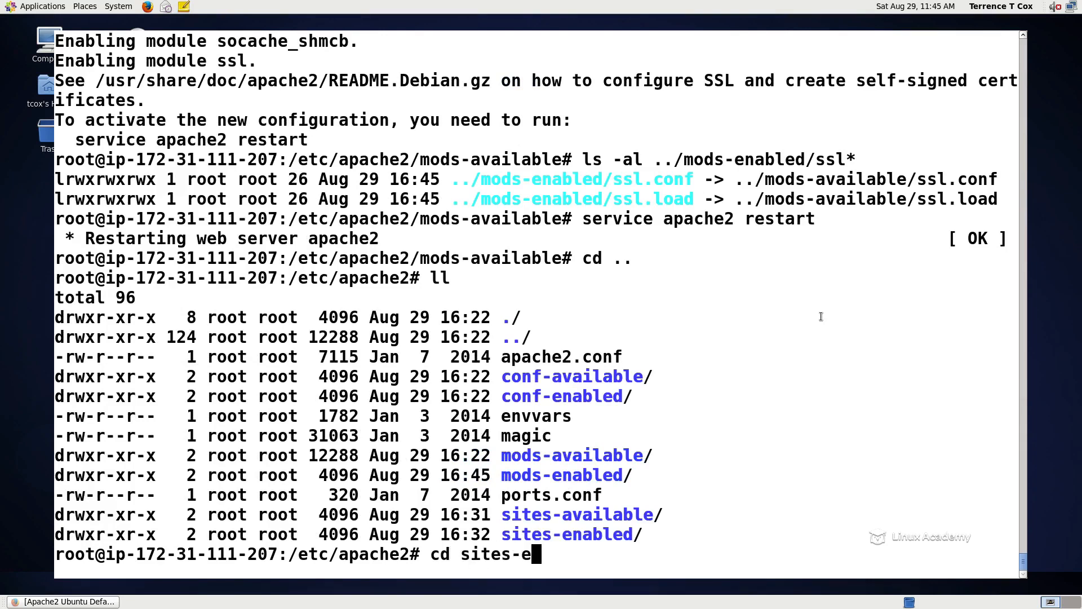
key("Return")
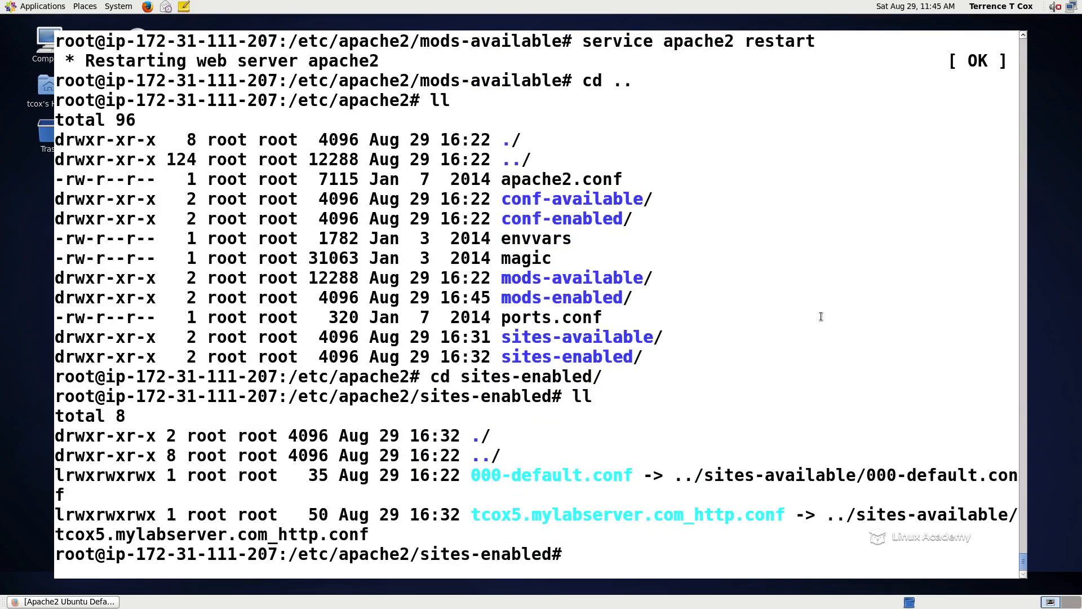
Move into sites-available, listing default-ssl.conf and the tcox5 configs, discarding a half-typed a2ensite.
type("cd ..")
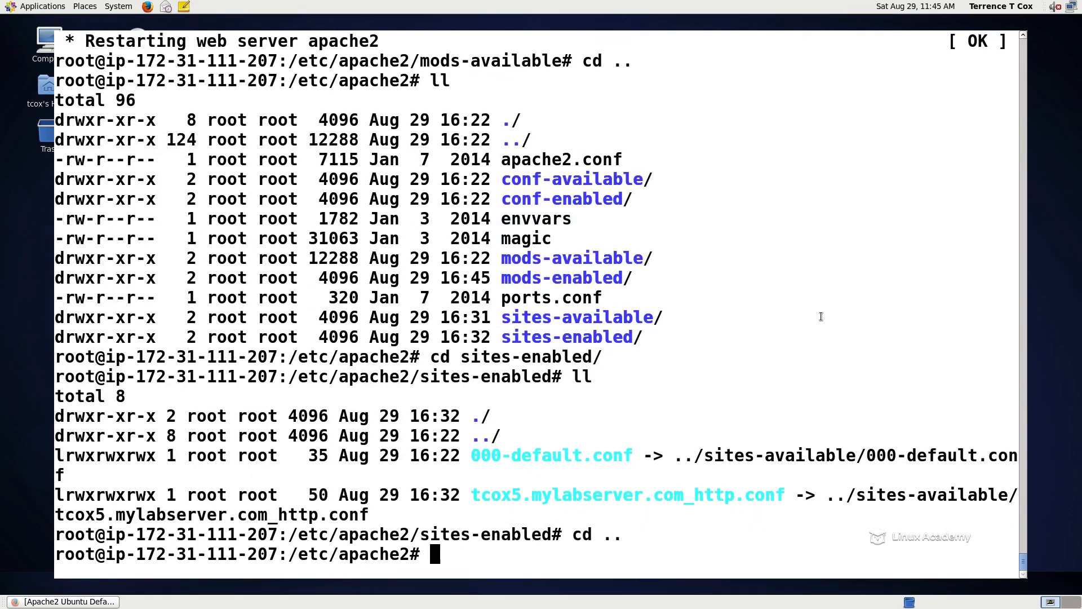
type("cd s")
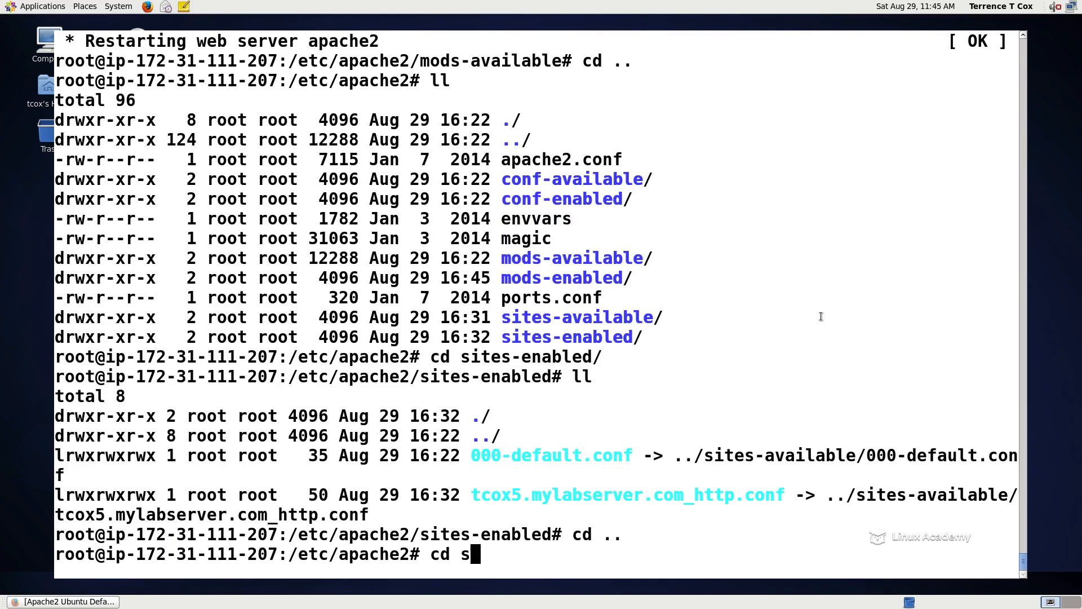
type("ite")
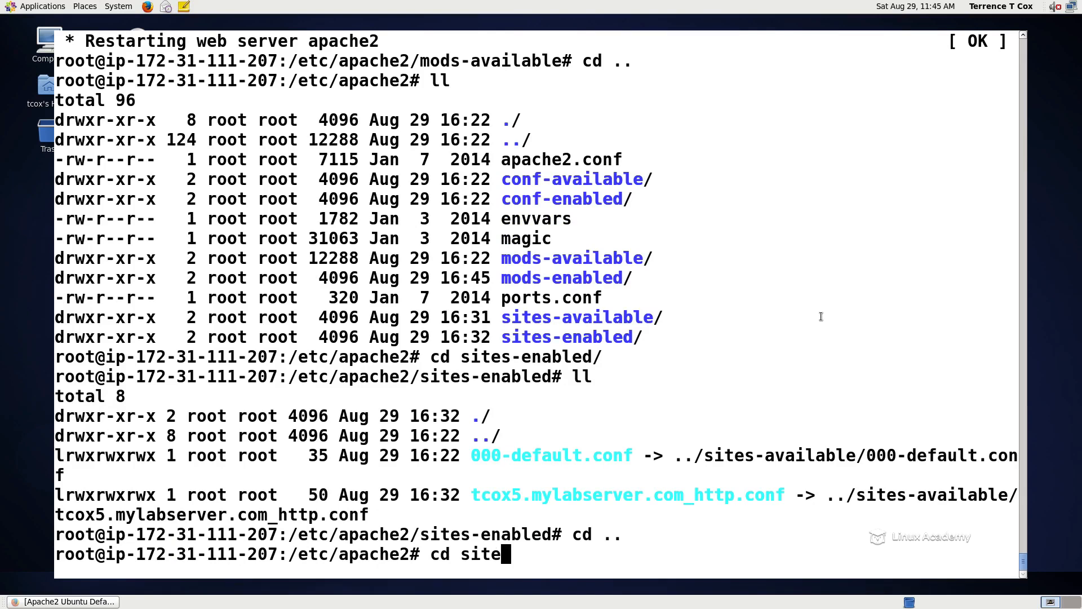
type("s-av")
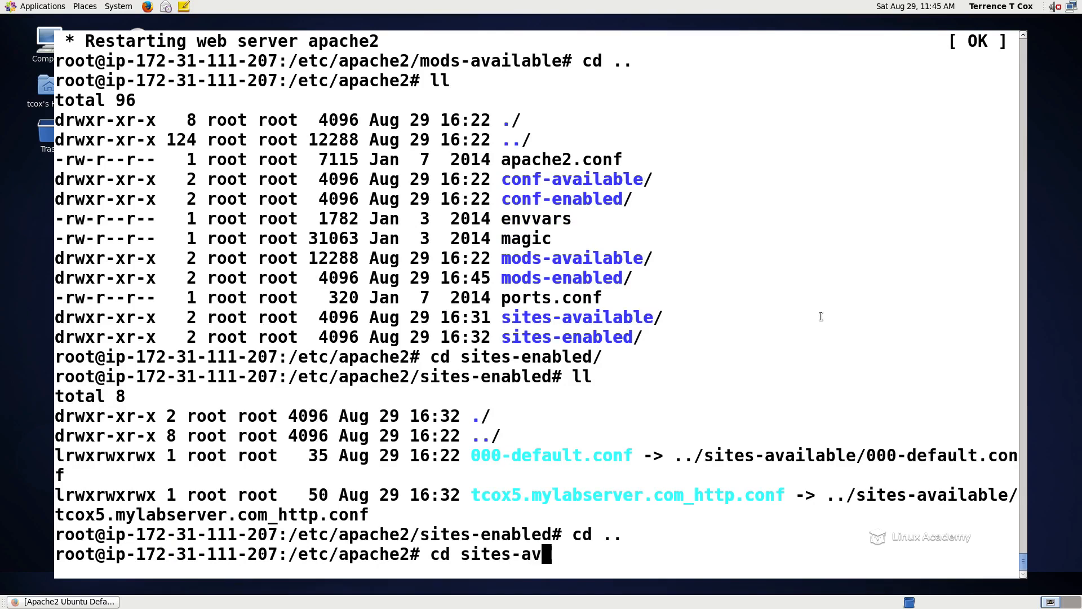
key("Return")
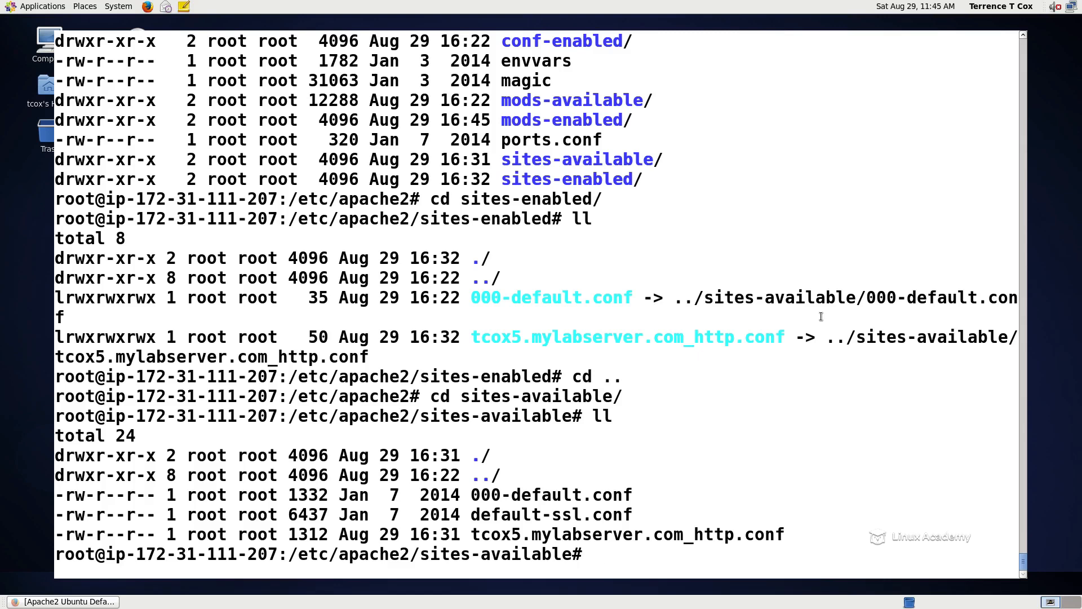
type("a2")
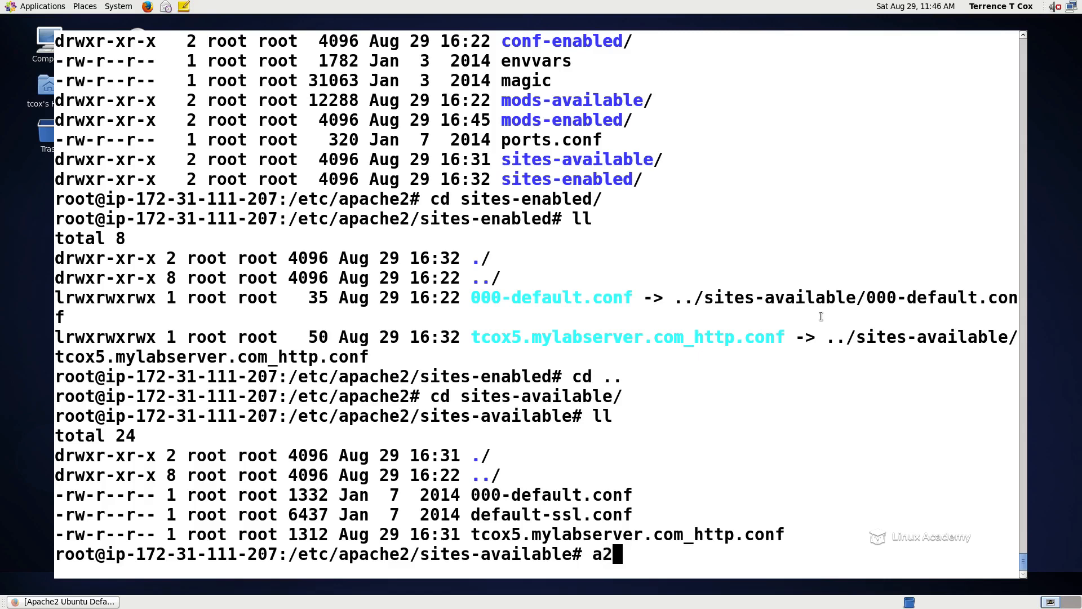
type("ensite")
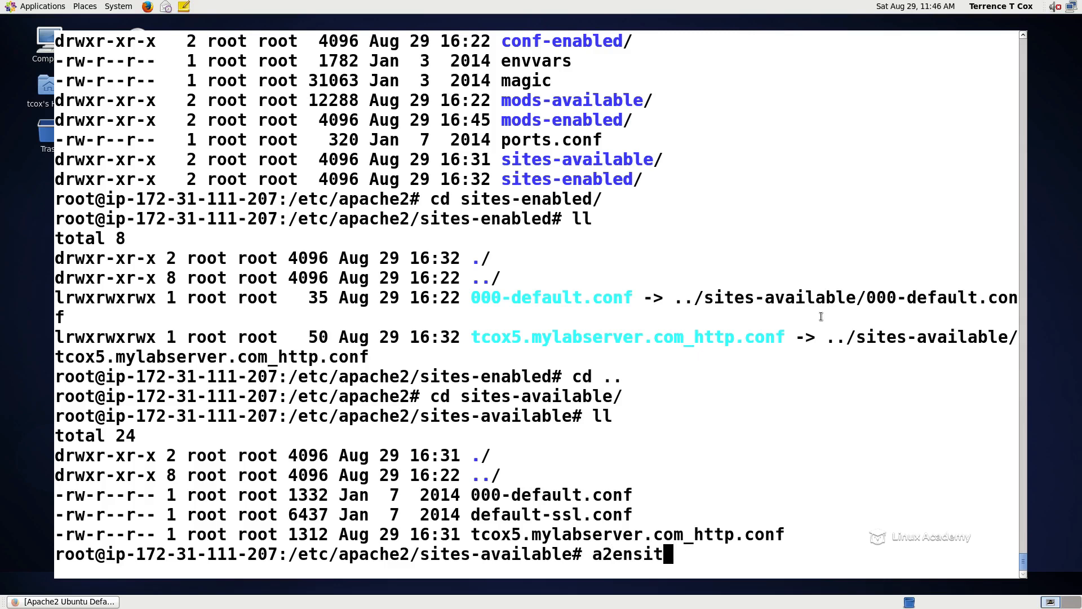
key("ctrl+u")
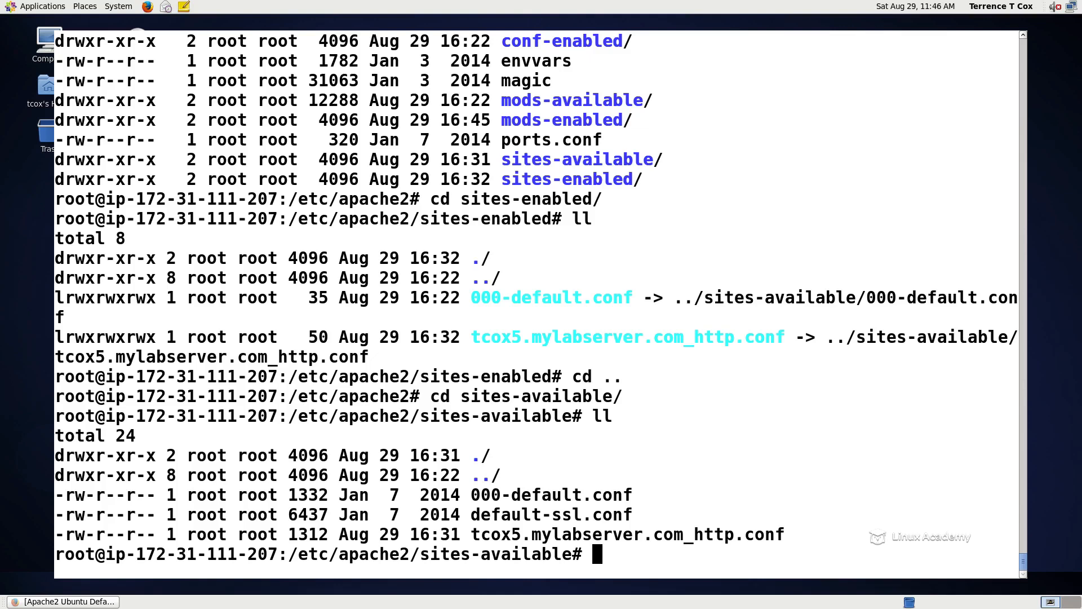
mouse_move(900, 410)
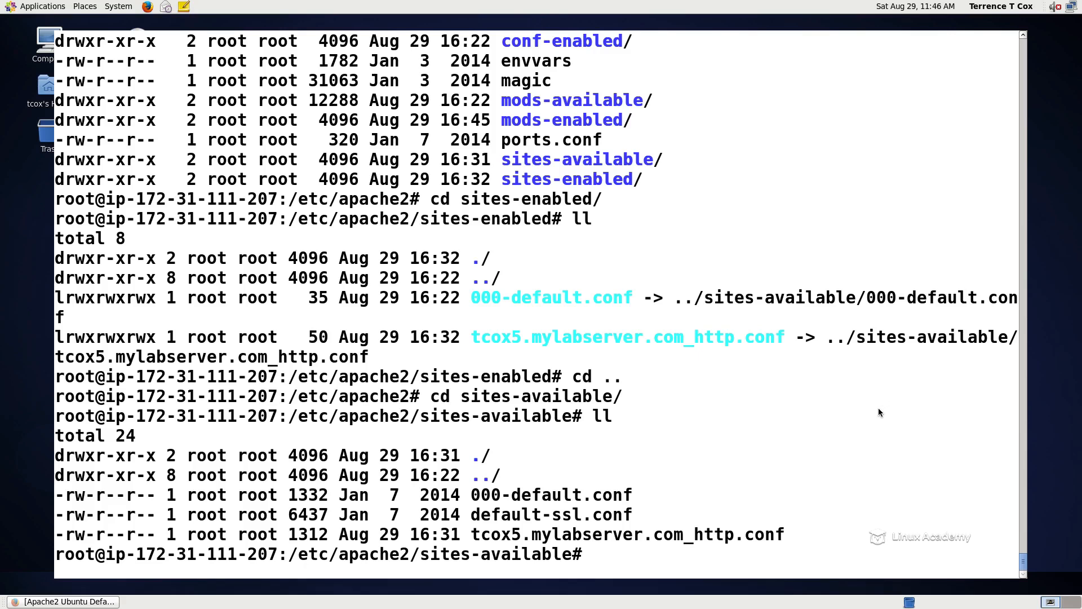
mouse_move(878, 409)
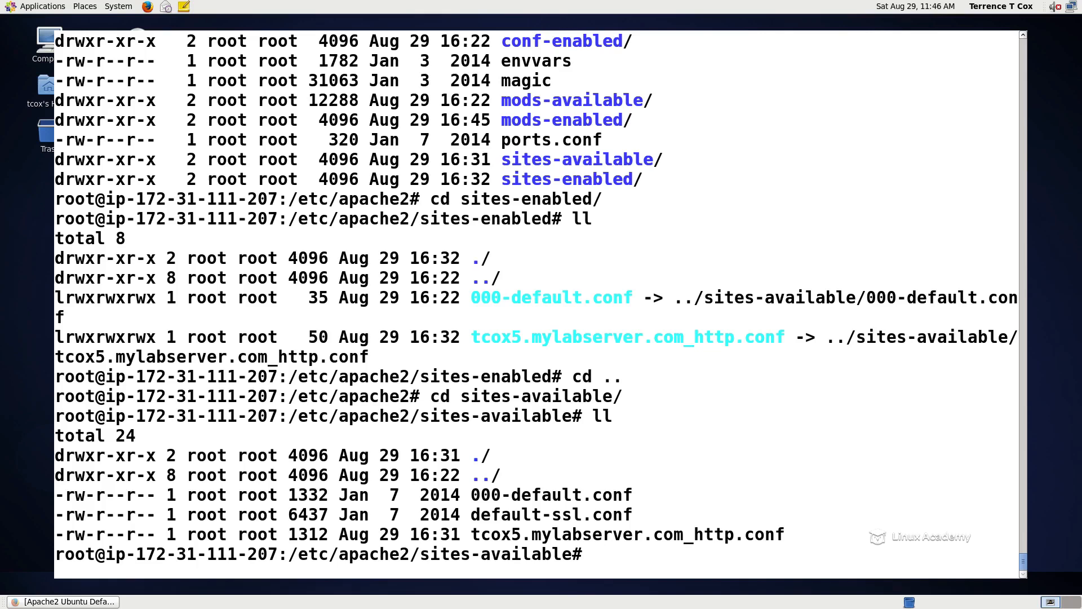
mouse_move(655, 488)
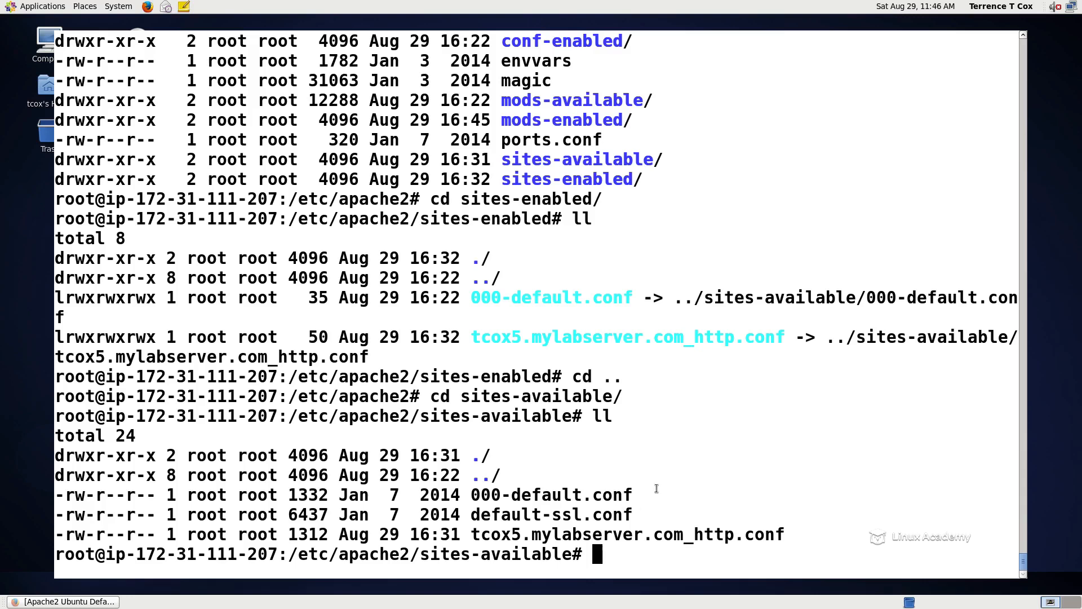
Create /etc/apache2/ssl and run the pasted openssl req -x509 one-year self-signed command.
type("mkdir /etc")
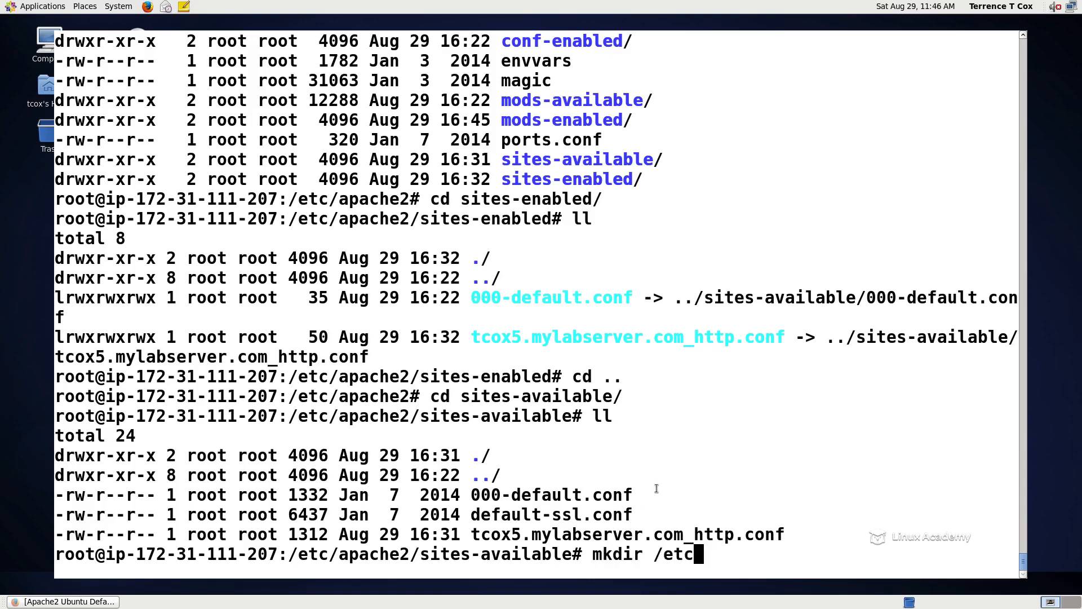
type("/apache2/")
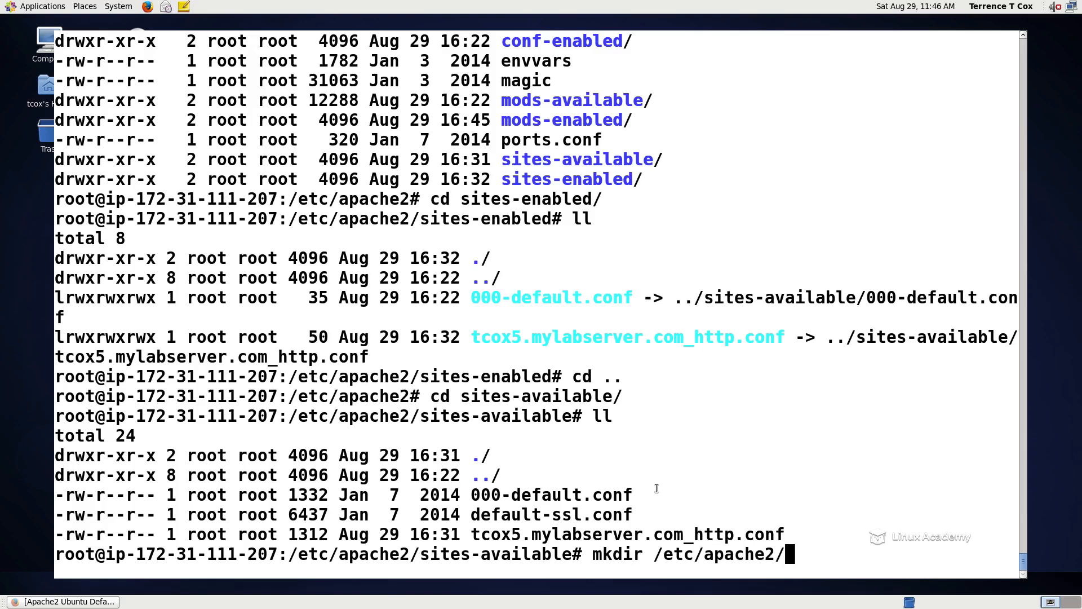
key("Return")
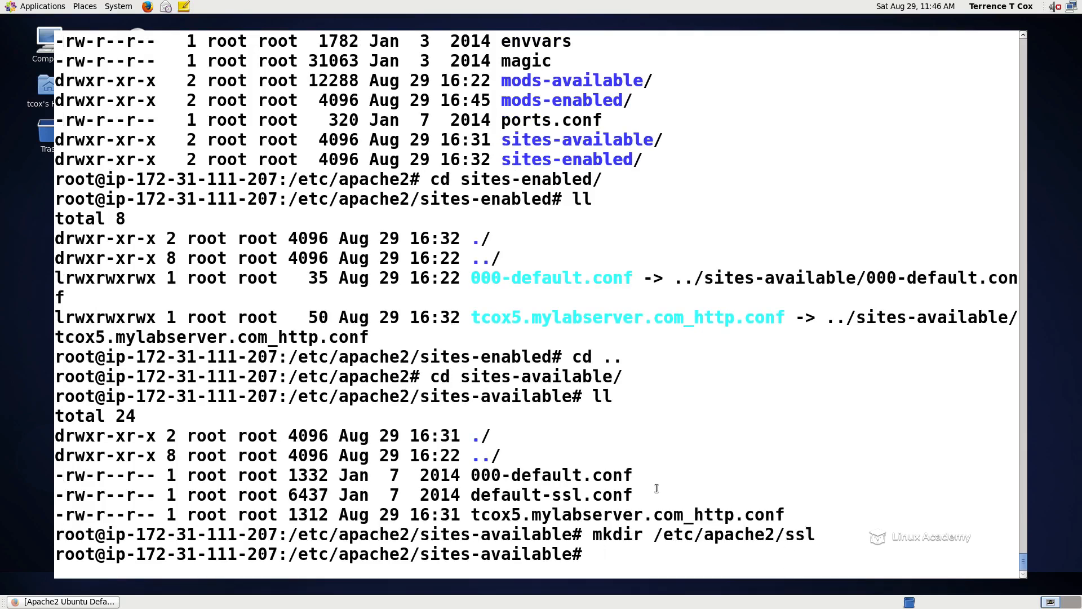
right_click(657, 488)
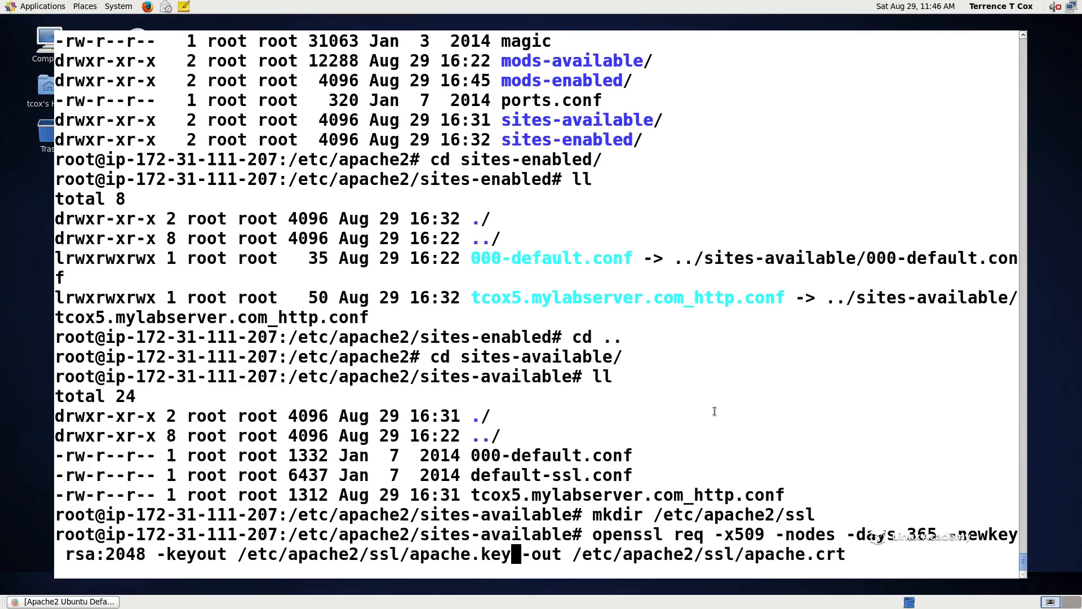
key("Left")
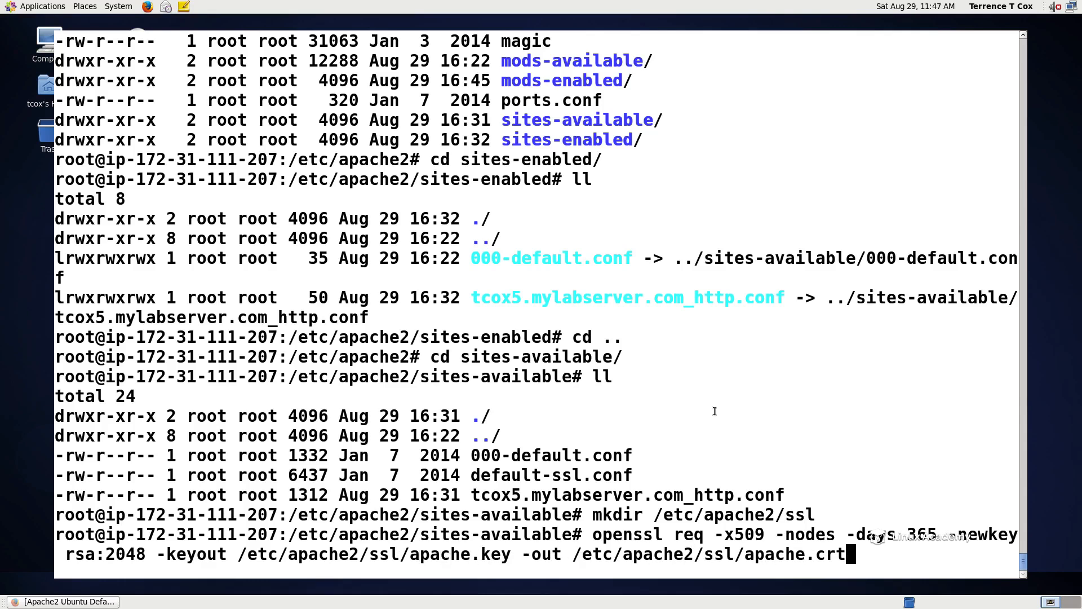
key("Return")
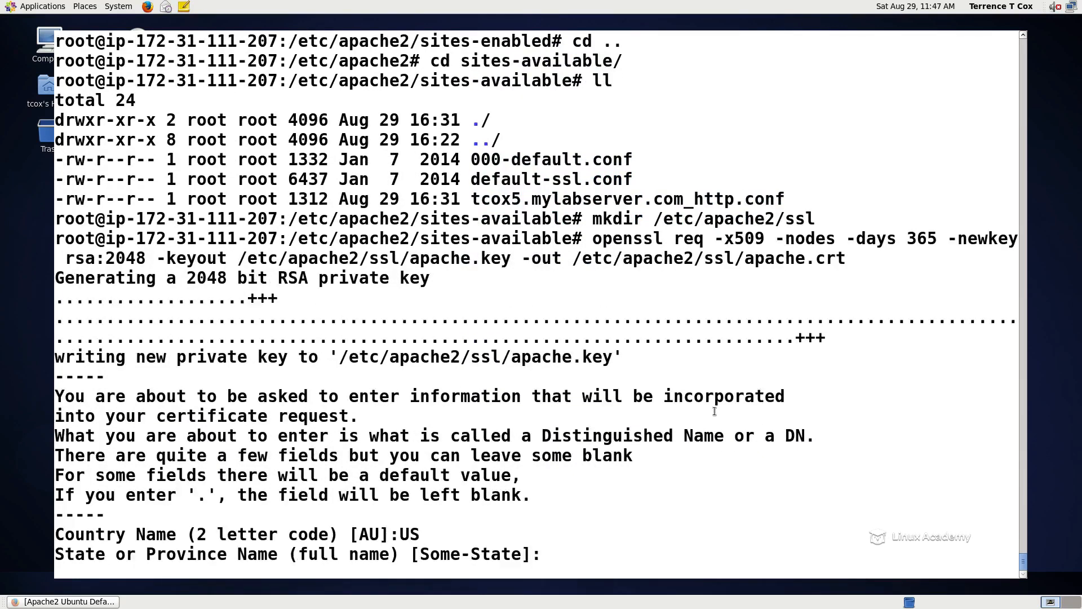
Answer the prompts: NY, Linux Academy, Information Technology, tcox5.mylabserver.com, webadmin email.
type("NY")
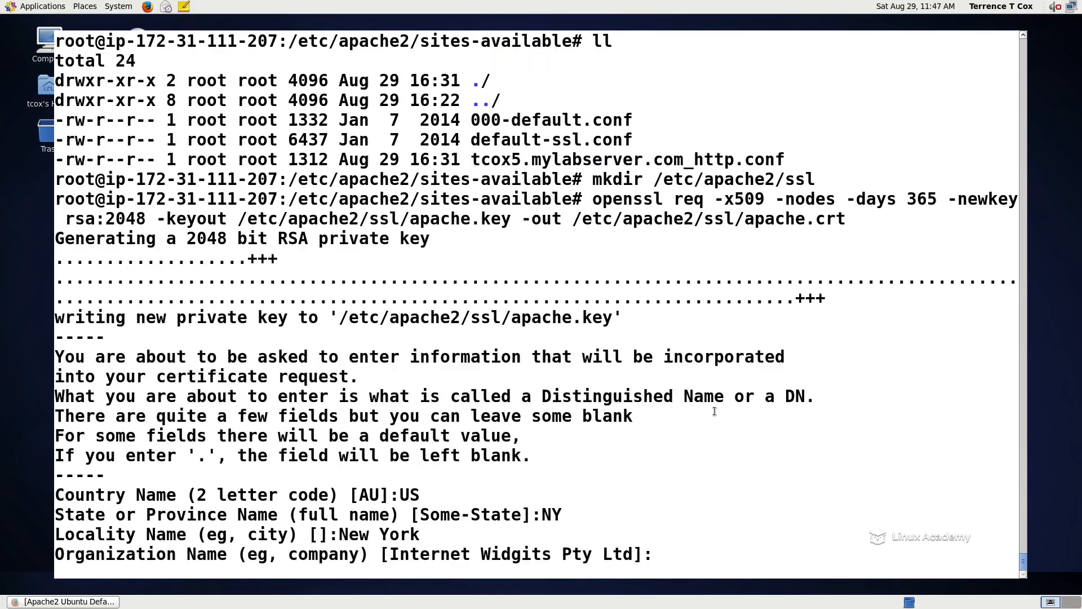
type("Linux Ac")
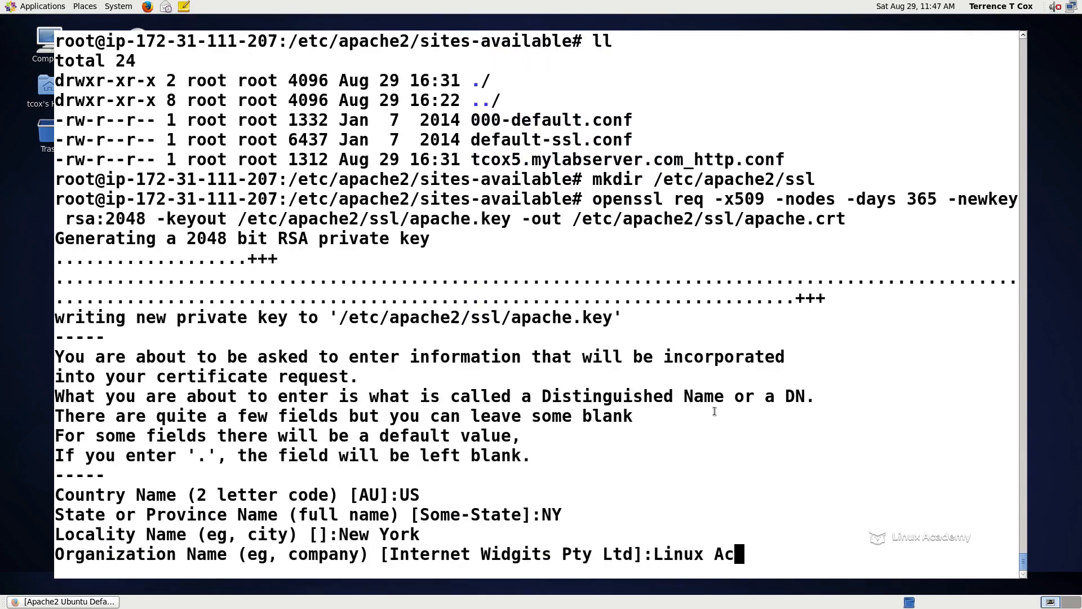
key("Return")
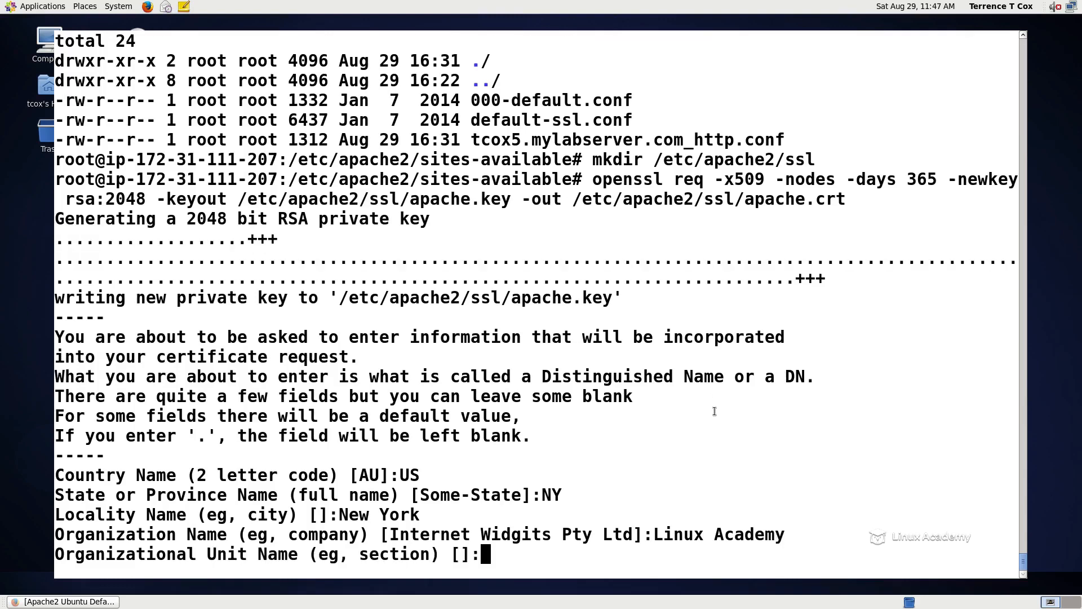
type("Information Technology")
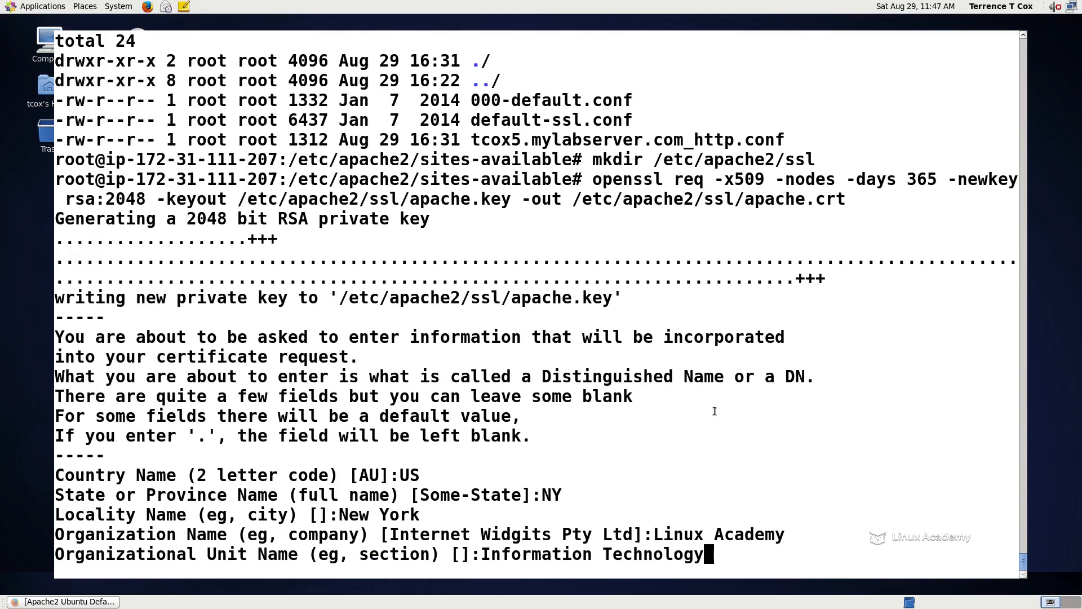
key("Return")
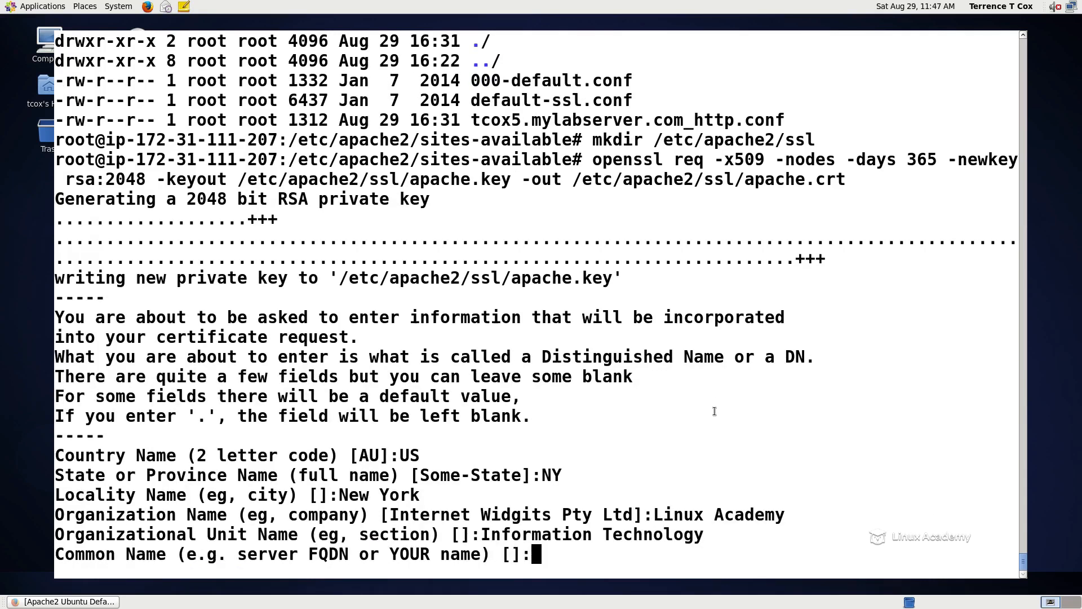
type("tcox5.myl")
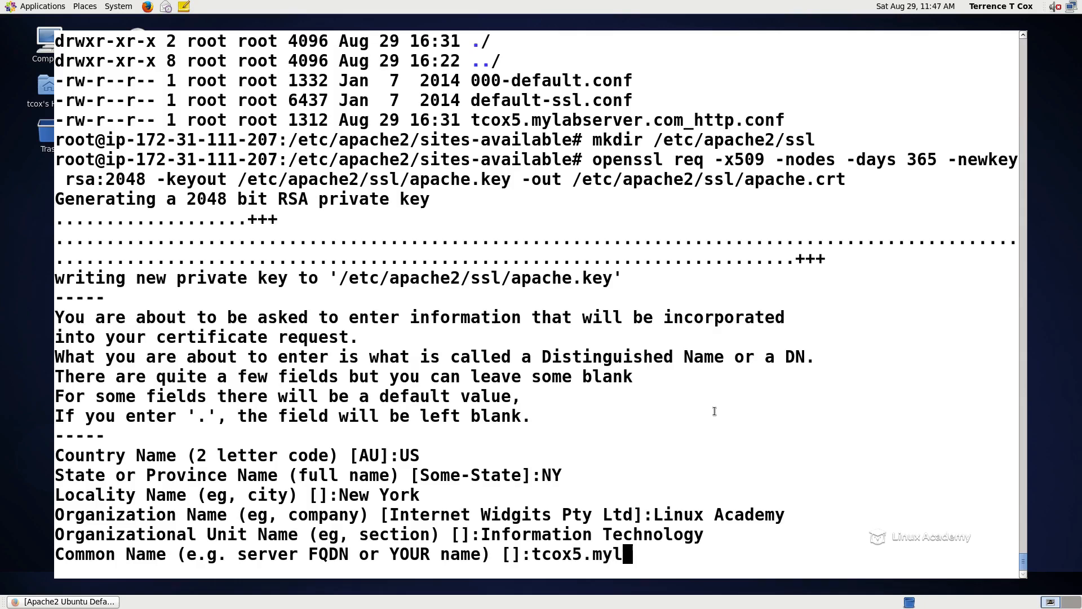
key("Return")
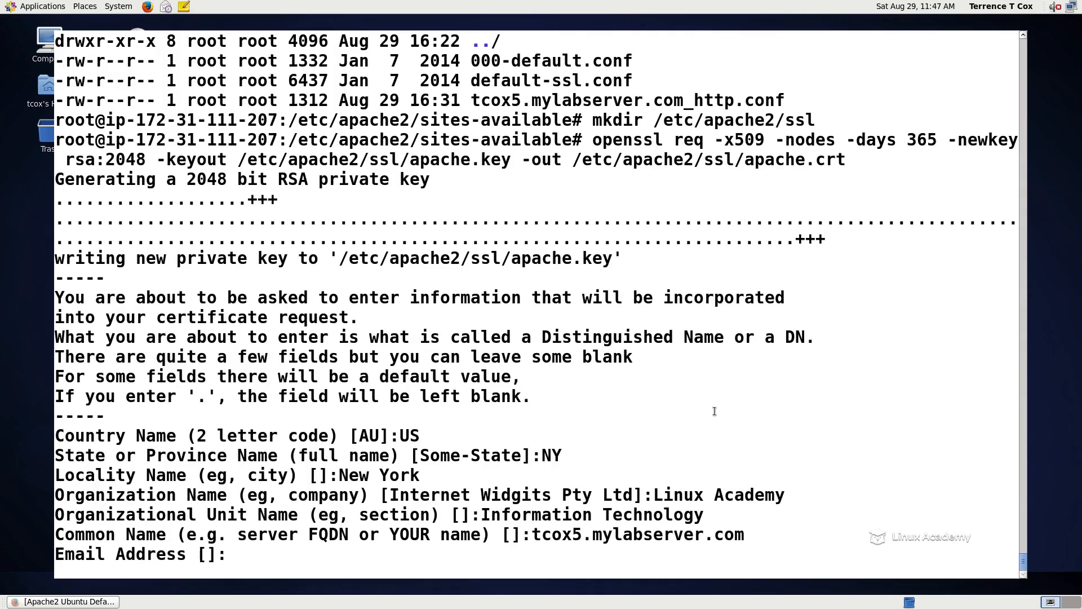
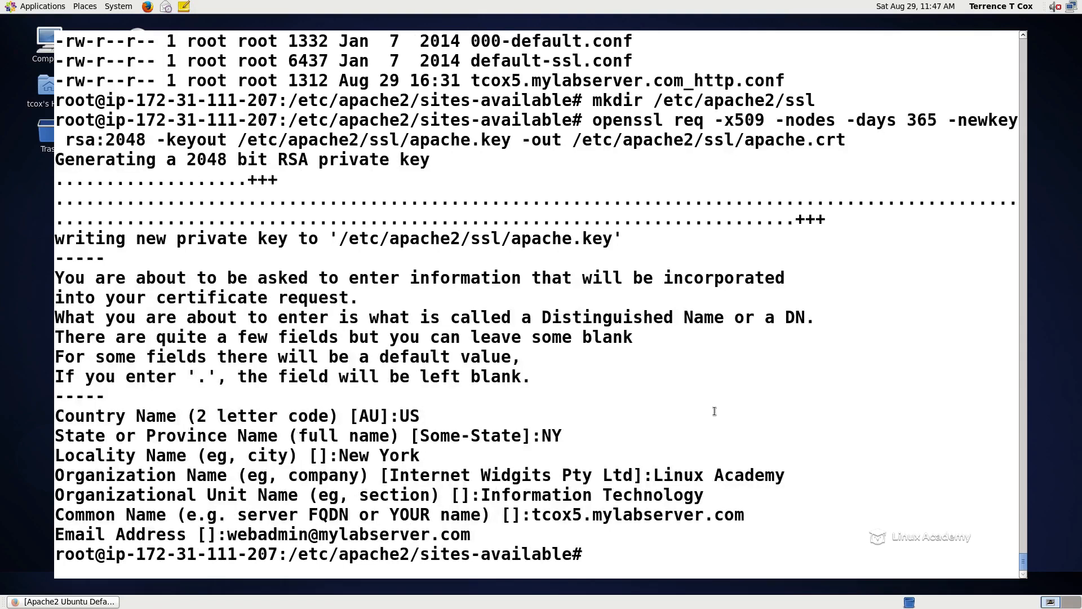
type("cd ..")
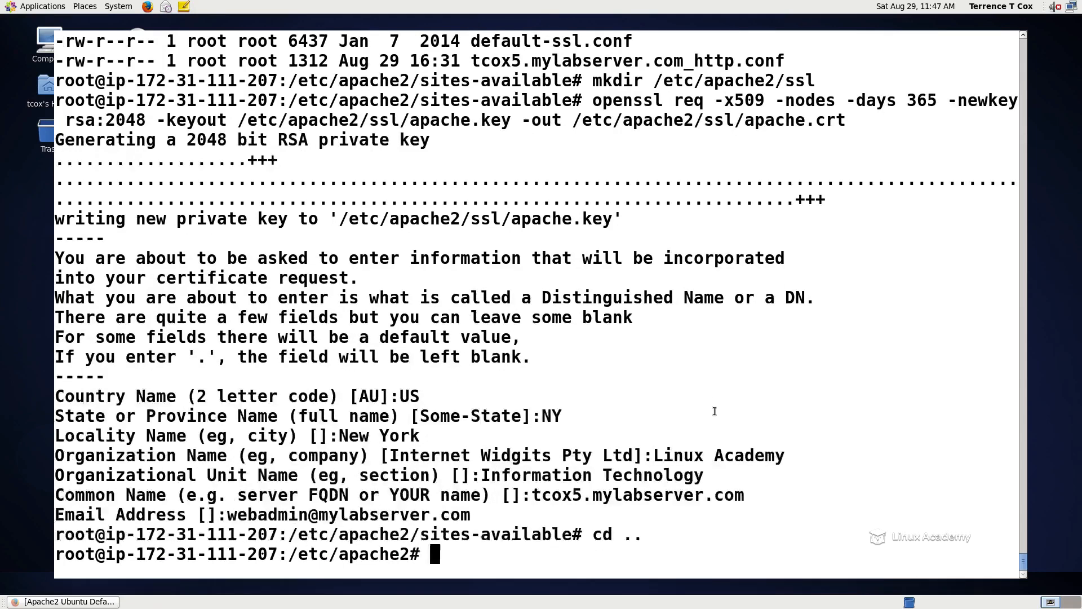
Return to /etc/apache2 after checking apache.crt and apache.key, then head to sites-available.
key("Return")
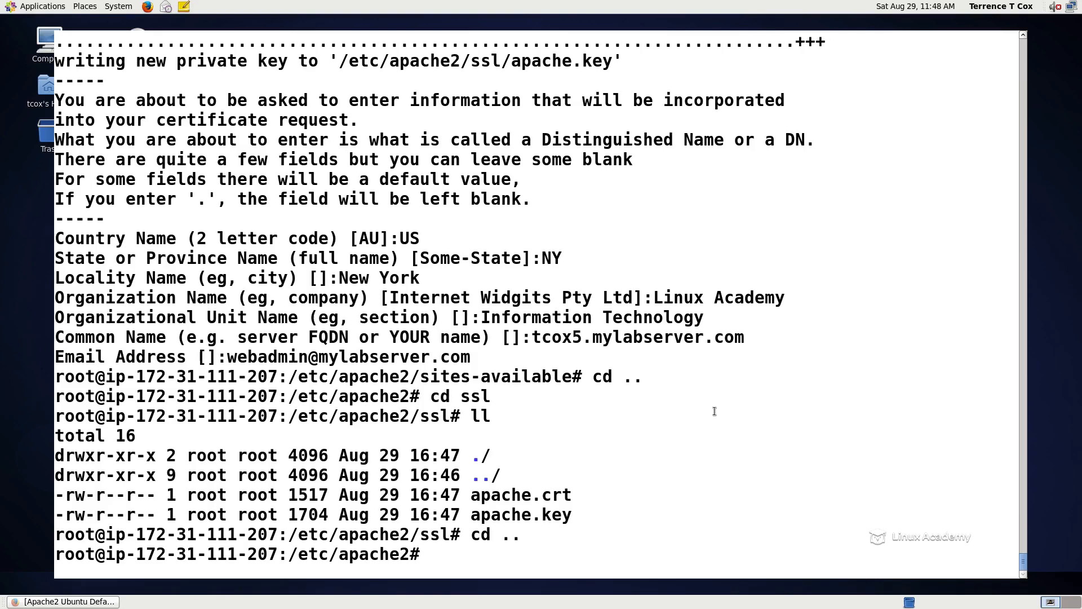
type("cd sites-available/")
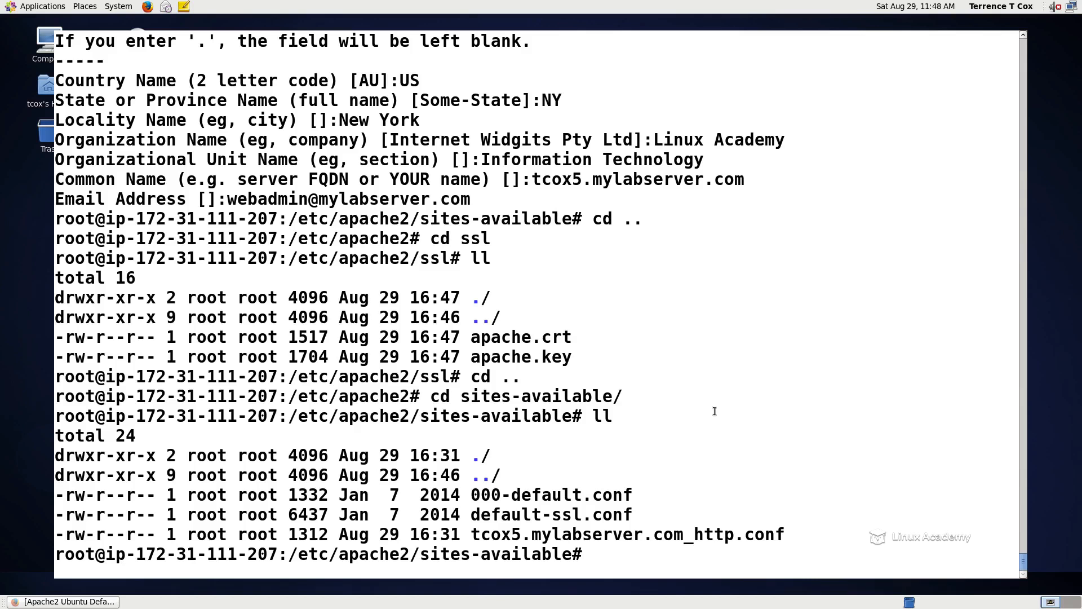
Copy default-ssl.conf to tcox5.mylabserver.com_https.conf.
type("cp")
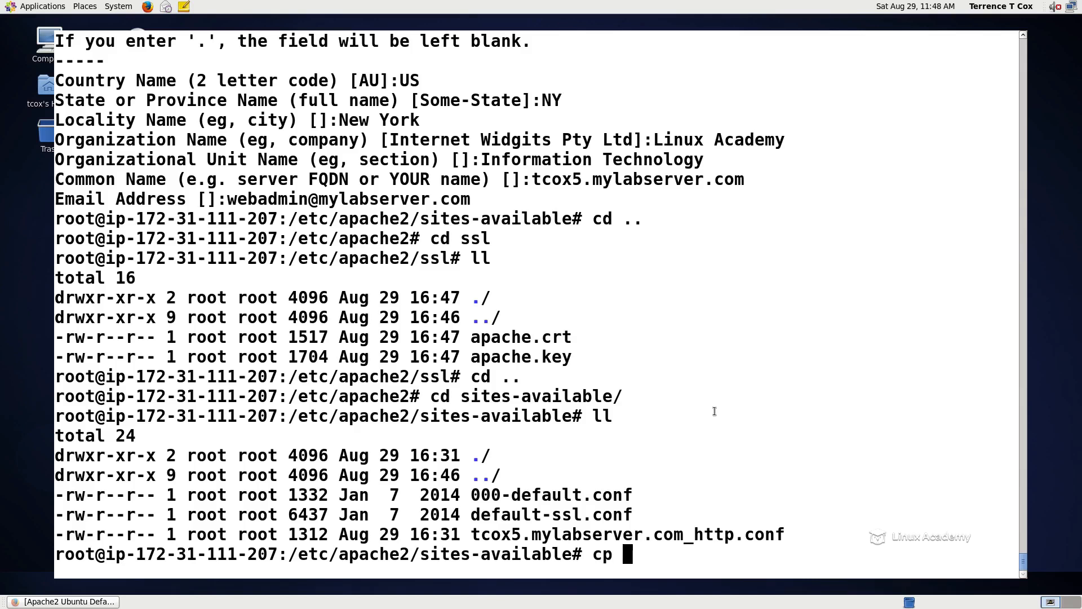
type("default-ssl.conf")
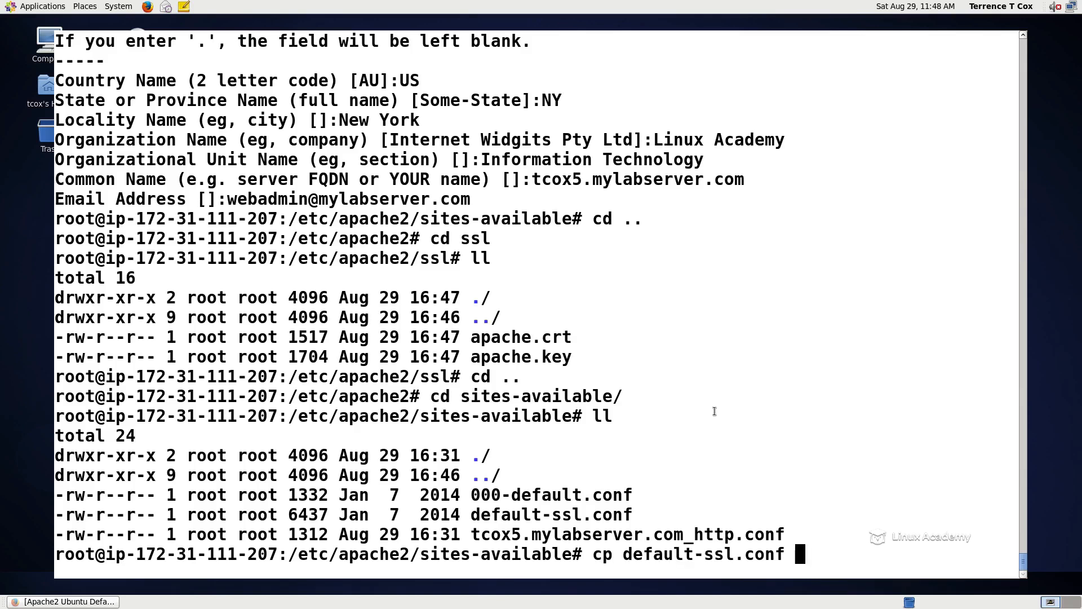
type("tcox")
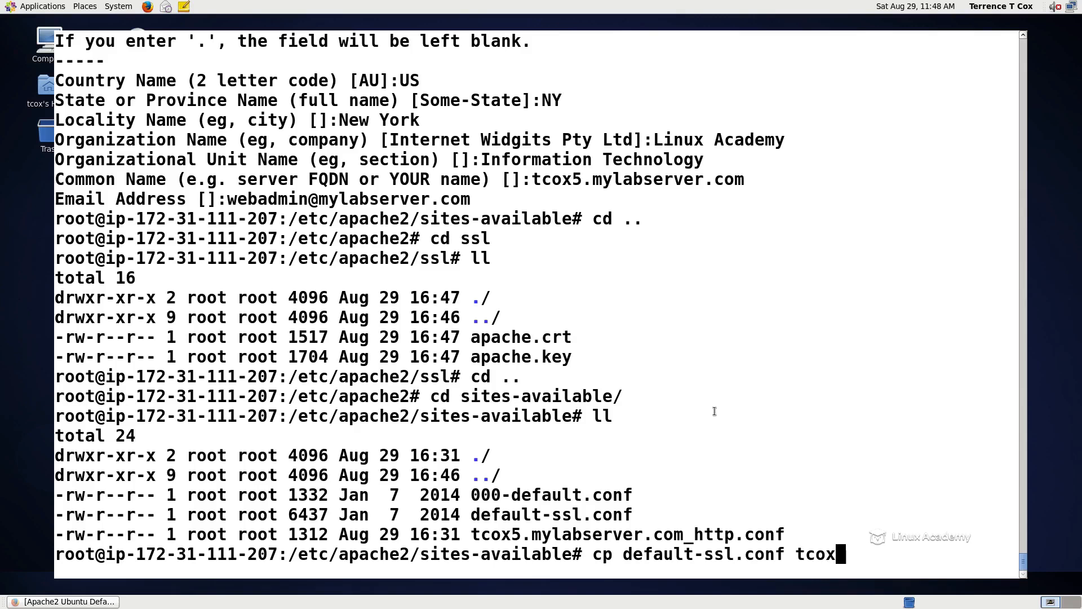
type("5.mylabserver.com_http.conf")
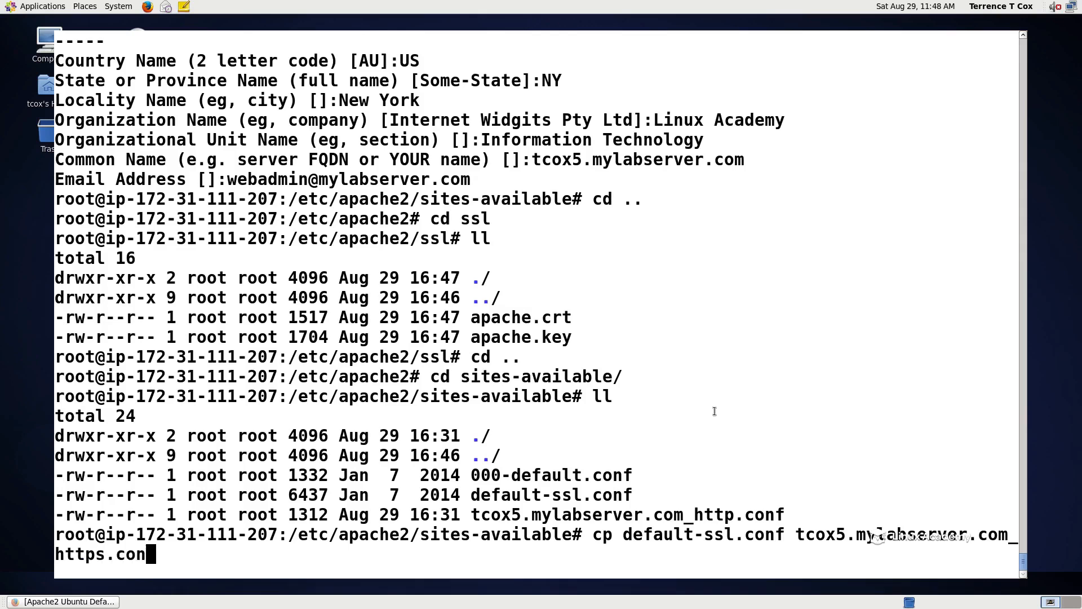
key("Return")
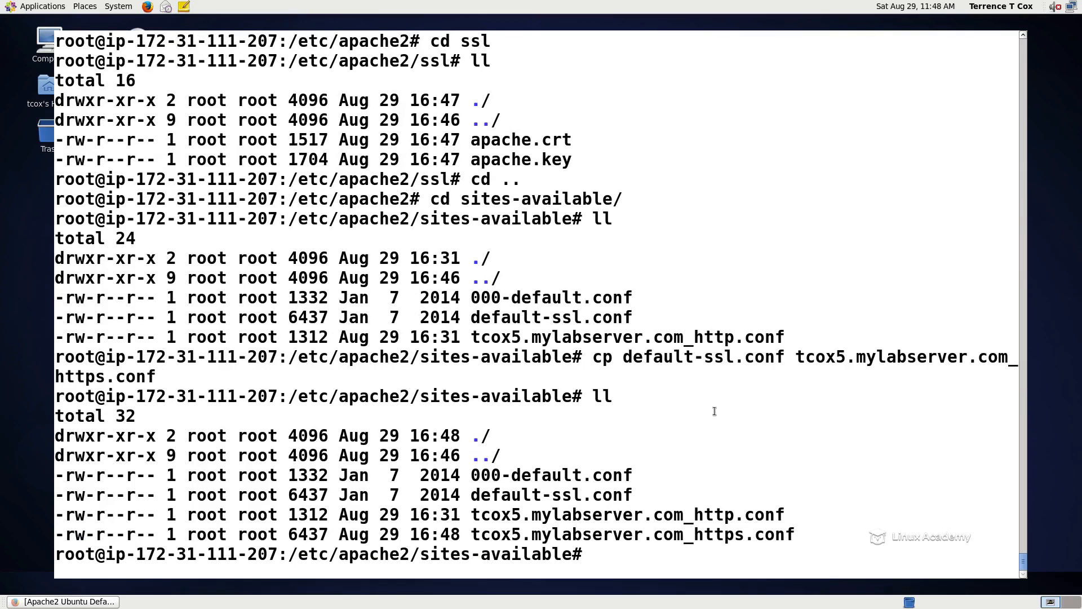
Compose the vim command for tcox5.mylabserver.com_https.conf.
type("vim")
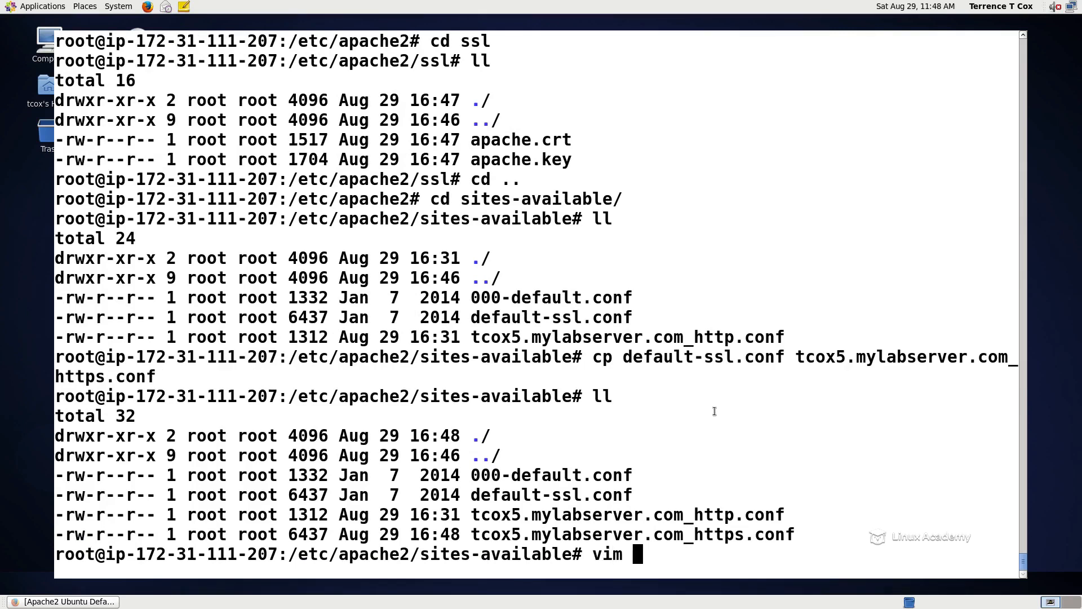
type("tcox5.mylabserver.com_http")
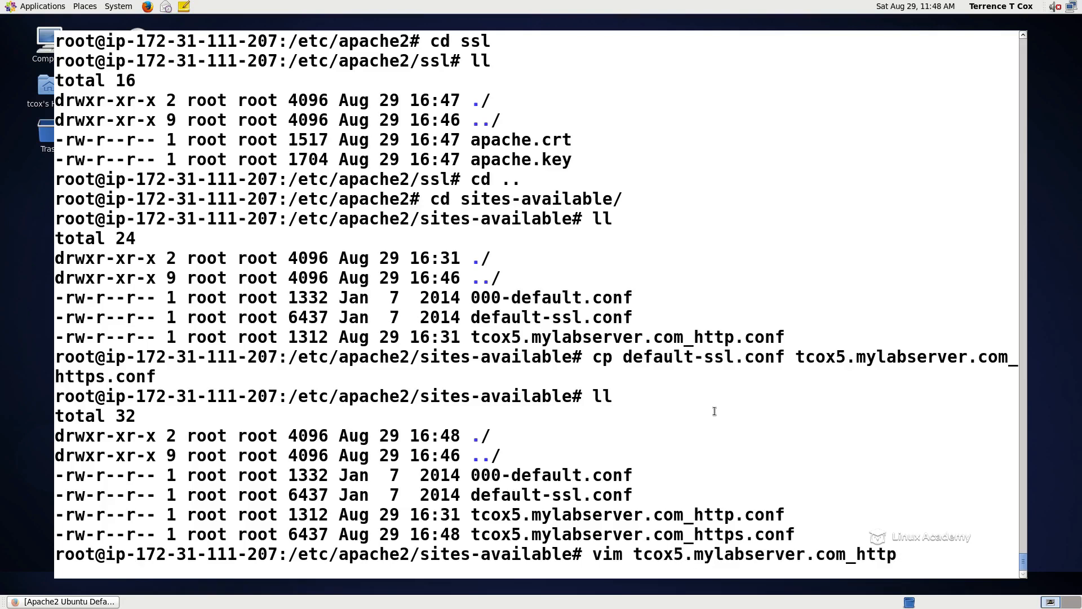
key("Return")
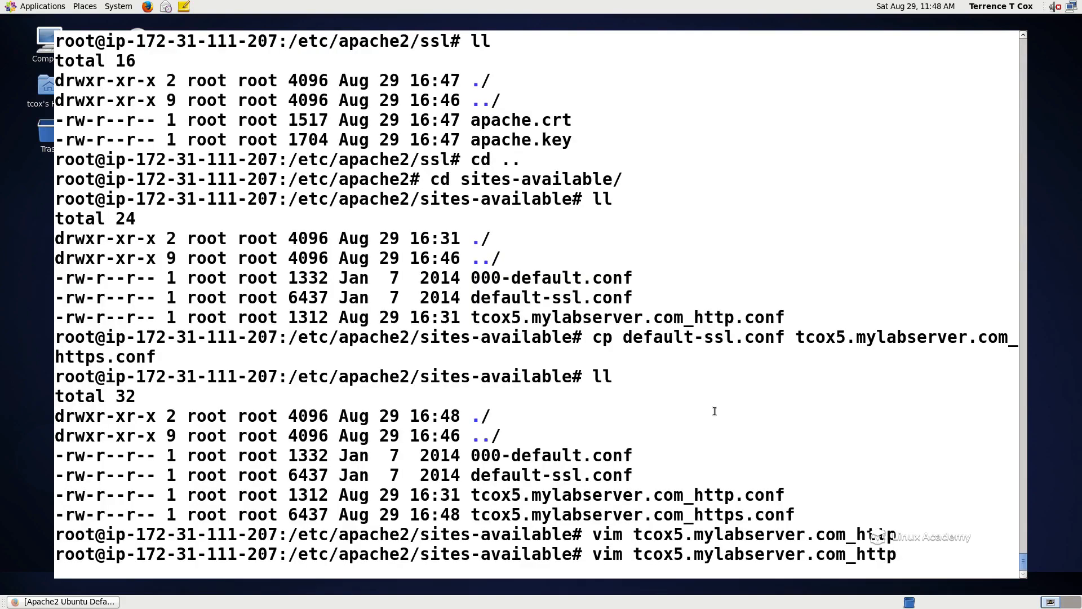
Open the HTTPS config in vim and scroll through its SSLEngine and SSLCertificateFile lines.
key("Return")
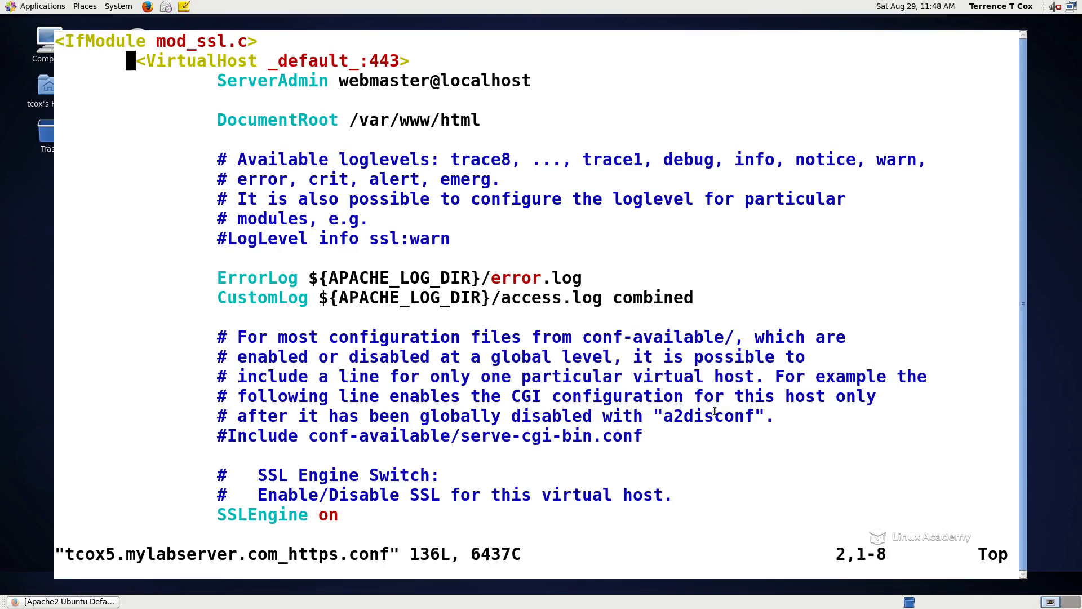
key("Down")
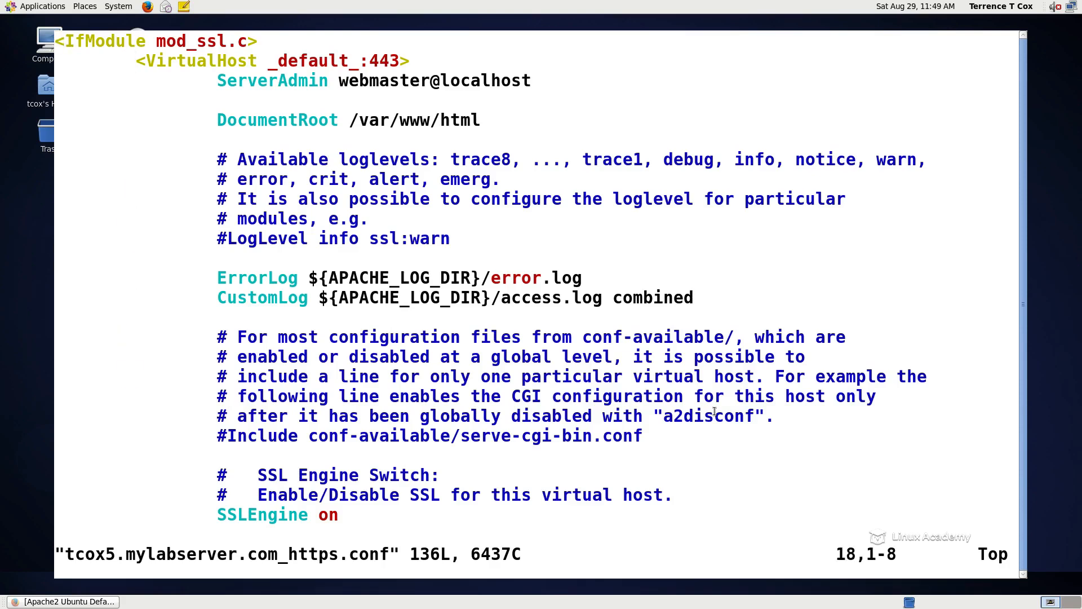
scroll("down", 3)
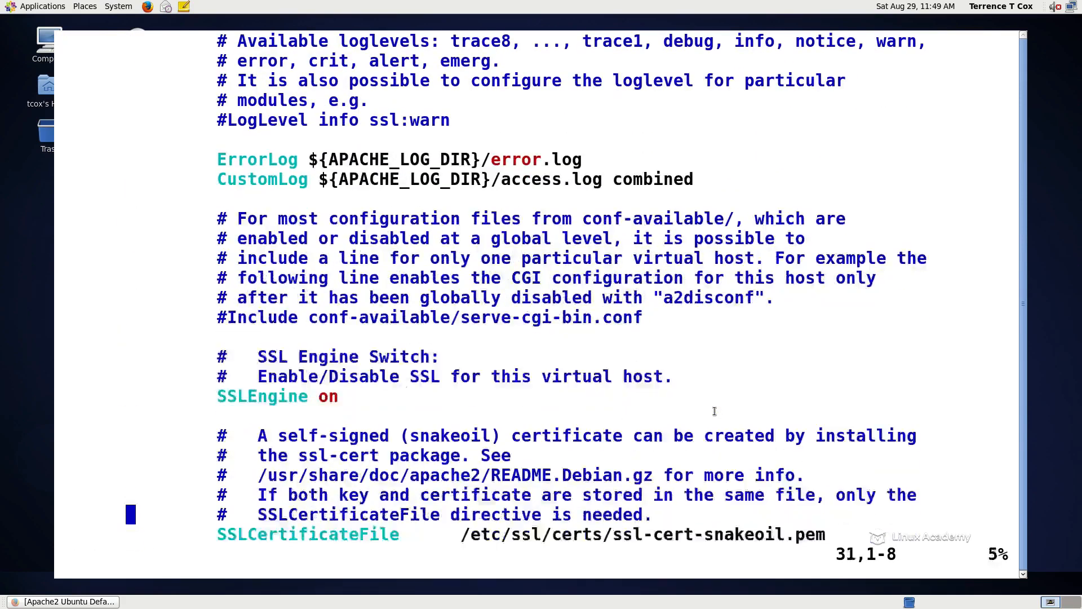
key("Up")
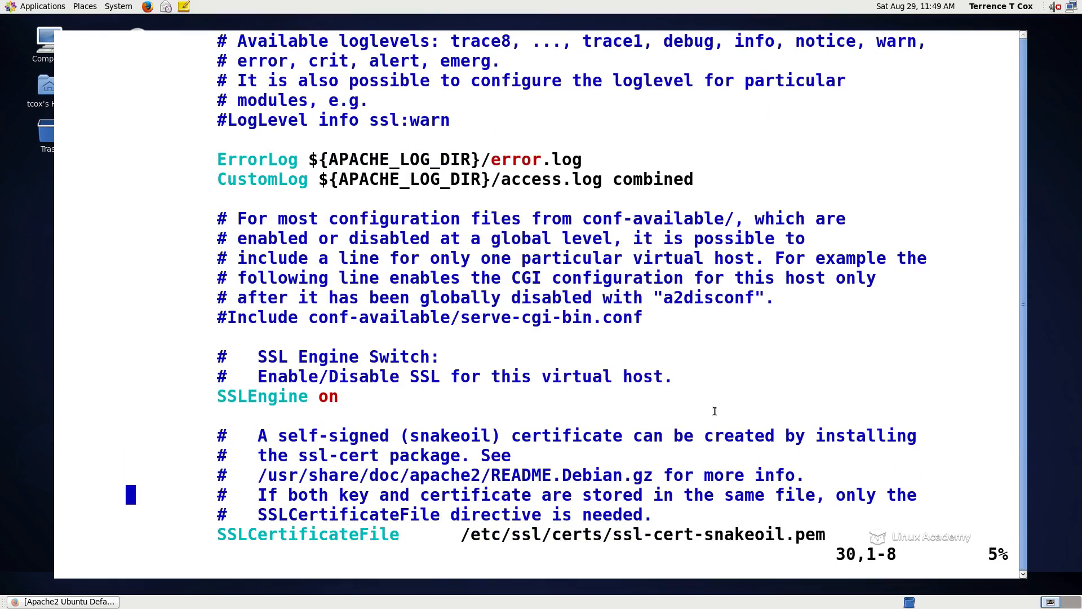
scroll("down", 3)
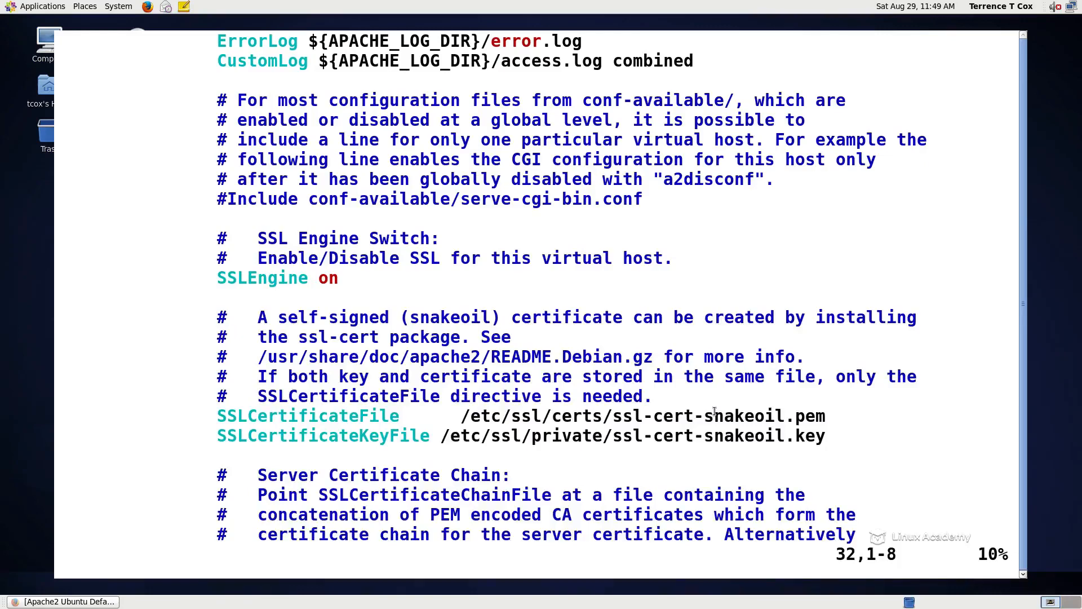
scroll("down", 3)
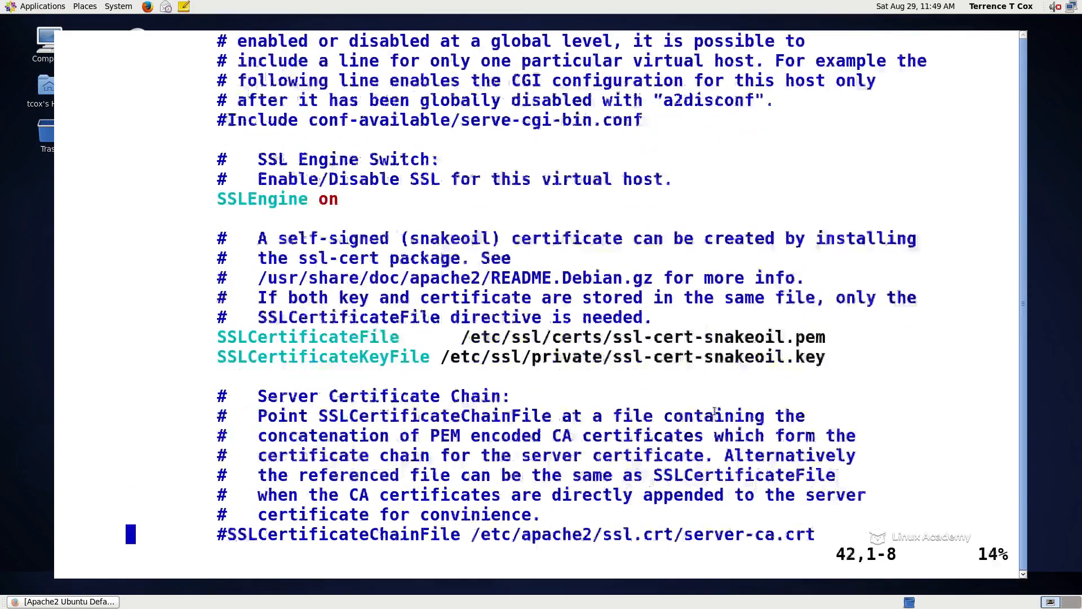
scroll("down", 3)
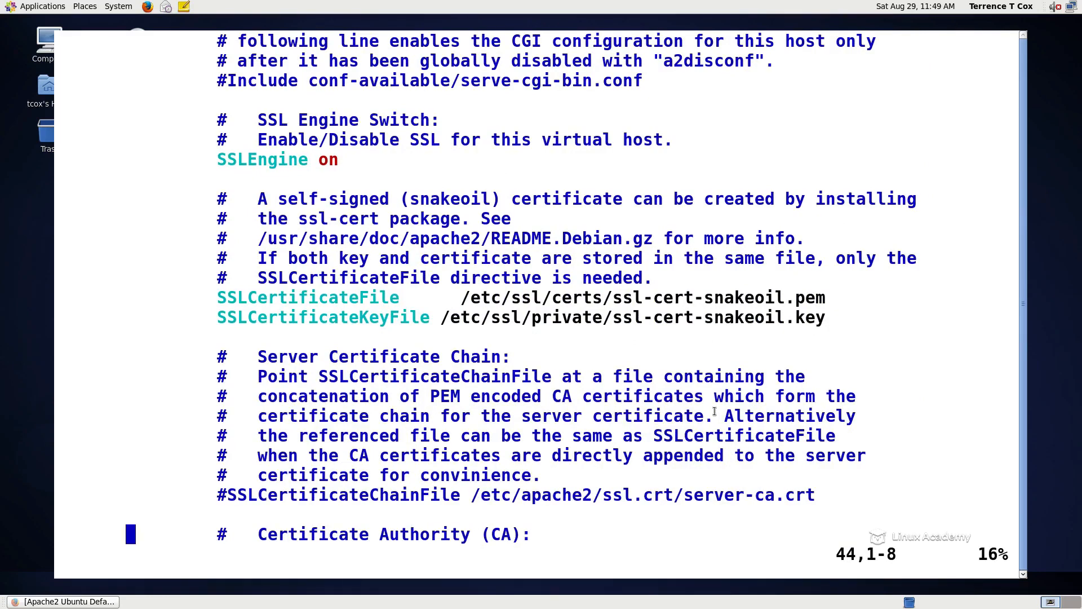
mouse_move(889, 339)
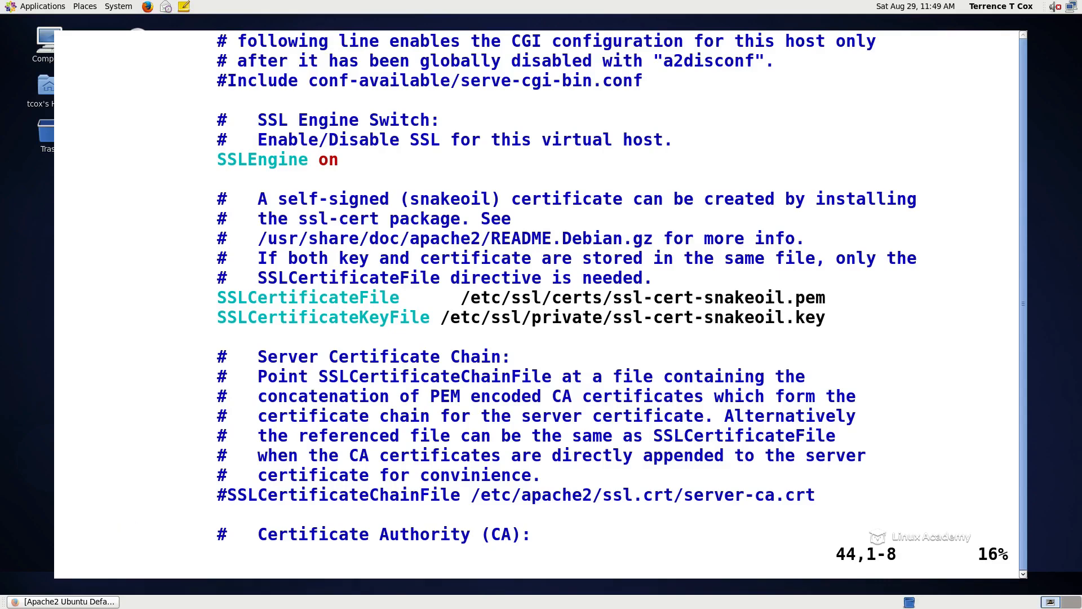
left_click(131, 533)
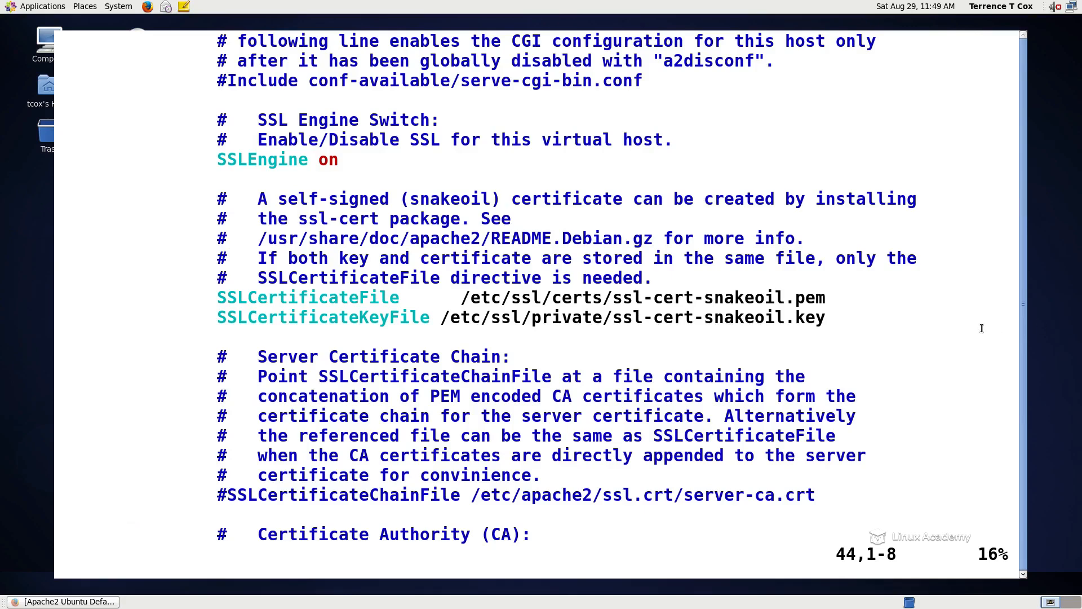
scroll("up", 3)
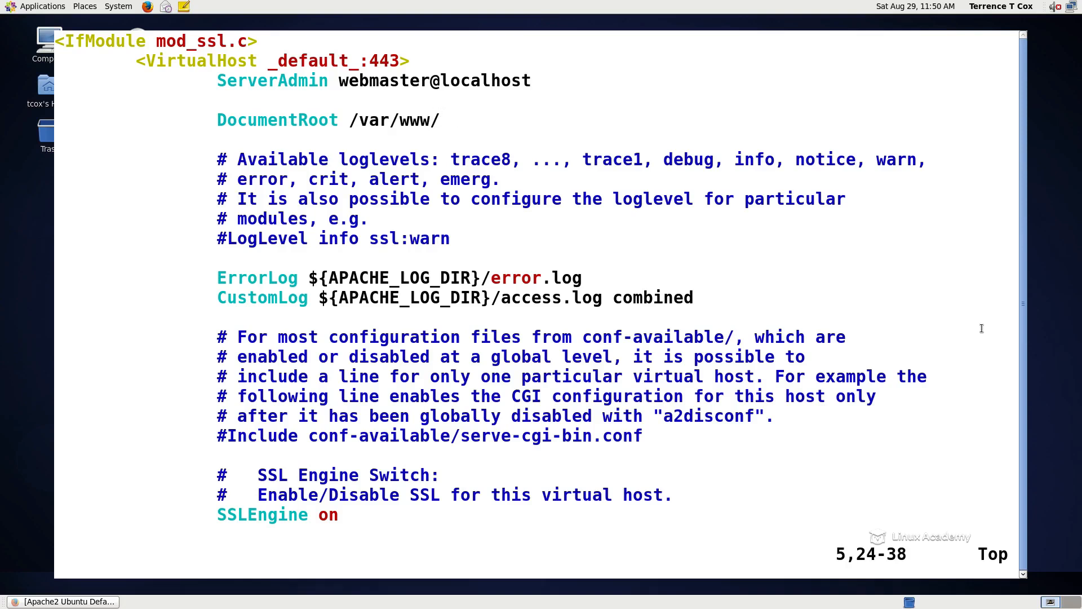
Set DocumentRoot to /var/www/tcox5 and add ServerName tcox5.mylabserver.com.
type("tcox")
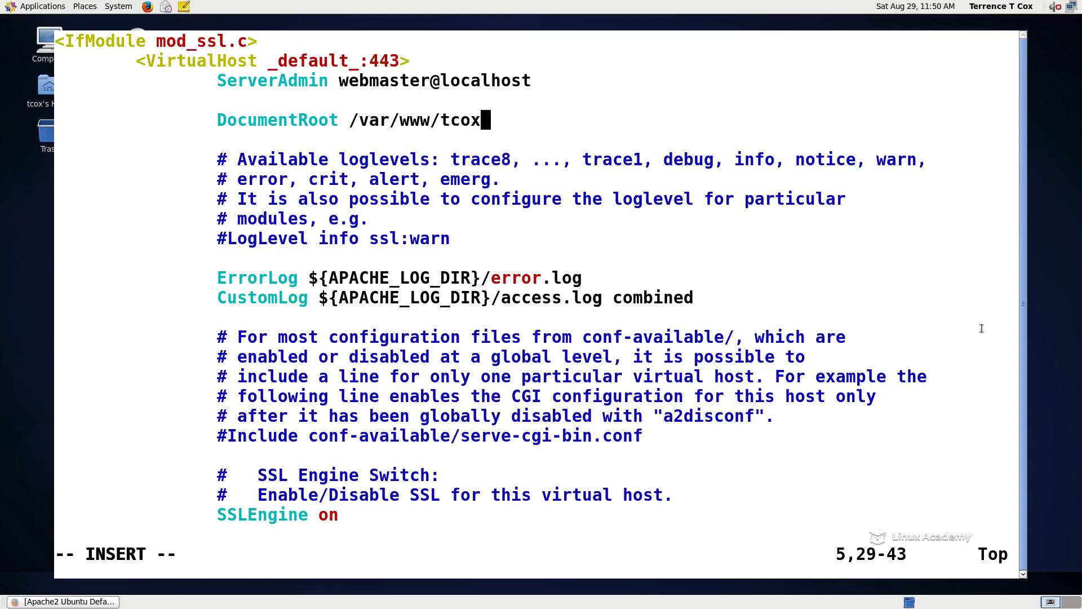
type("5")
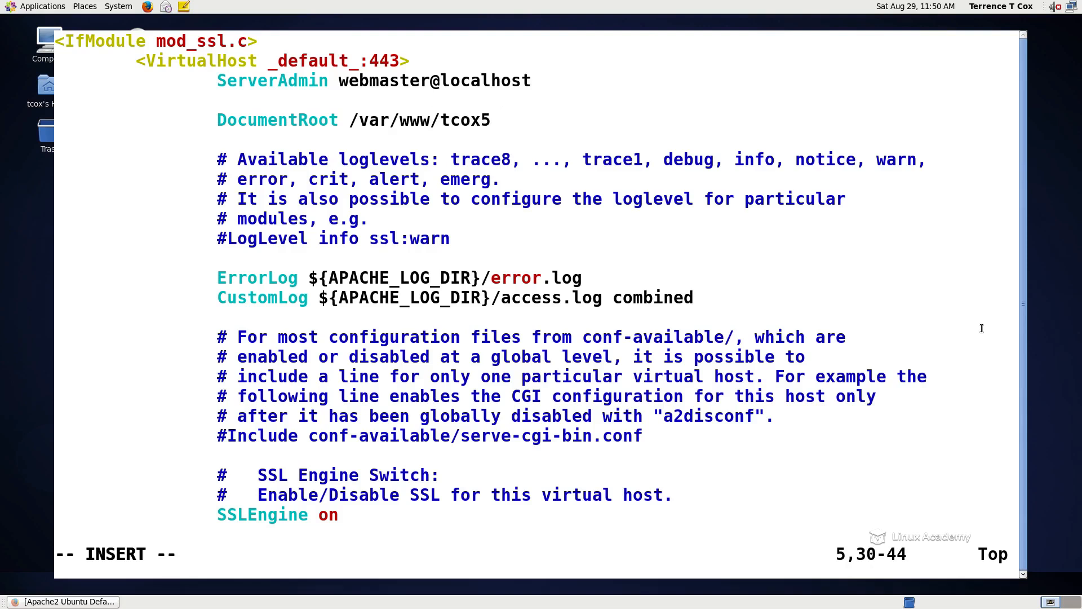
type("'")
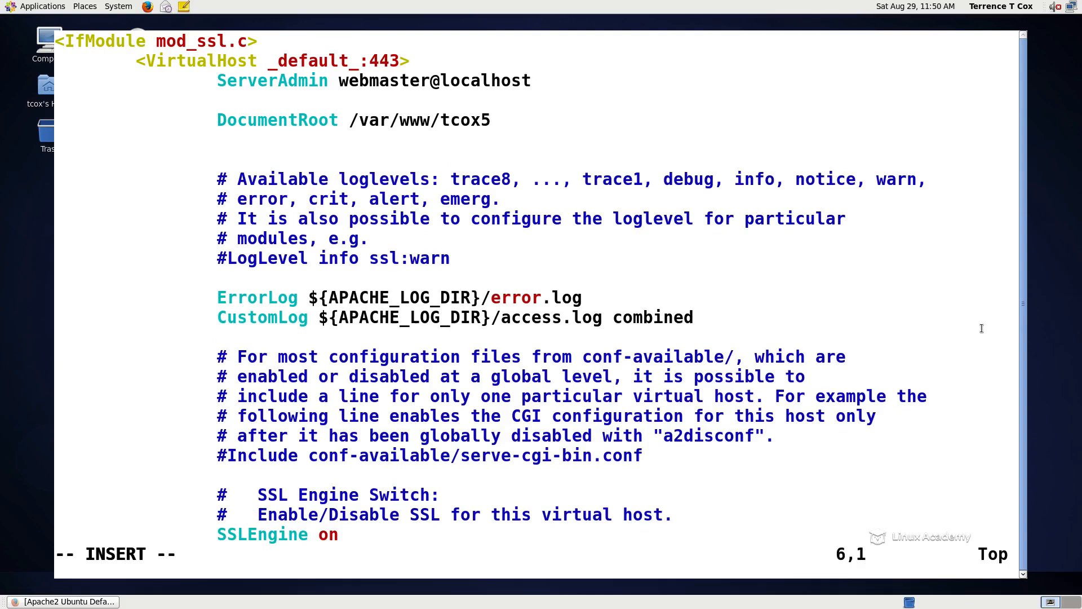
type("Ser")
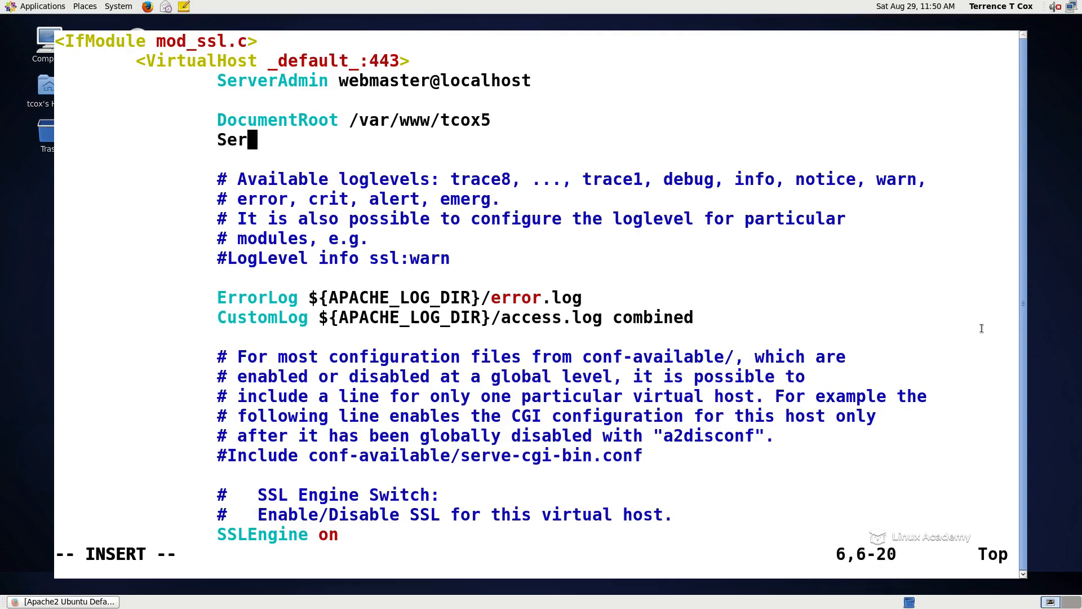
type("verName")
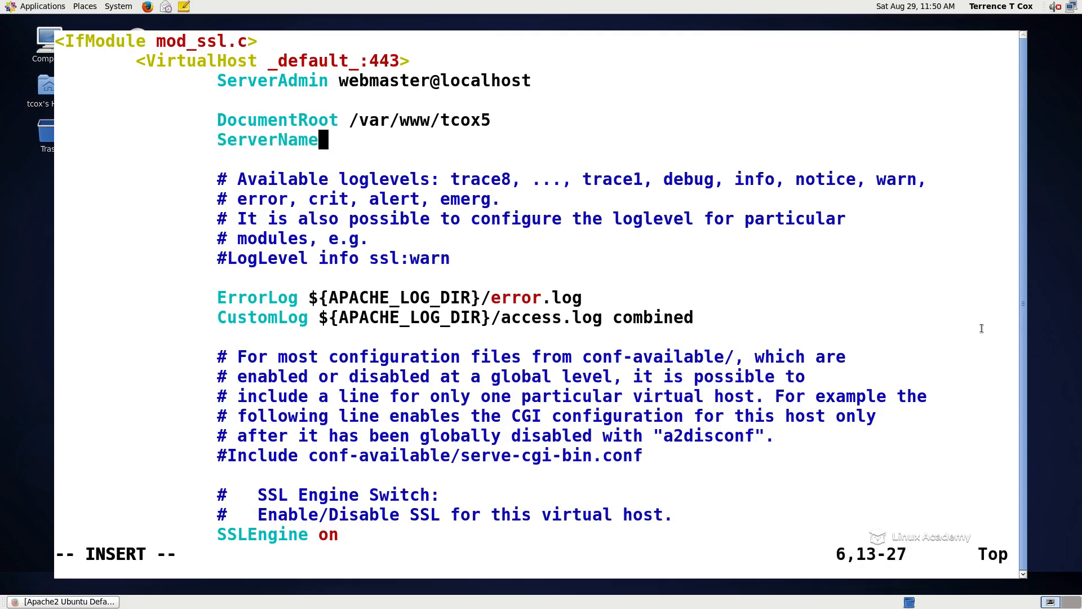
type("tco")
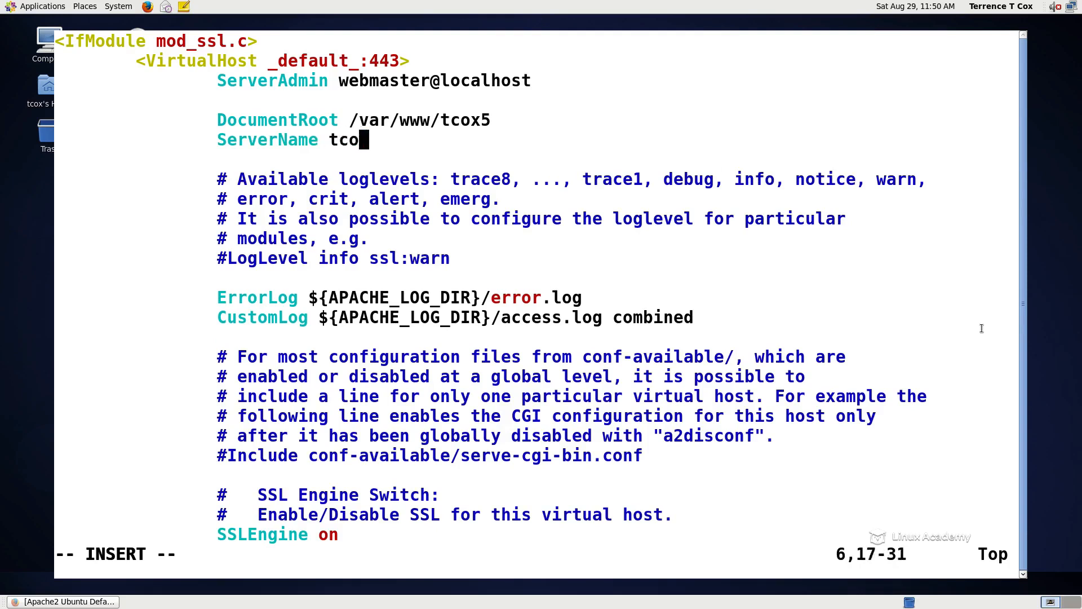
type("x5")
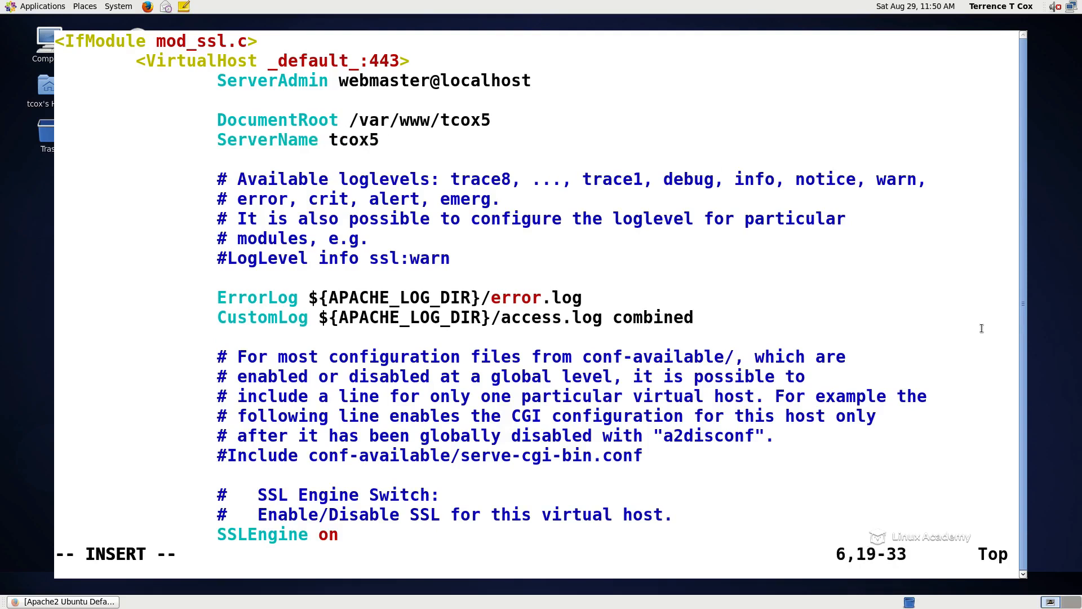
type(".mylabserver.")
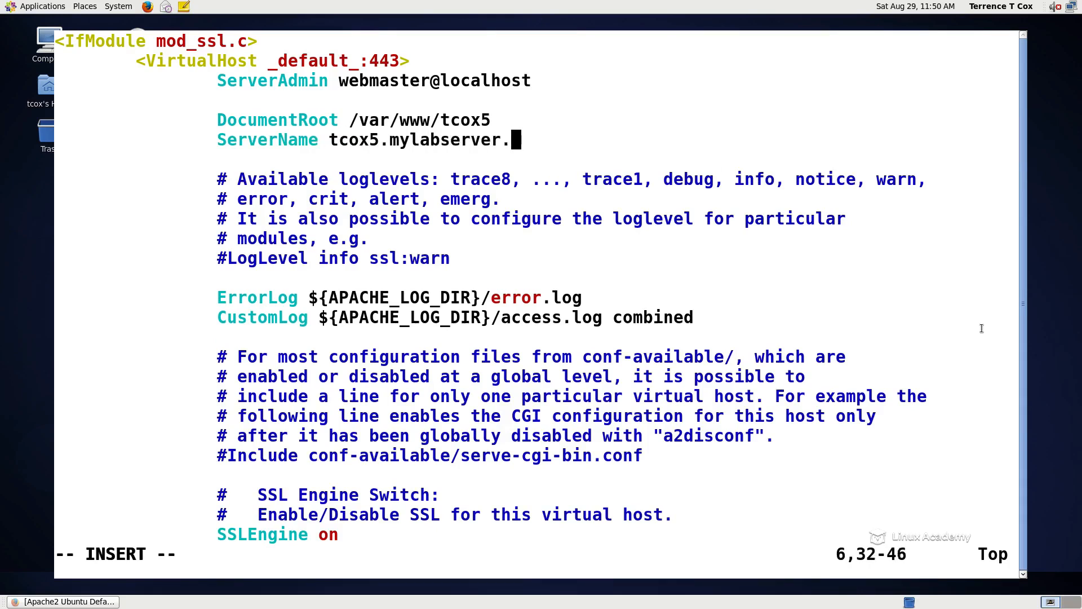
type("com")
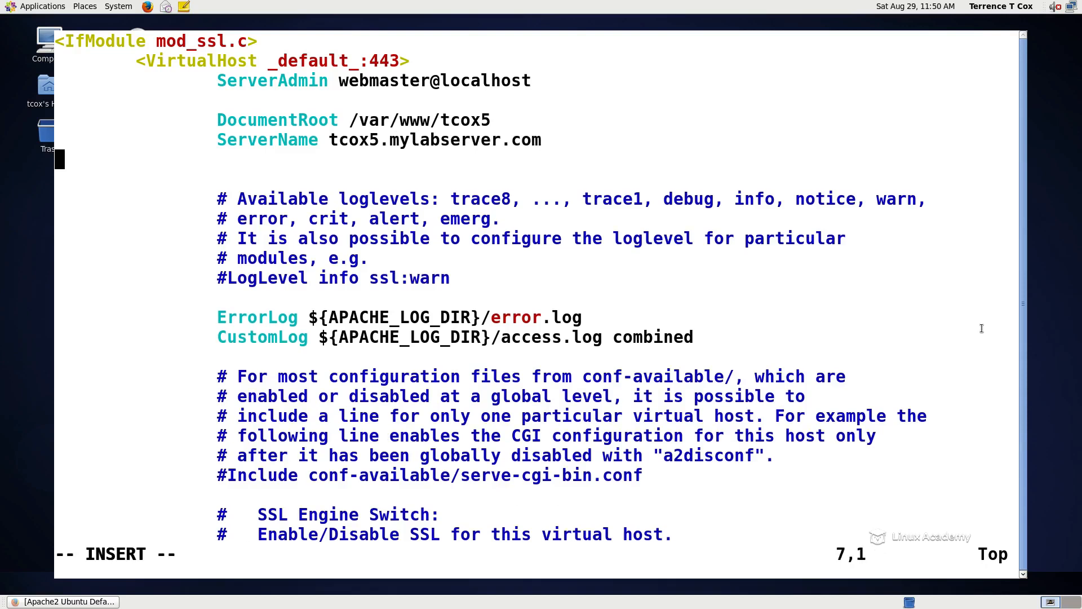
Add a ServerAlias line with the value tcox5.
type("Server")
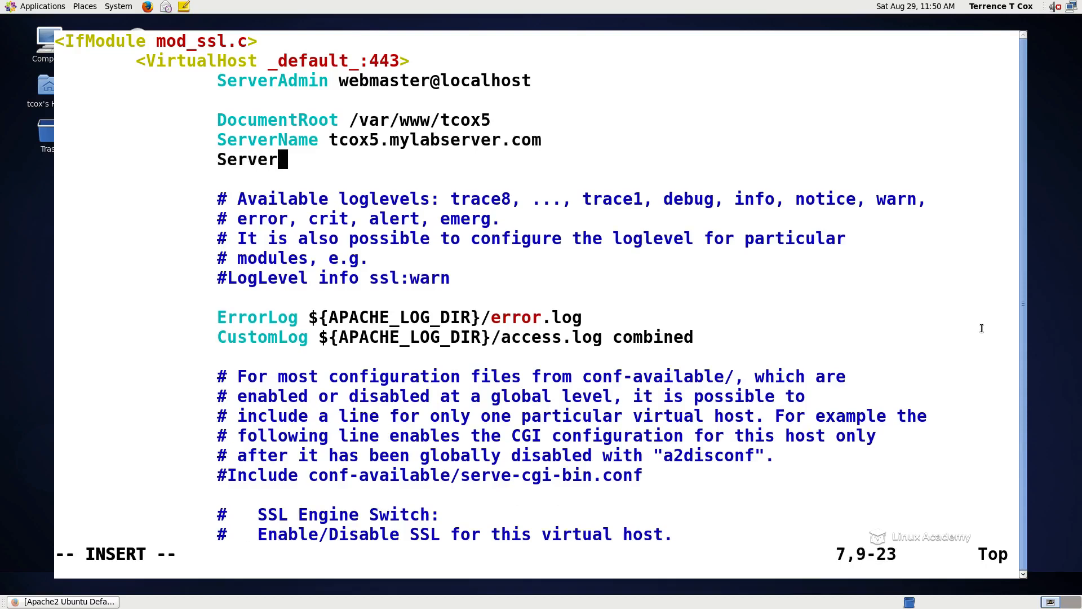
type("Alias")
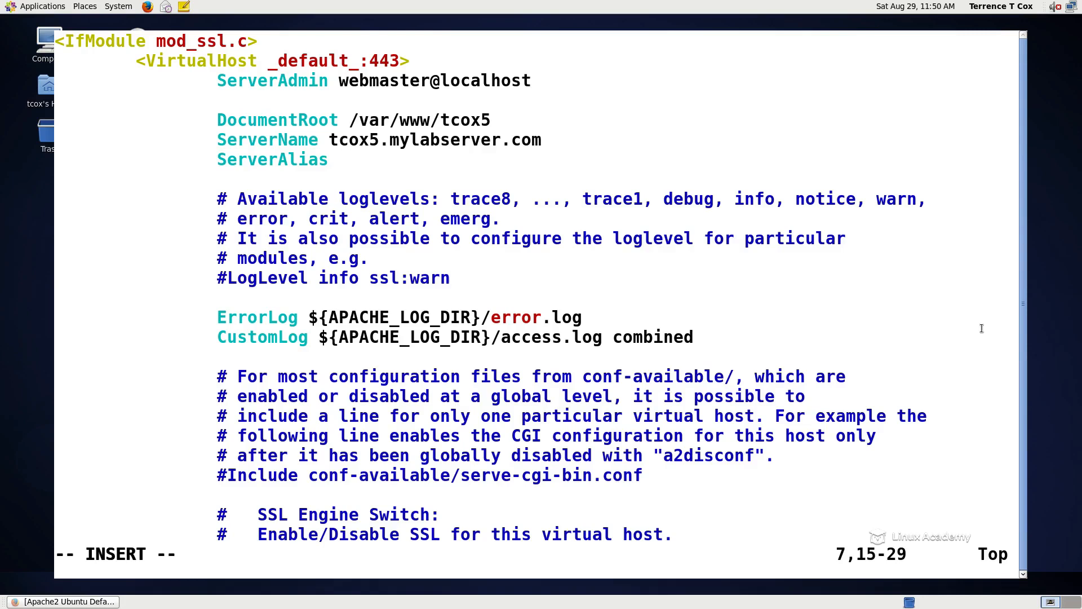
left_click(343, 159)
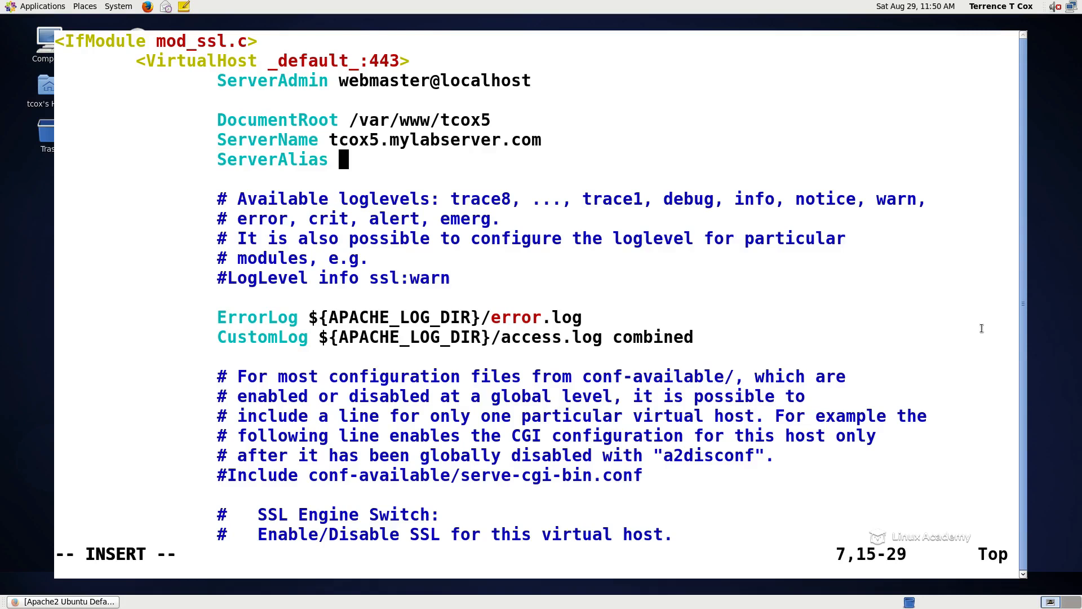
type("tcox")
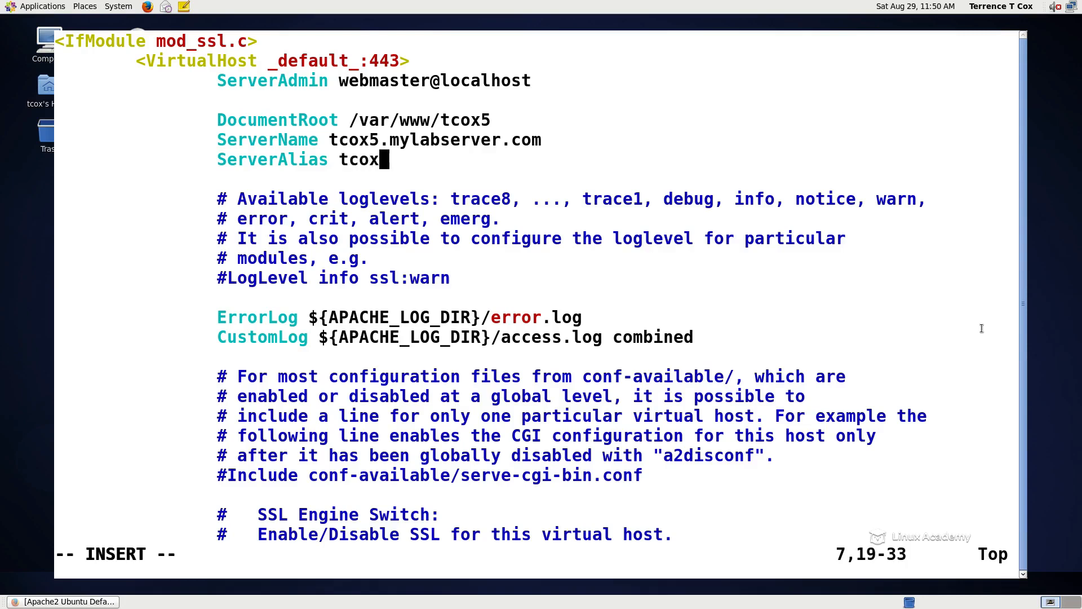
type("5")
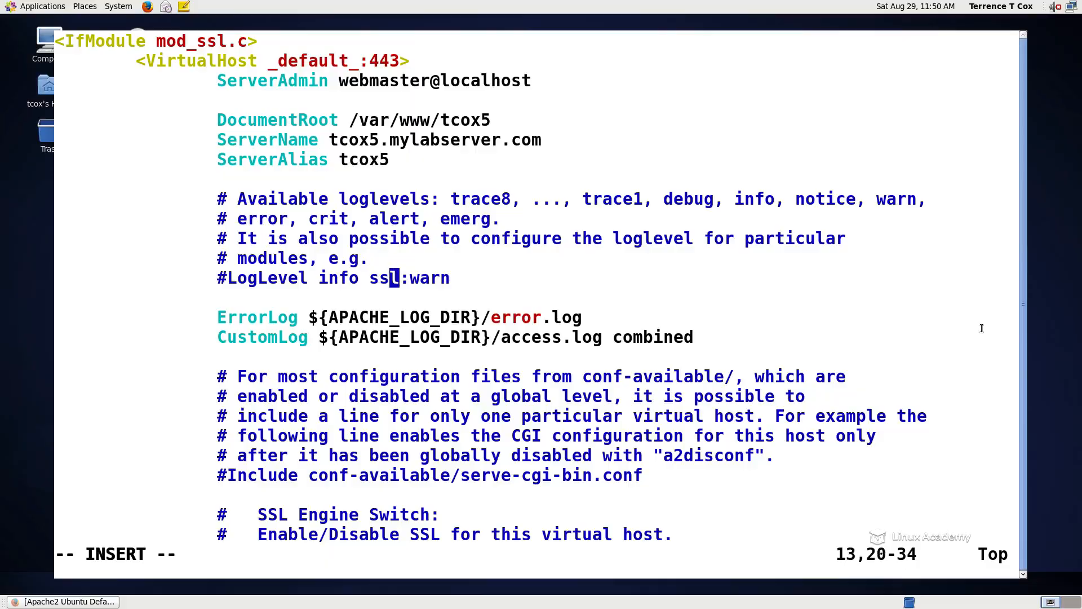
scroll("down", 3)
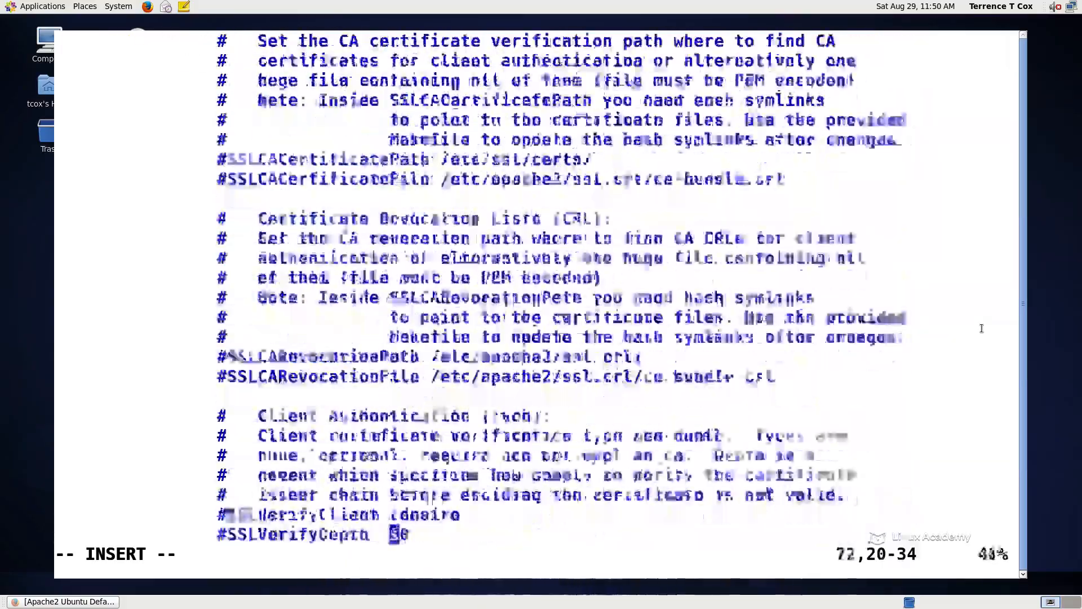
scroll("down", 3)
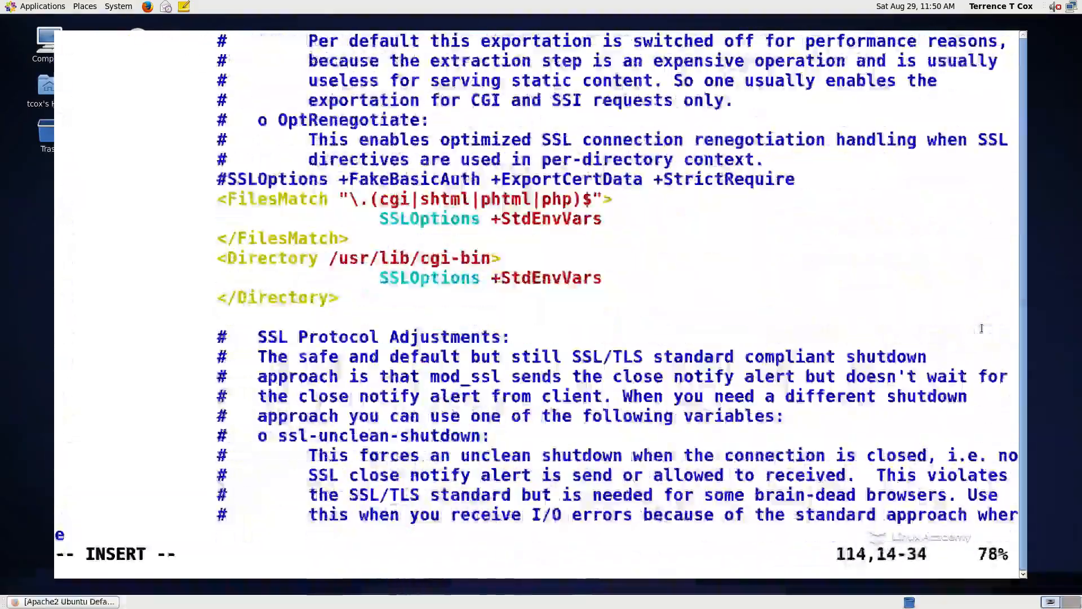
scroll("up", 3)
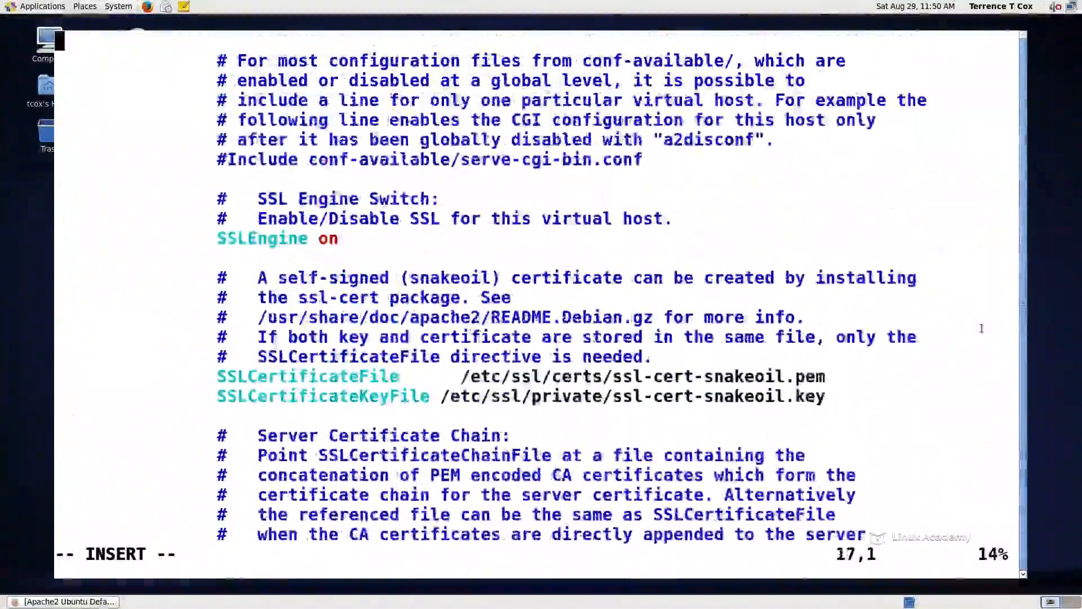
scroll("up", 3)
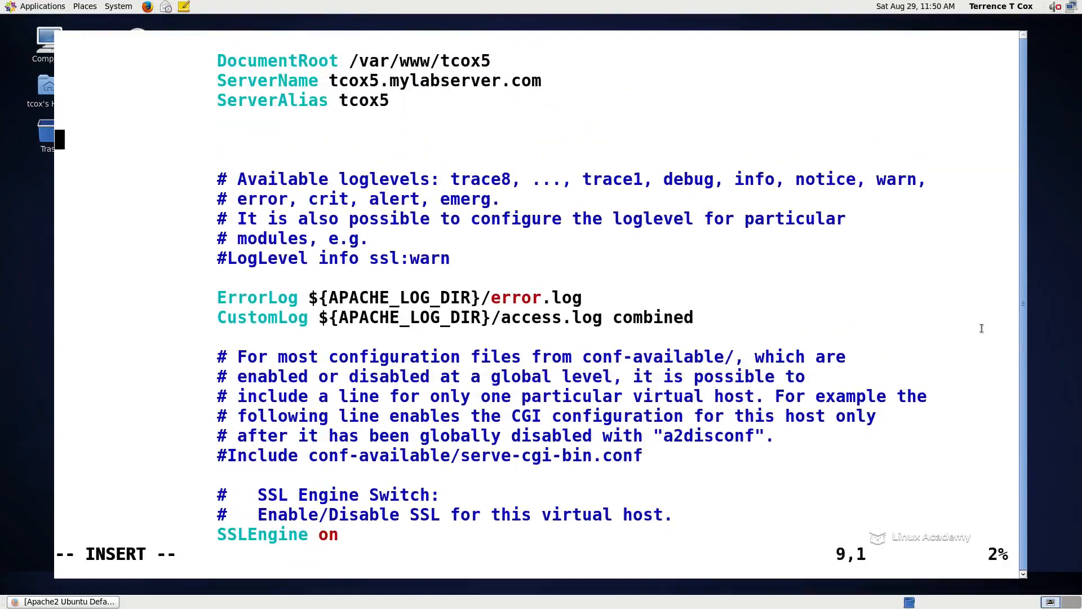
type("Doc")
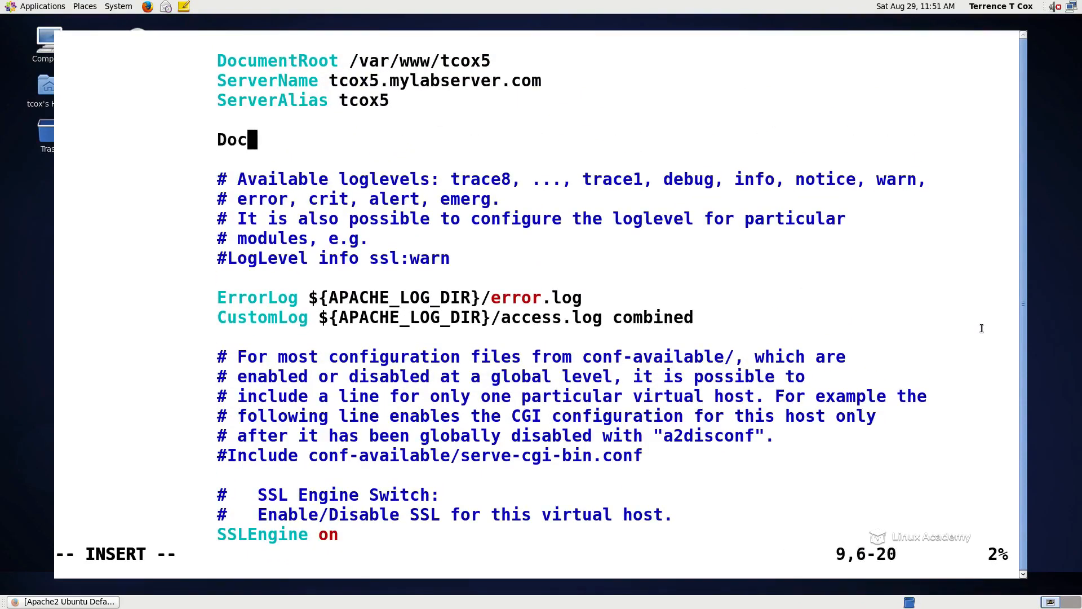
type("umentRoot")
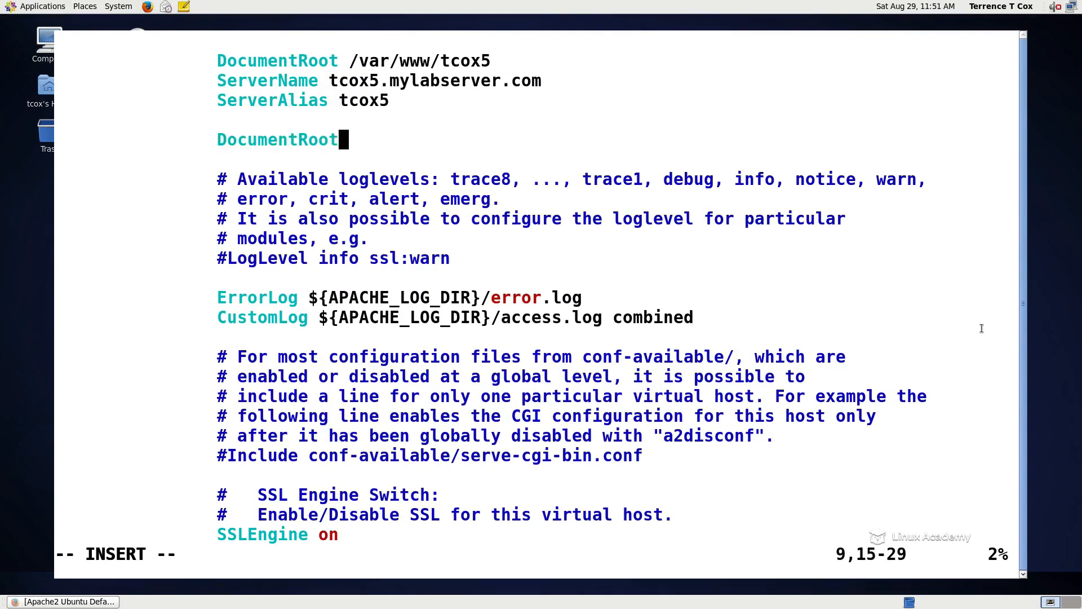
type("/v")
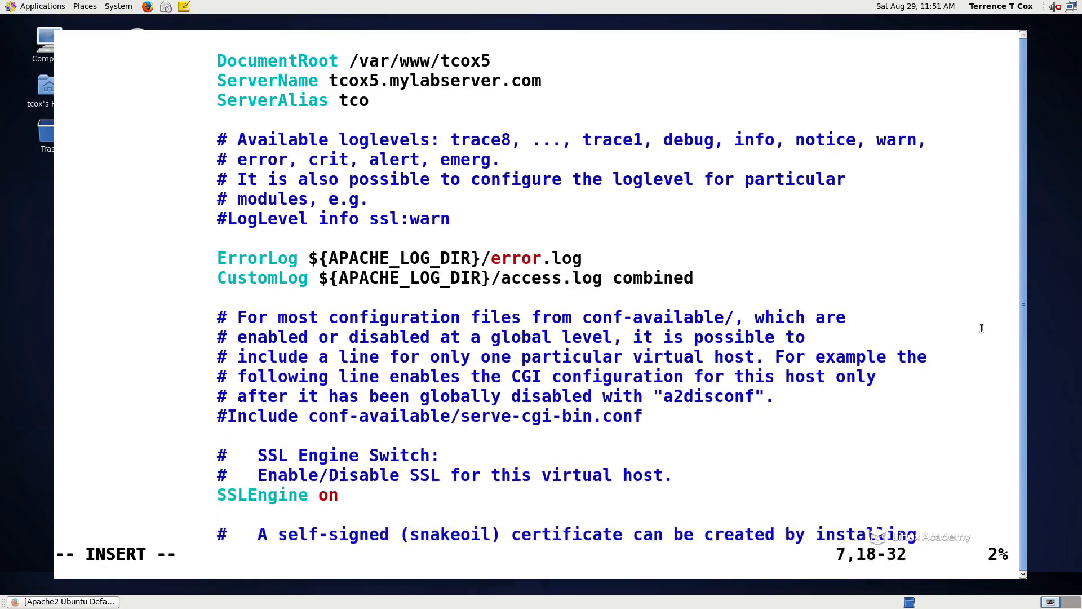
type("x5")
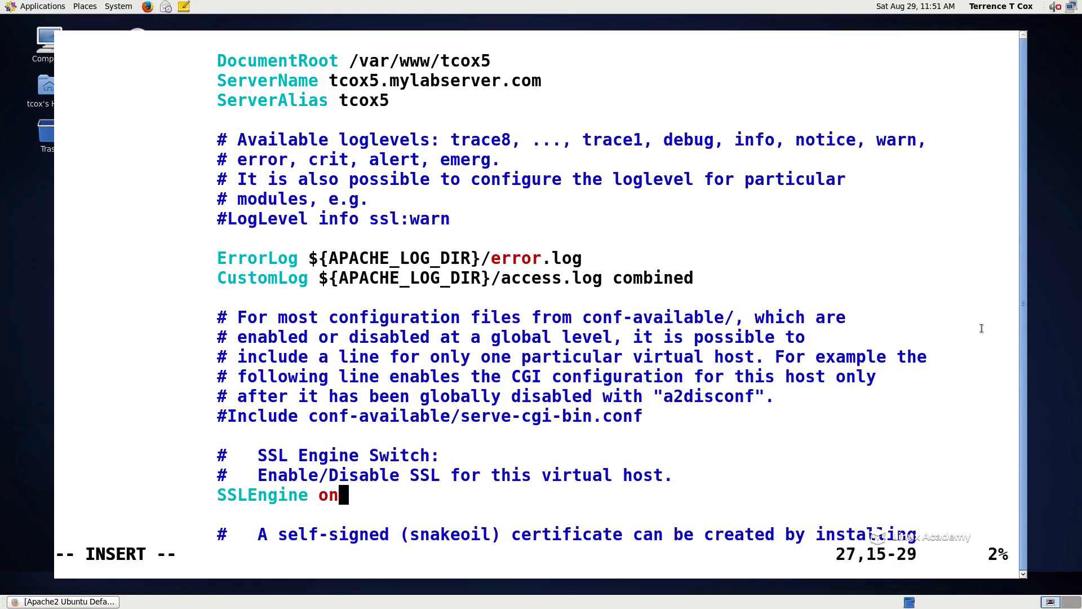
scroll("down", 3)
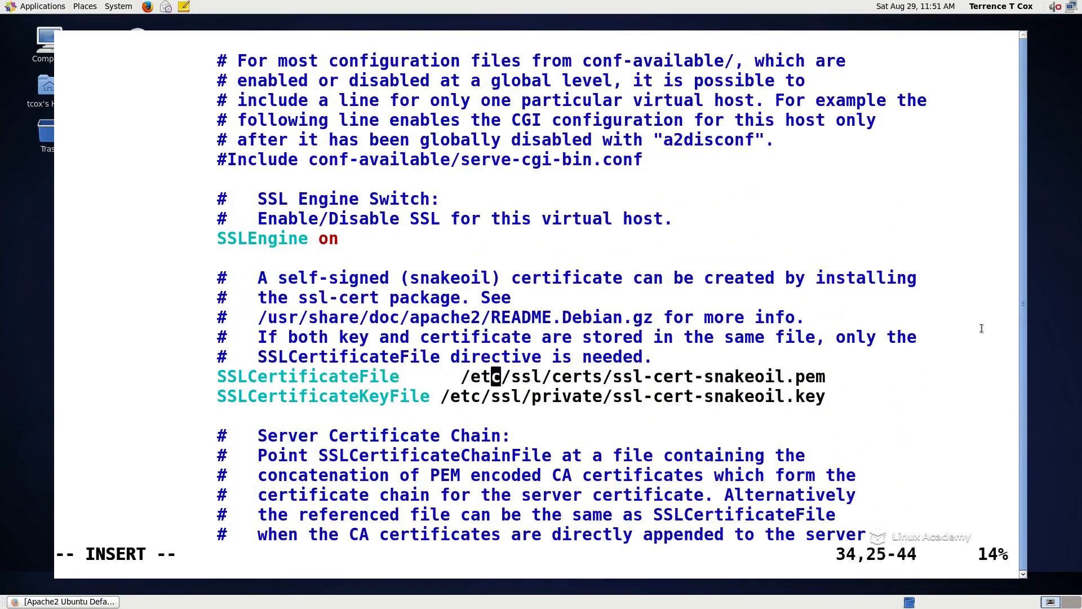
Replace the snakeoil paths with /etc/apache2/ssl/apache.crt and /etc/apache2/ssl/apache.key.
type("xxxx")
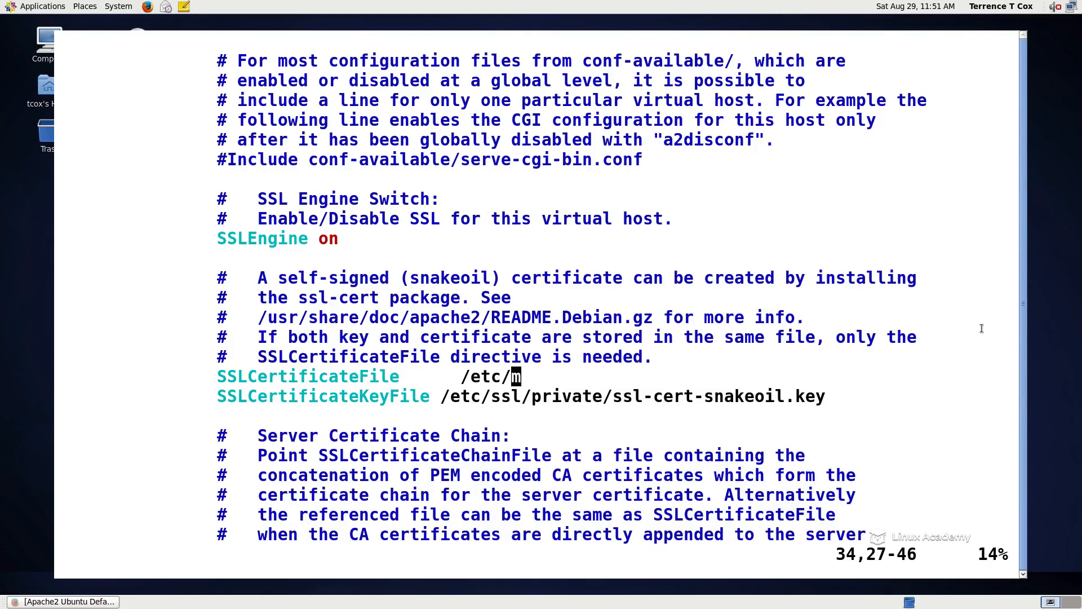
type("apache")
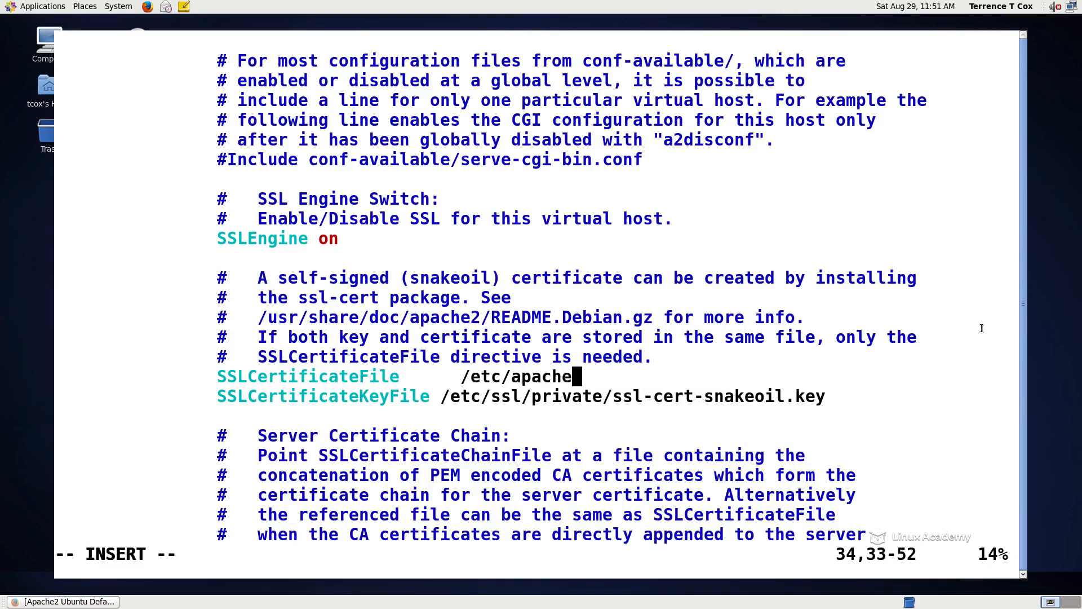
type("/ssl")
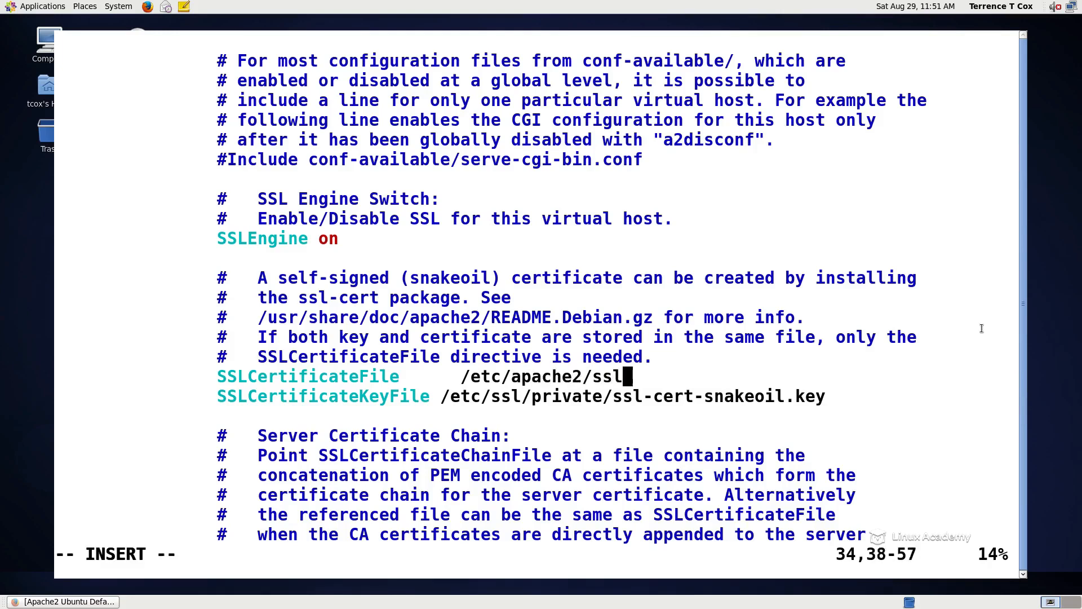
type("/apach")
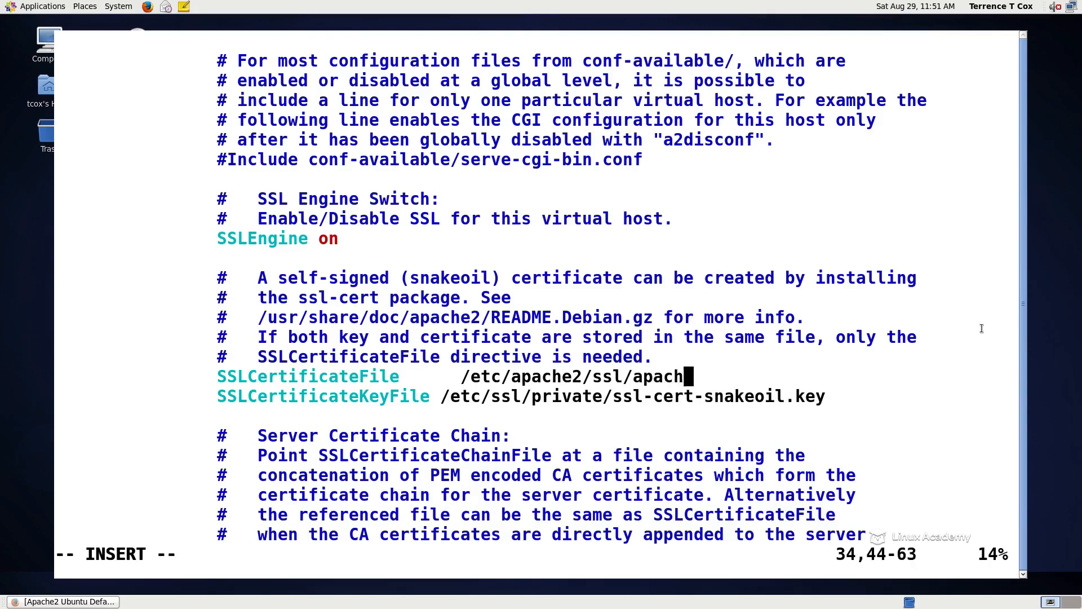
type("e.crt")
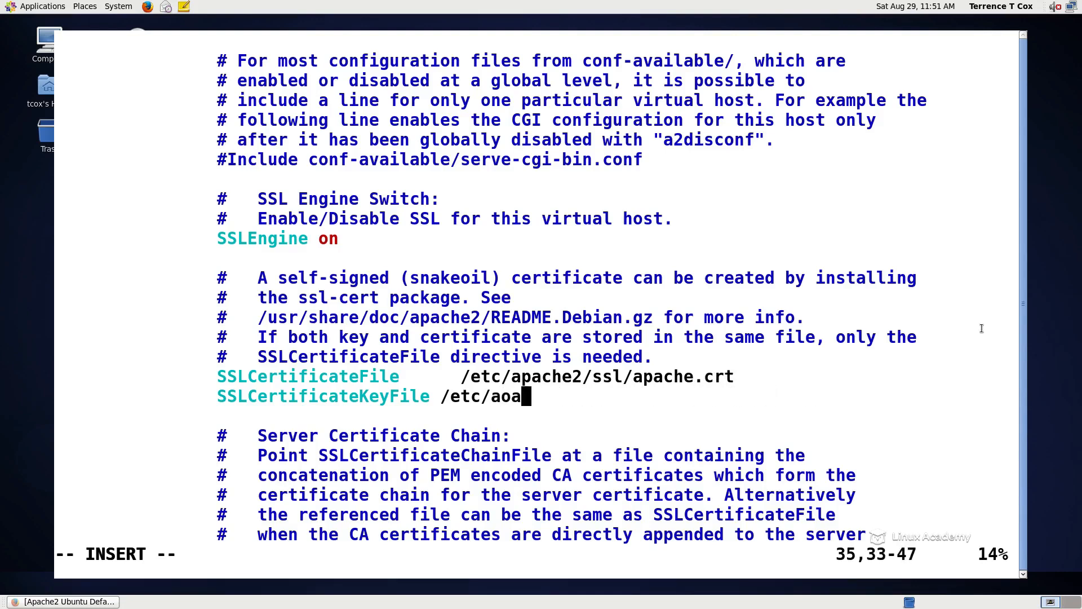
type("pache2/")
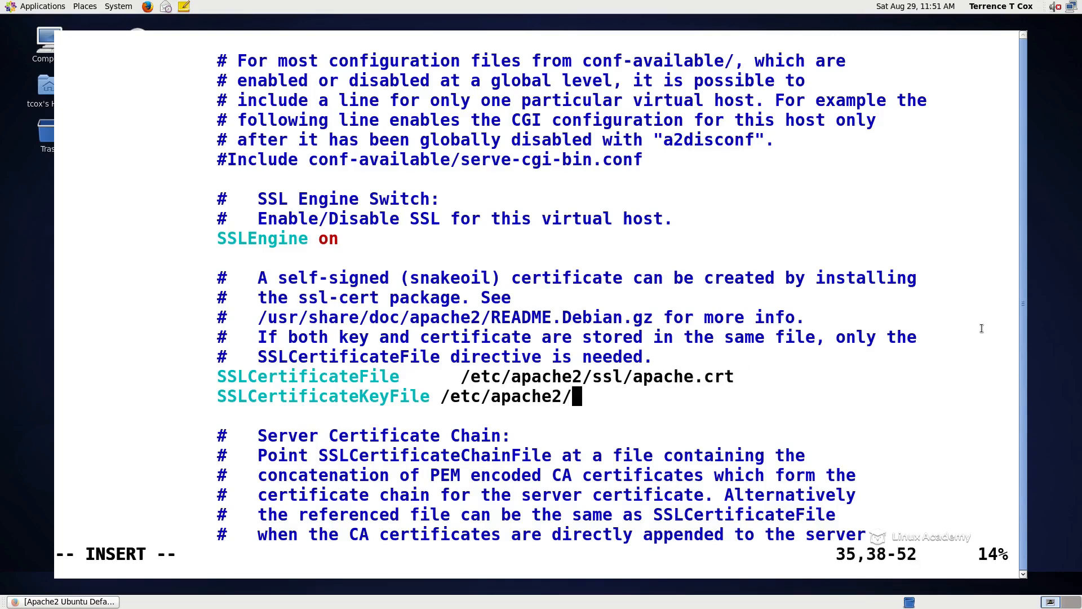
type("ssl/a")
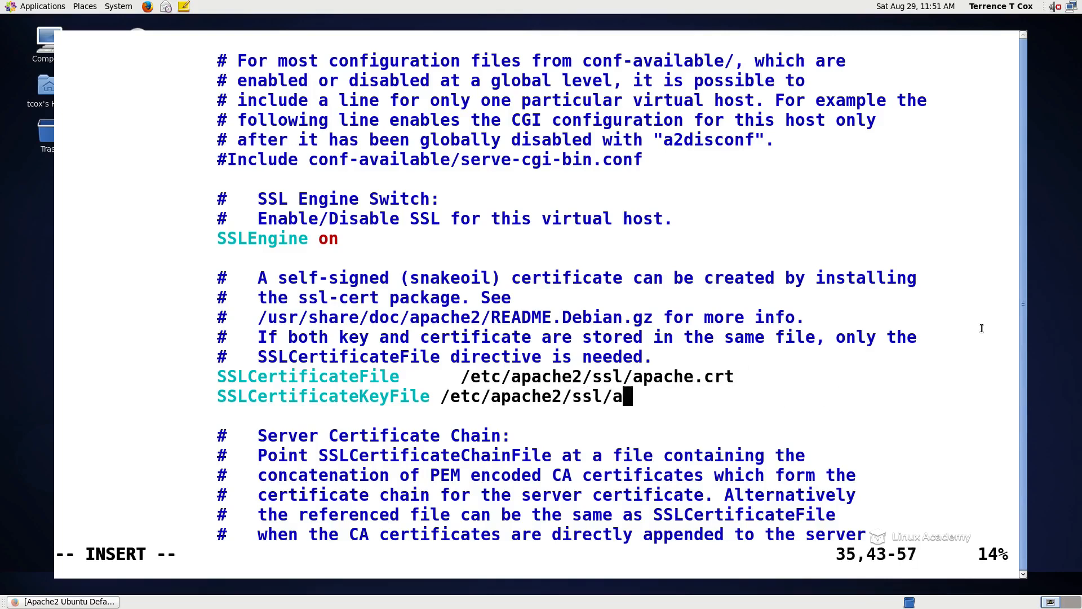
type("pache")
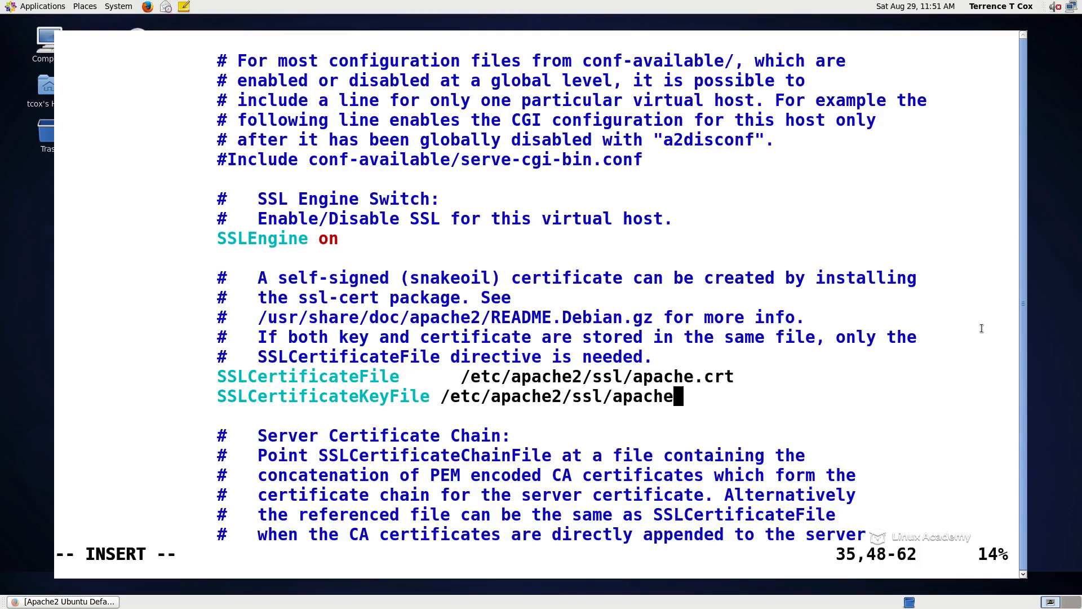
type(".key")
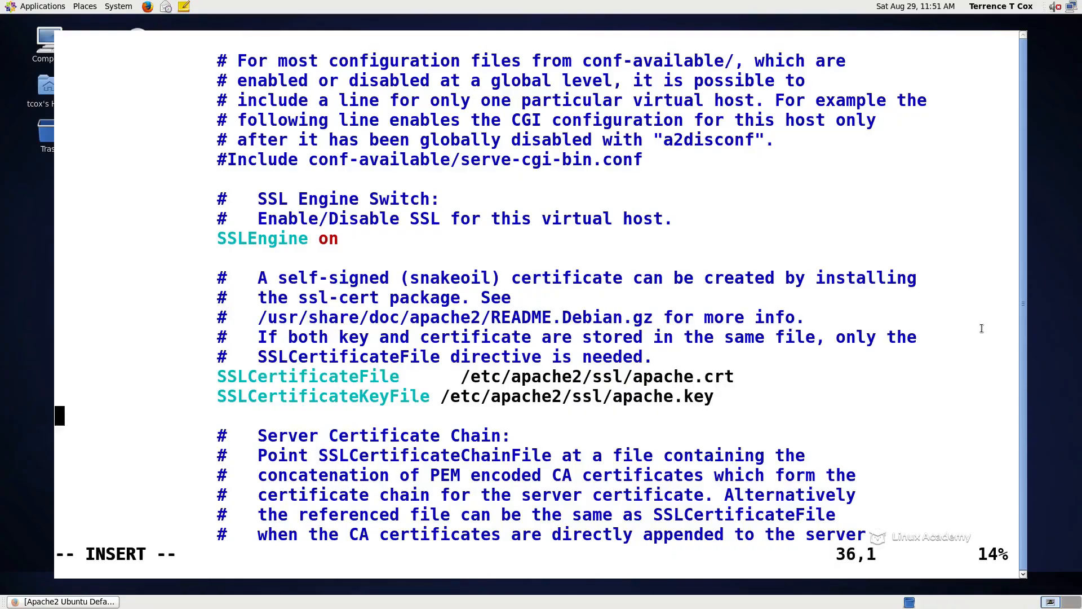
Review the DocumentRoot, ServerName and ServerAlias lines, then save and leave vim.
scroll("down", 3)
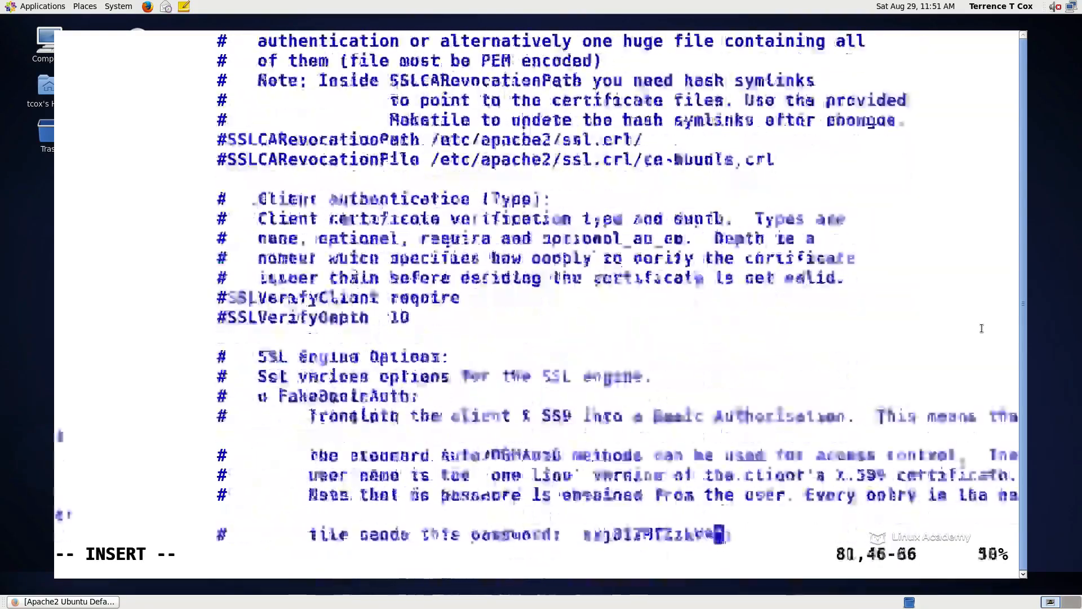
scroll("down", 3)
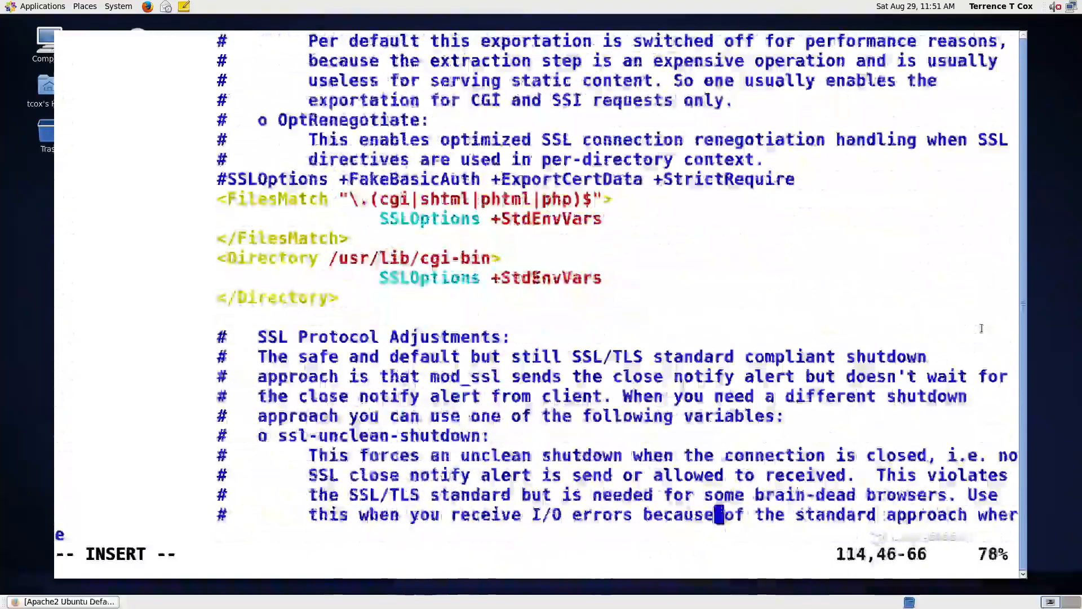
scroll("down", 3)
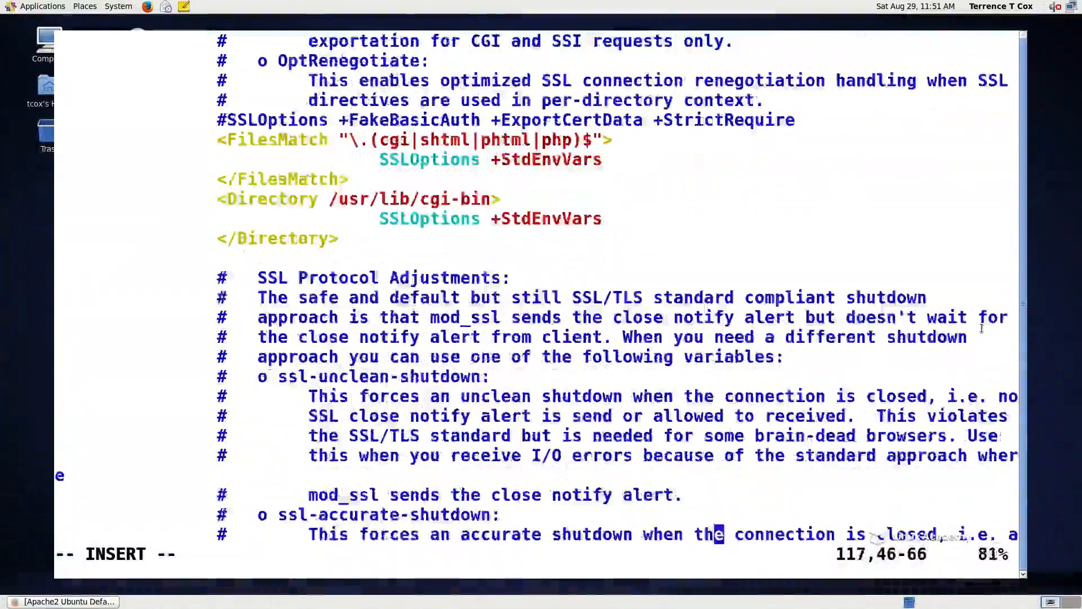
scroll("down", 3)
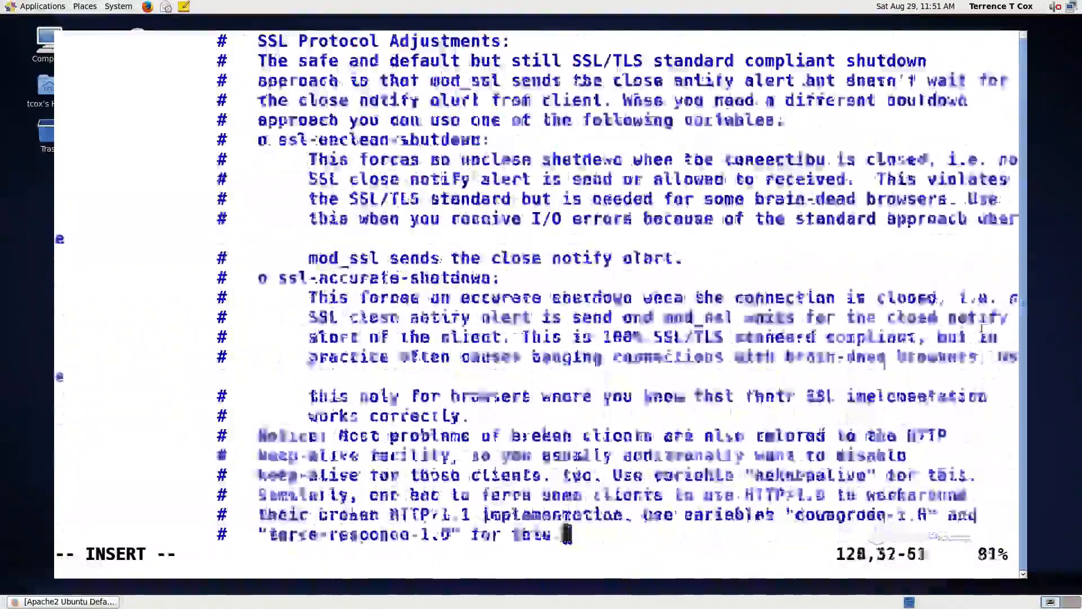
scroll("down", 3)
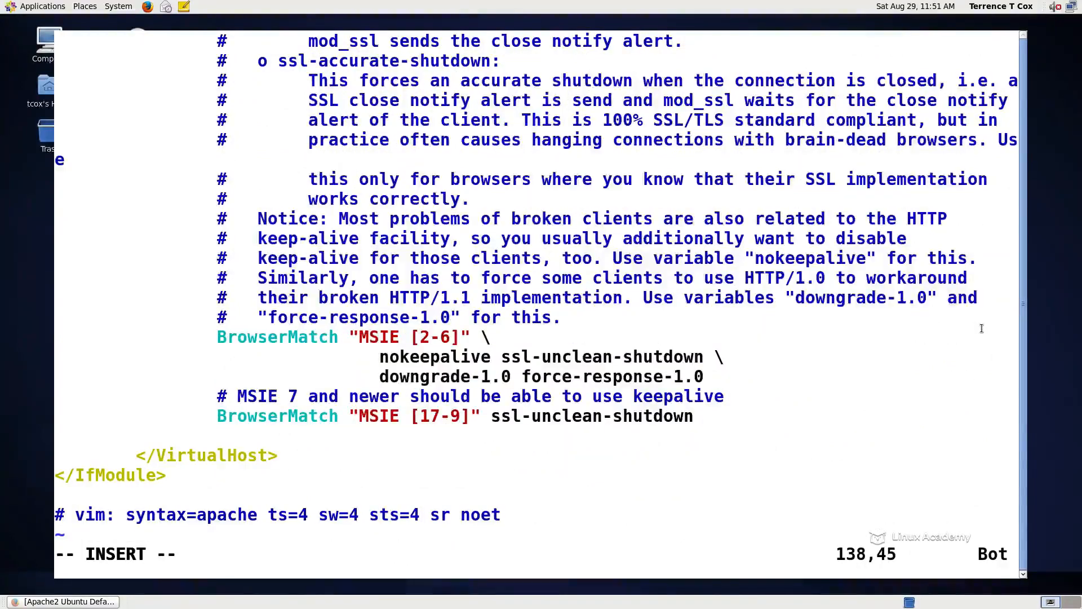
scroll("up", 3)
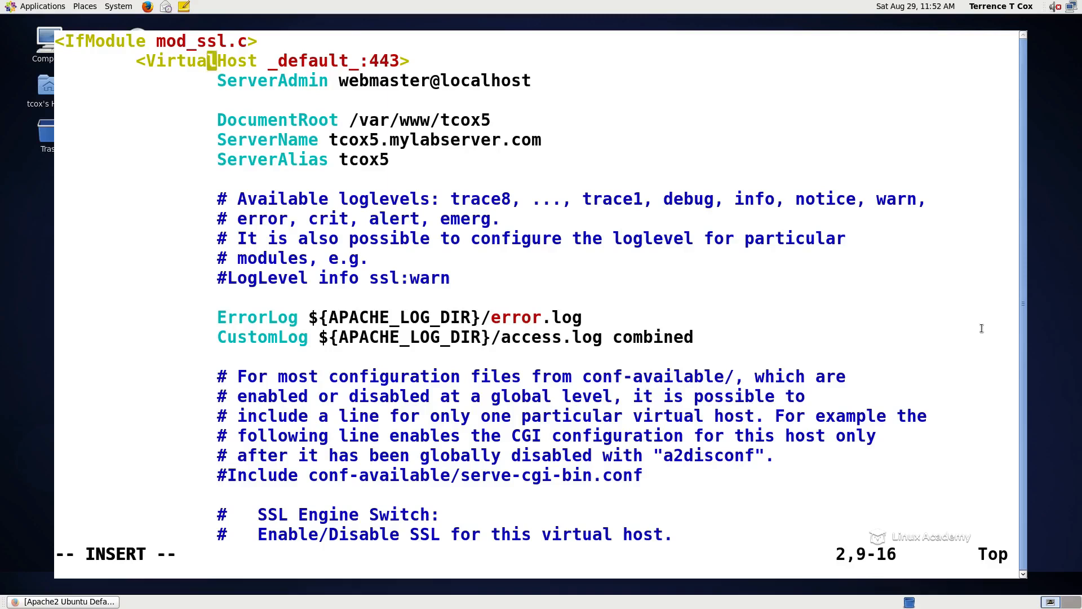
key("End")
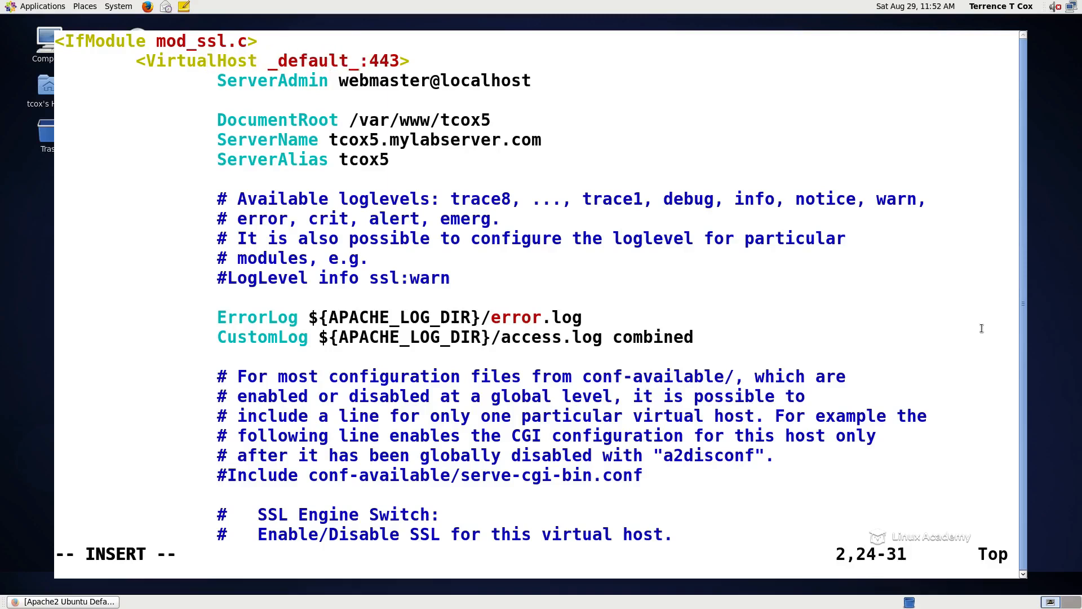
key("Right")
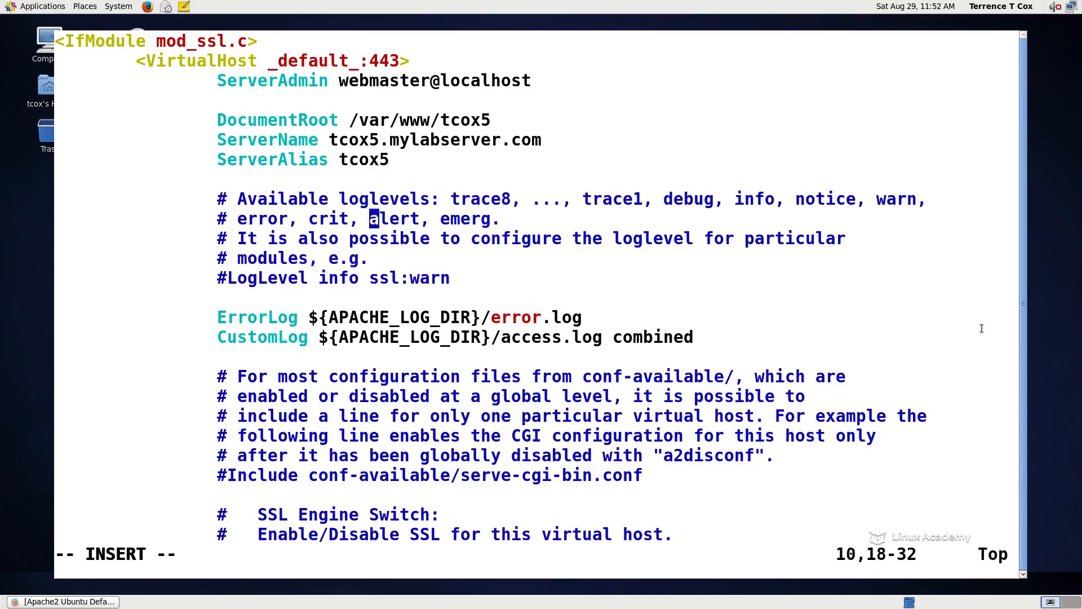
scroll("down", 3)
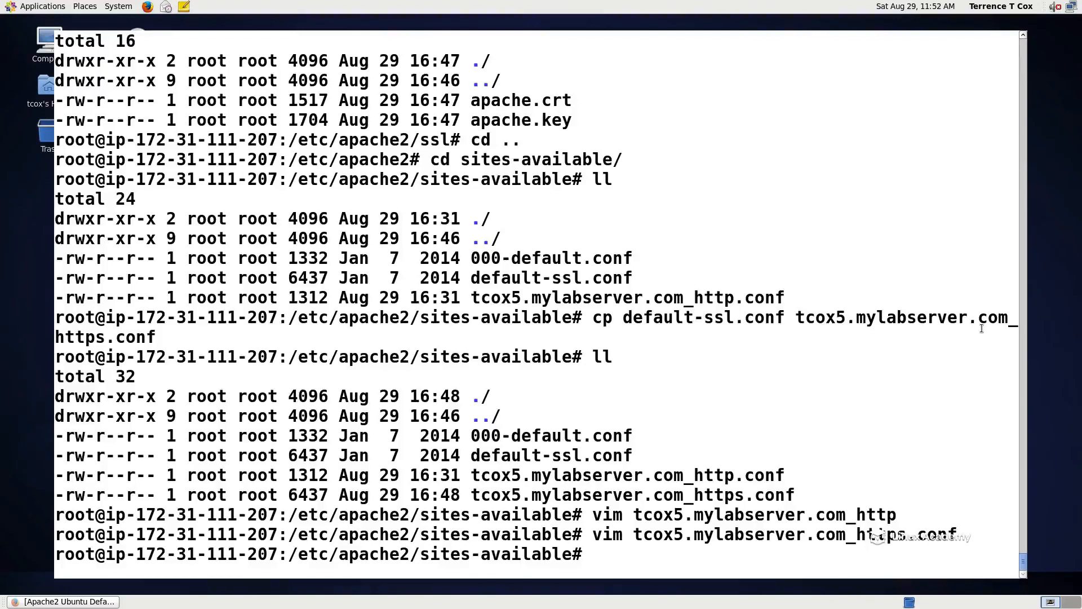
Enable the tcox5.mylabserver.com_https site with a2ensite.
type("a2en")
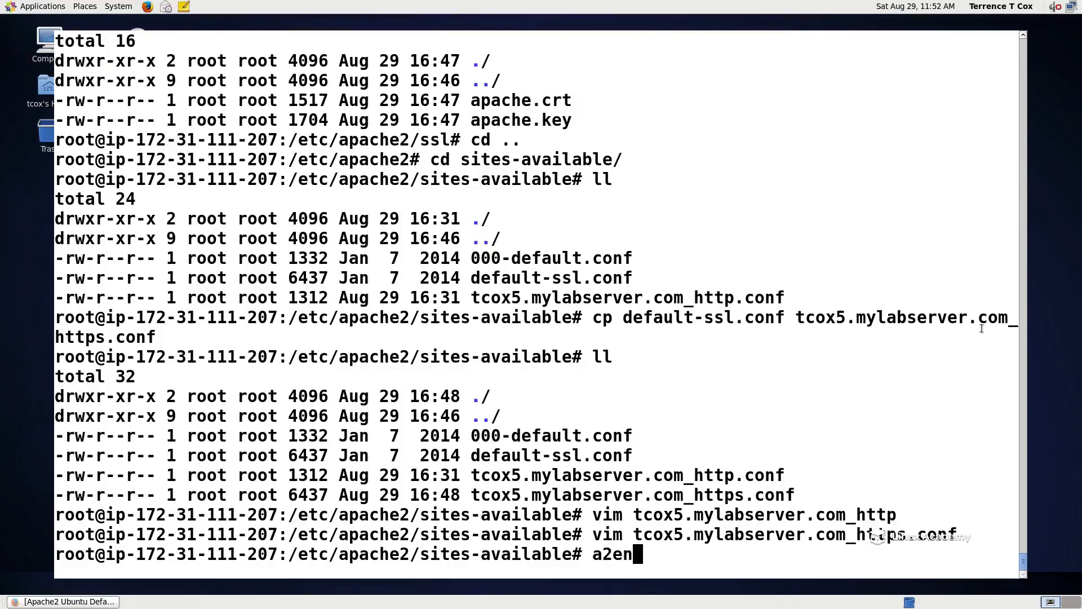
type("site tcox5.mylabserver.com_https.conf")
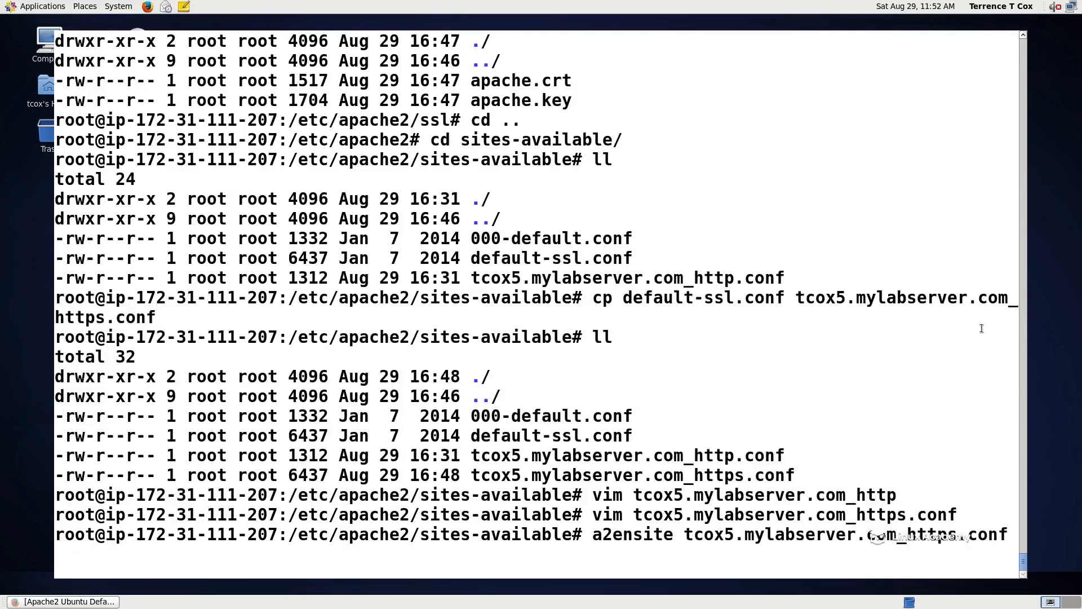
key("Return")
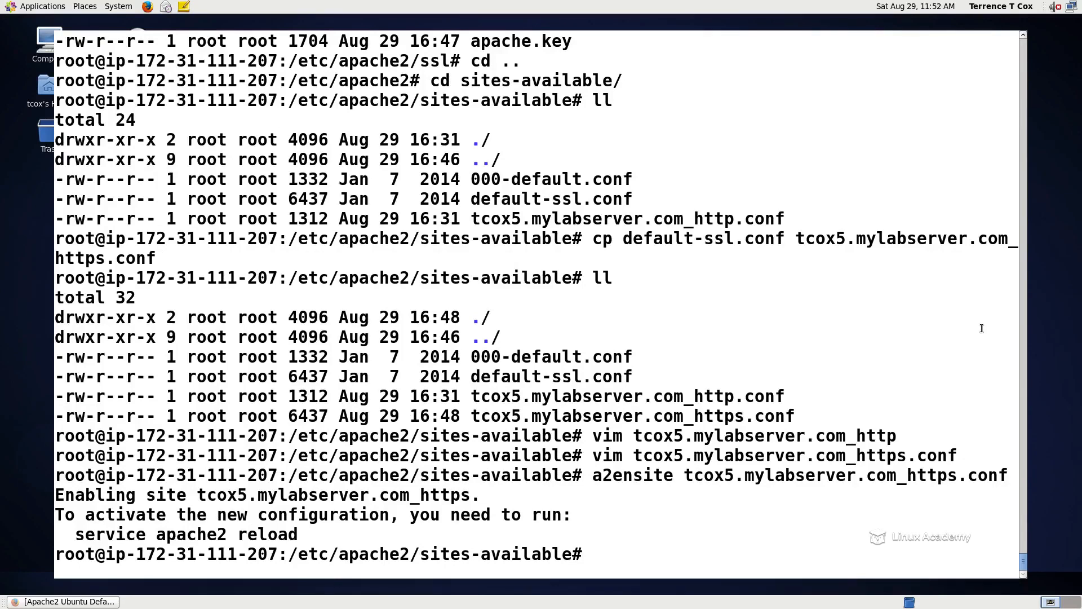
Restart the apache2 service so the new HTTPS site takes effect.
type("service")
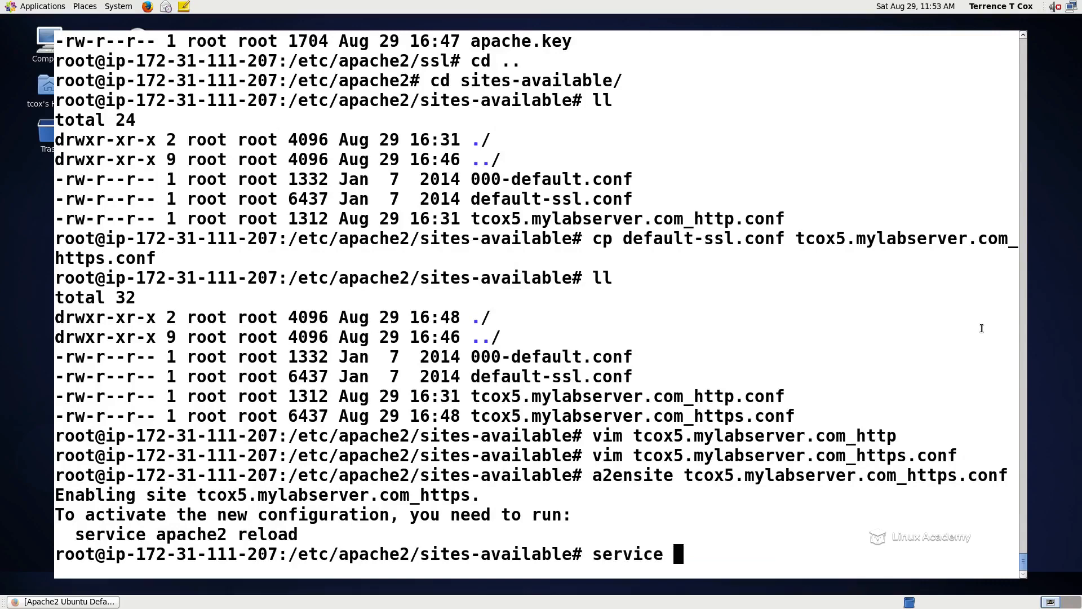
type("apache2 rest")
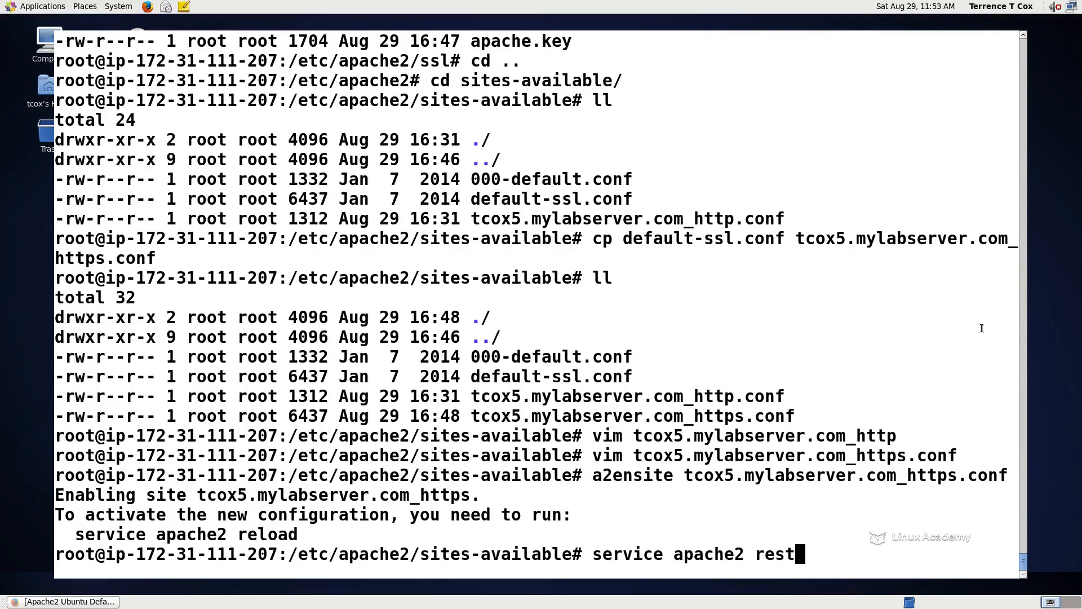
key("Return")
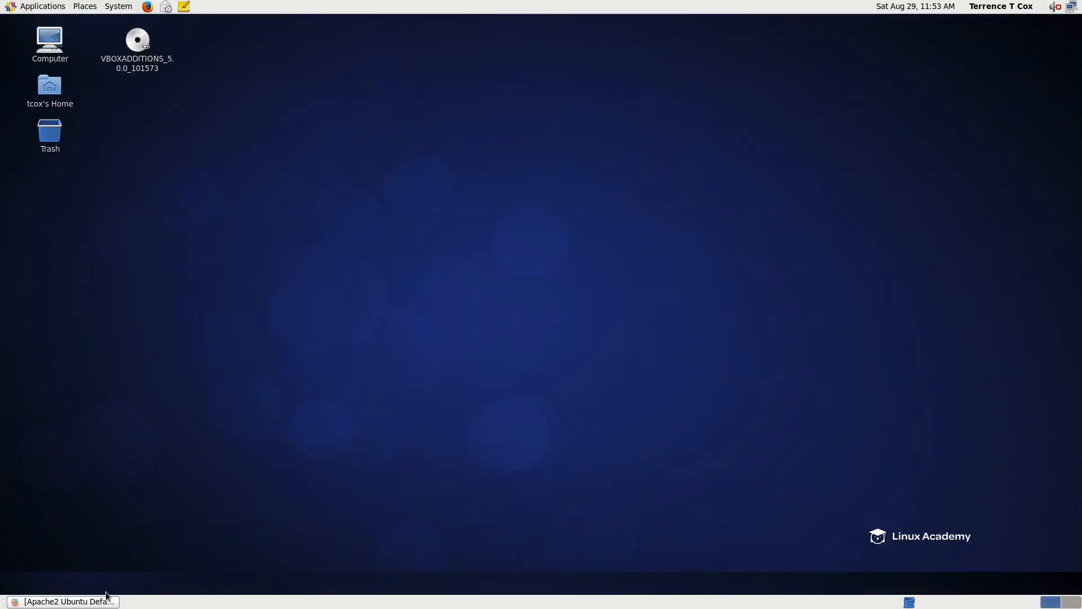
left_click(66, 601)
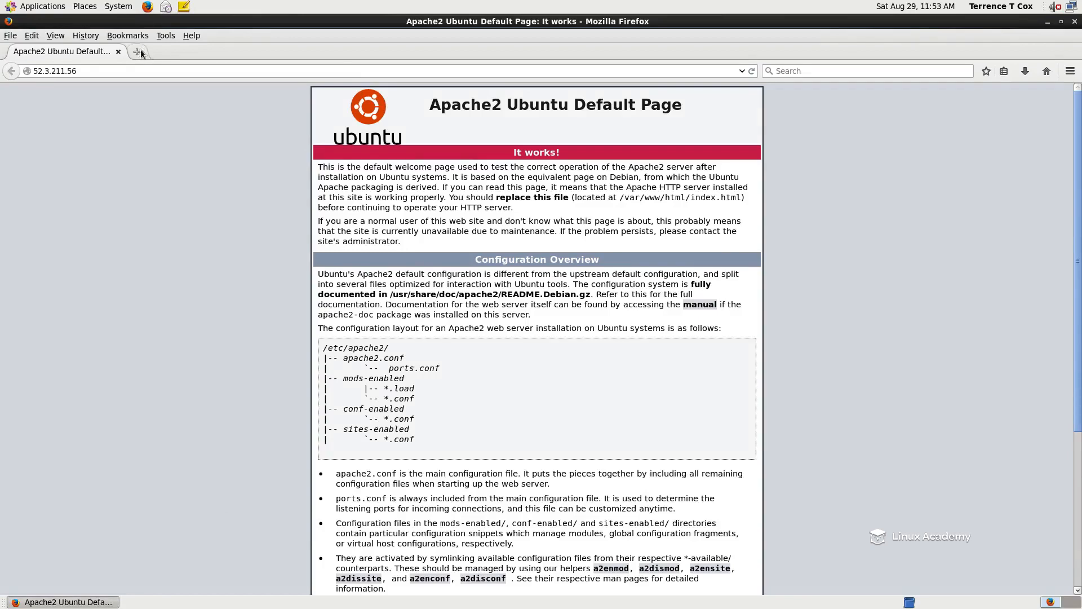
left_click(140, 50)
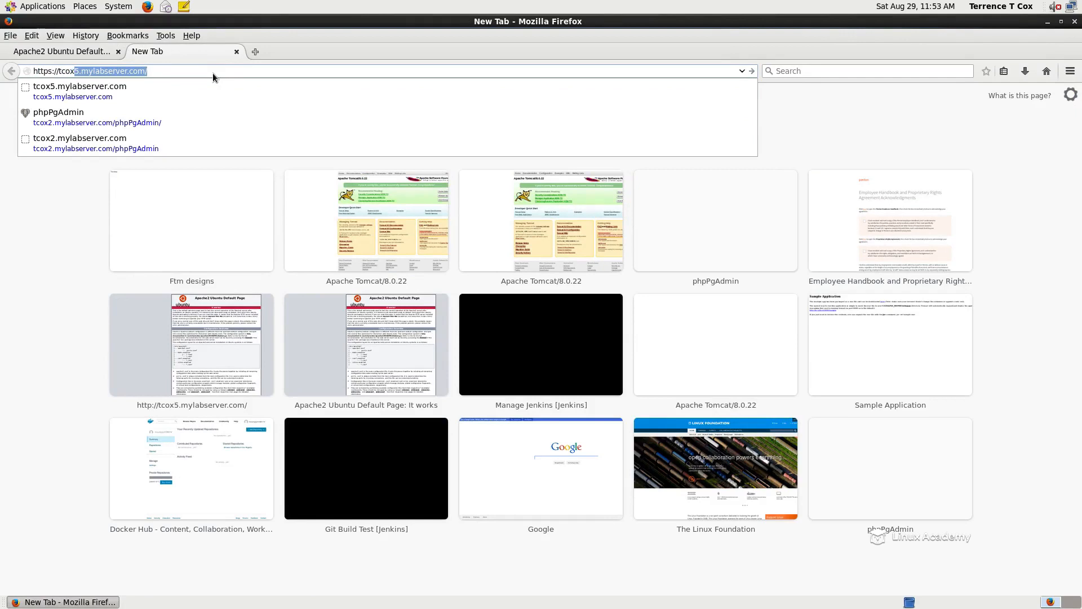
left_click(78, 90)
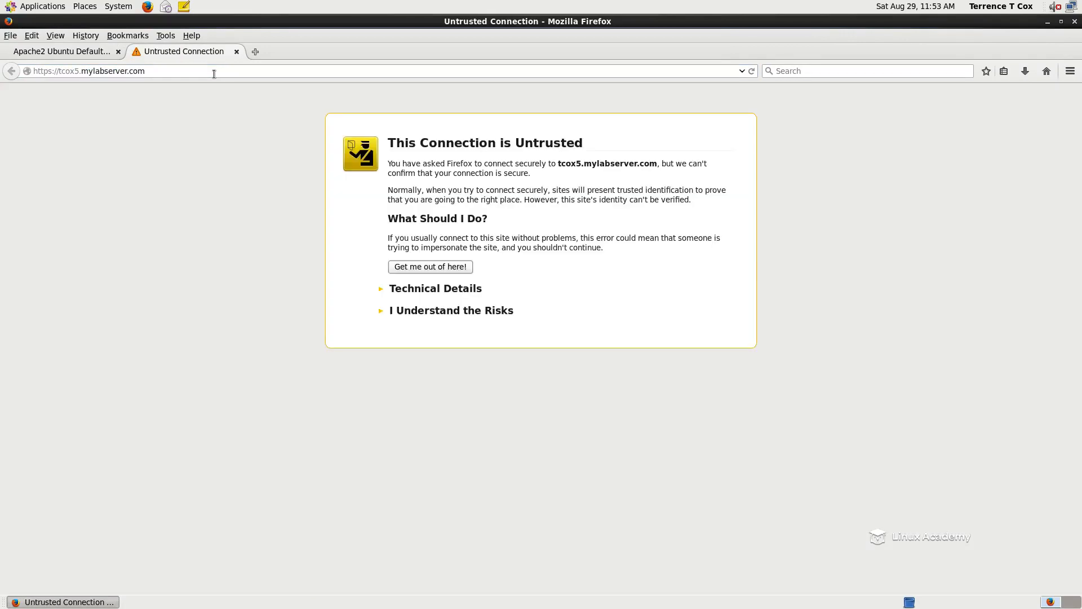
Expand 'I Understand the Risks' and start adding a security exception for the site.
left_click(451, 310)
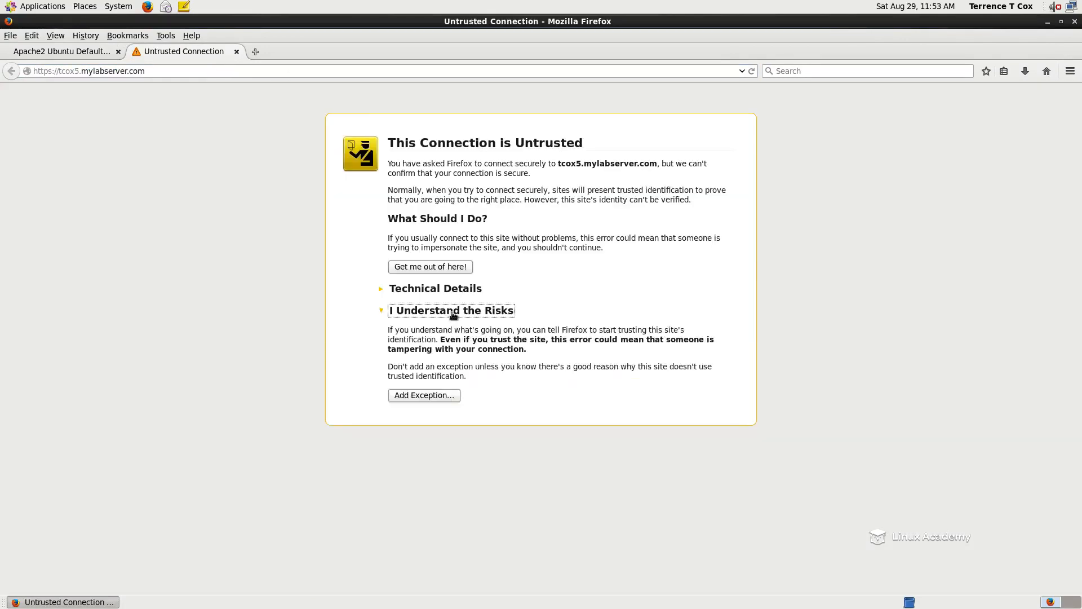
left_click(423, 394)
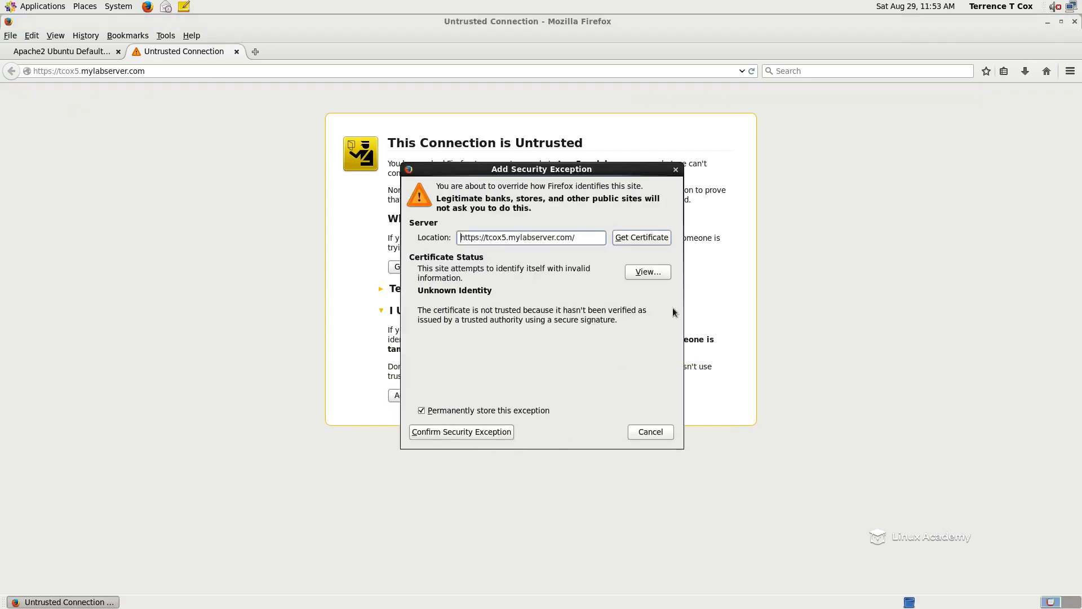
View the self-signed certificate, highlighting that Issued To and Issued By are both tcox5.mylabserver.com.
left_click(646, 272)
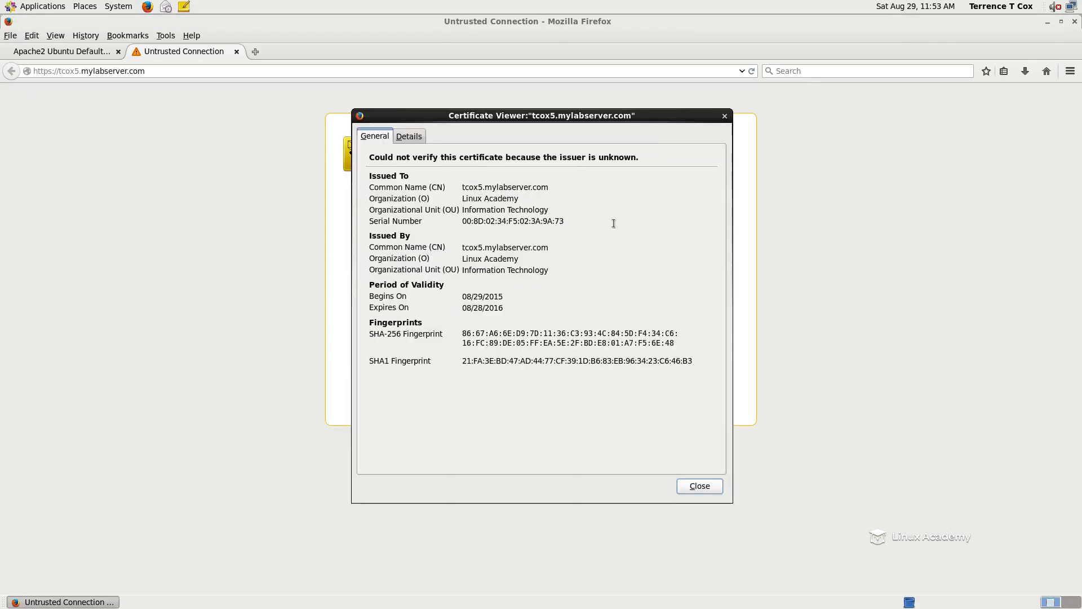
mouse_move(422, 250)
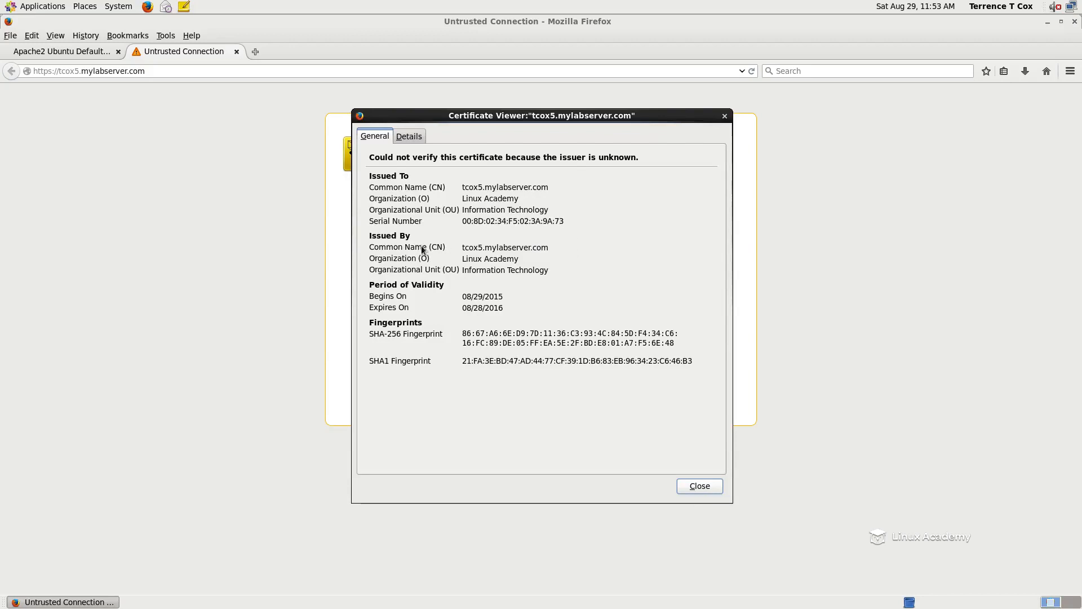
mouse_move(476, 186)
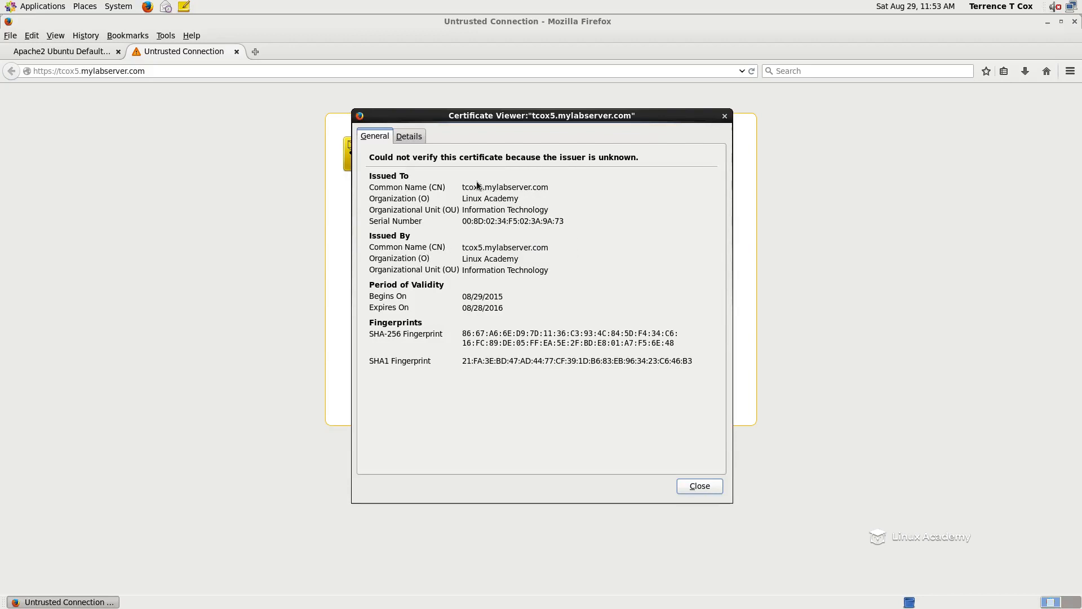
mouse_move(463, 190)
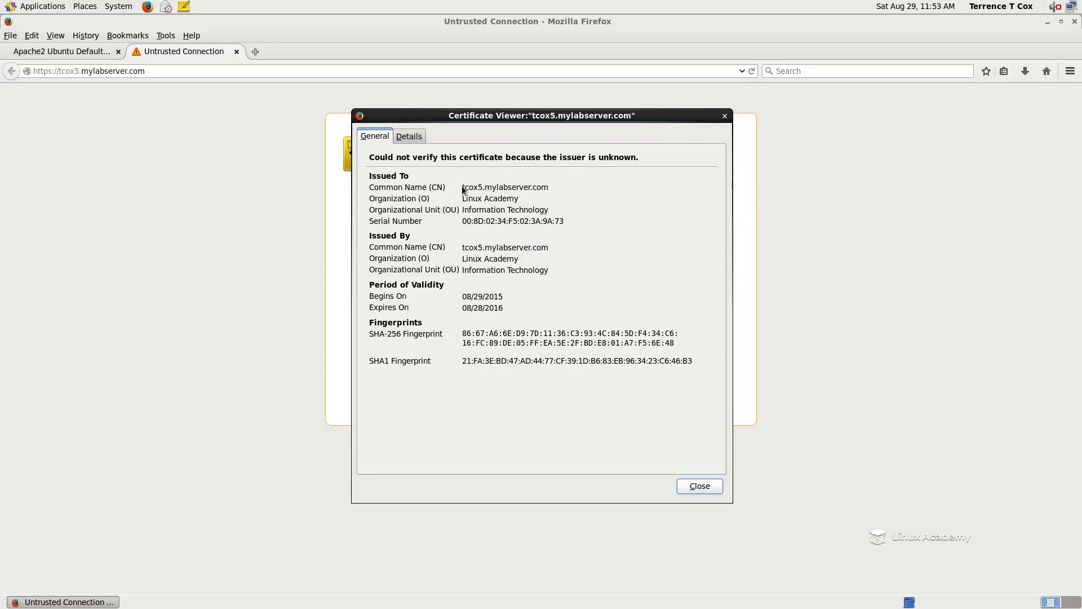
double_click(505, 187)
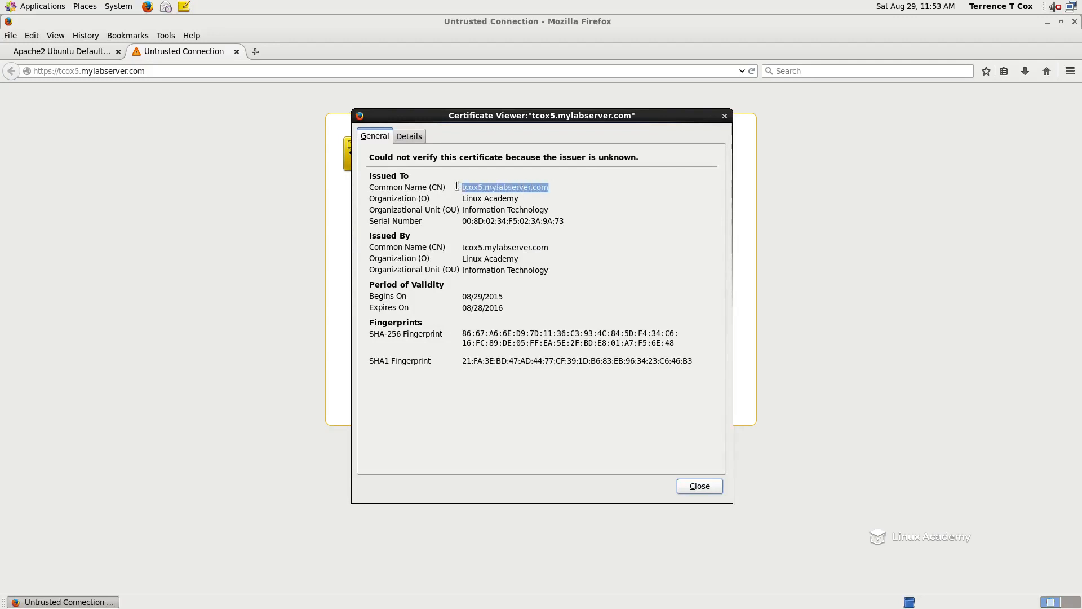
mouse_move(553, 250)
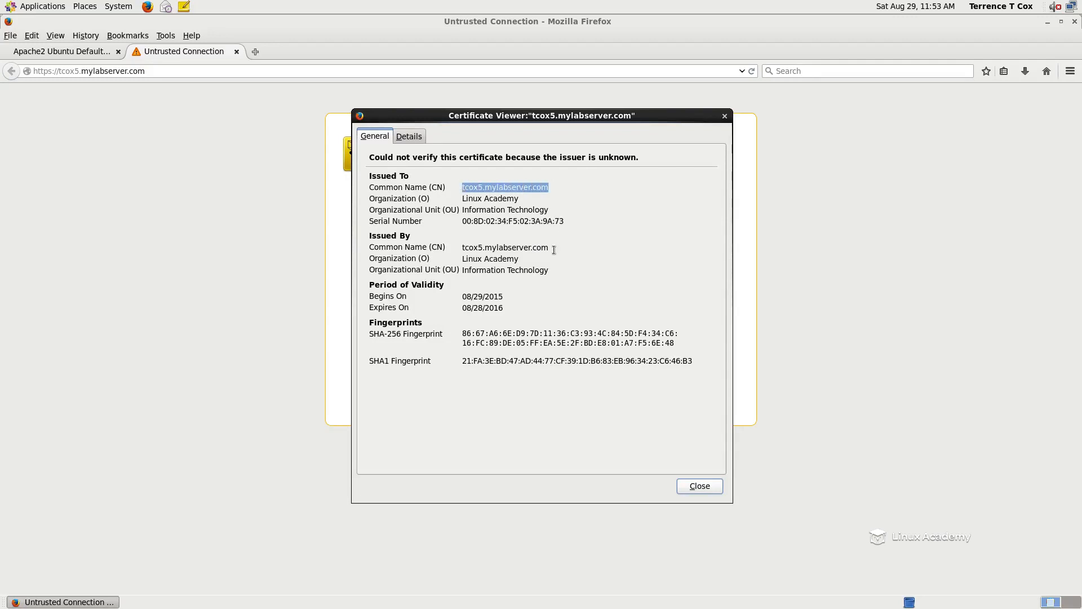
double_click(505, 247)
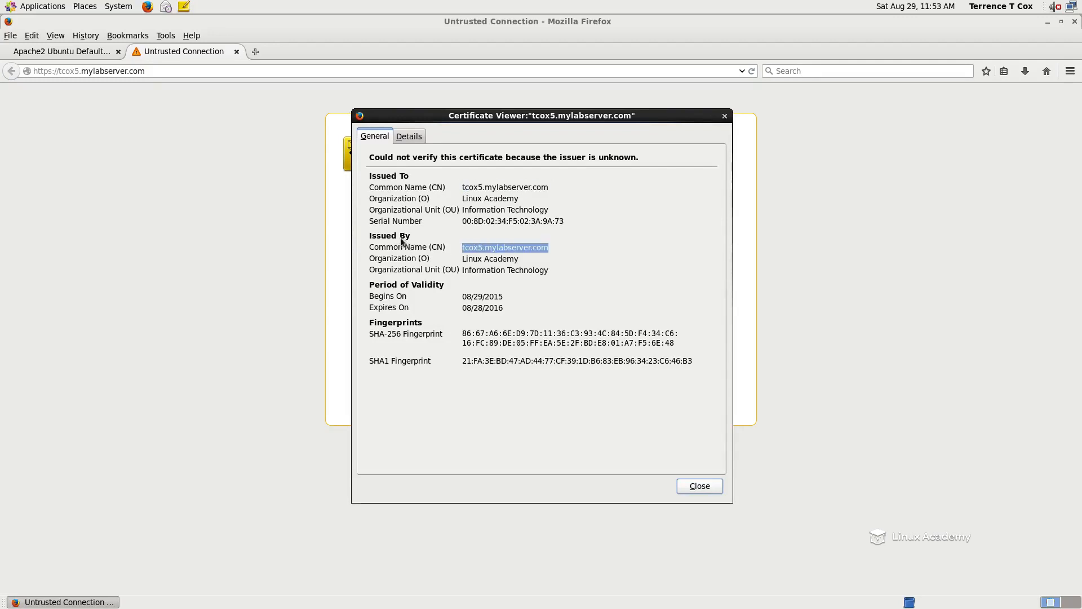
mouse_move(707, 415)
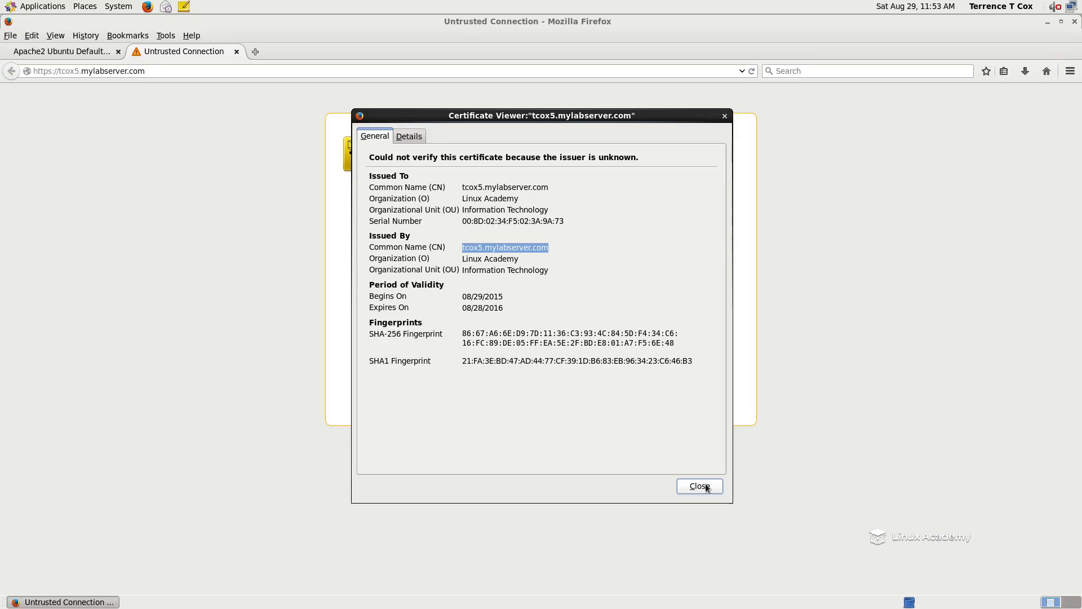
Permanently confirm the security exception so the TCOX5.MYLABSERVER.COM page loads over HTTPS.
left_click(699, 486)
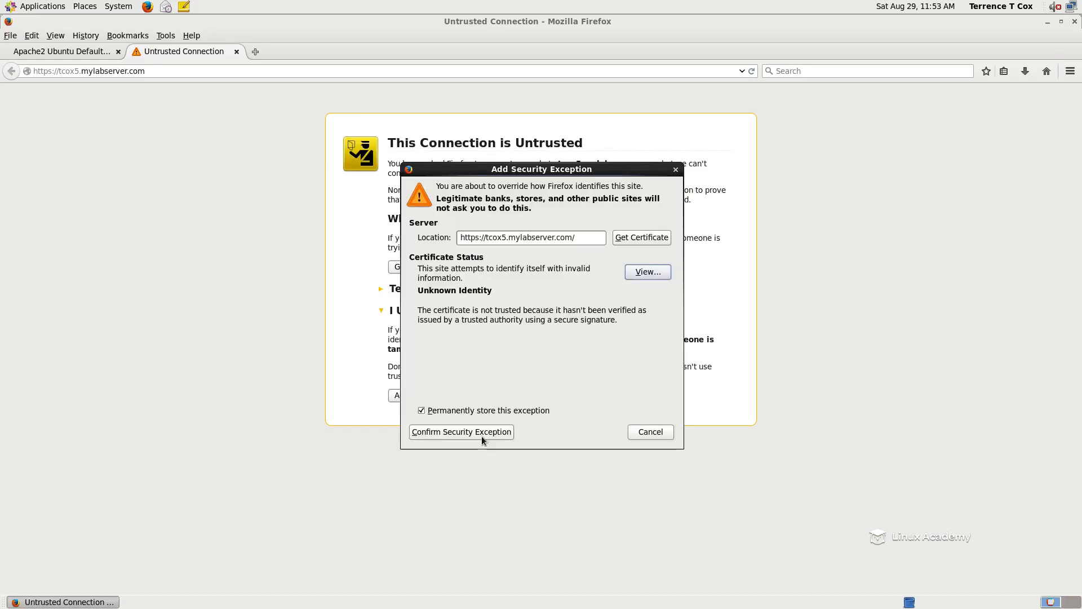
left_click(460, 432)
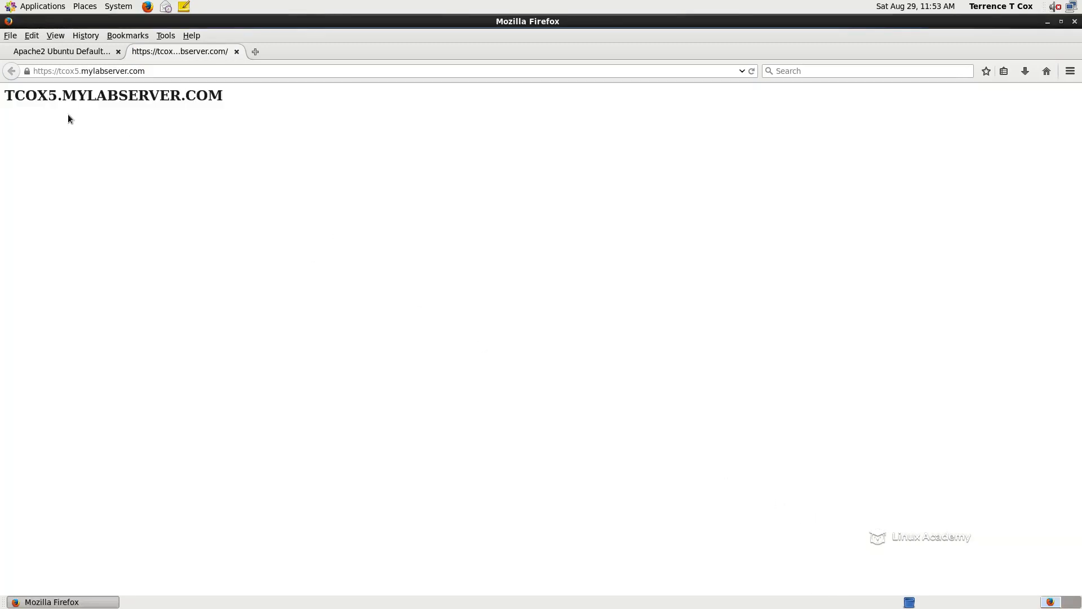
mouse_move(276, 127)
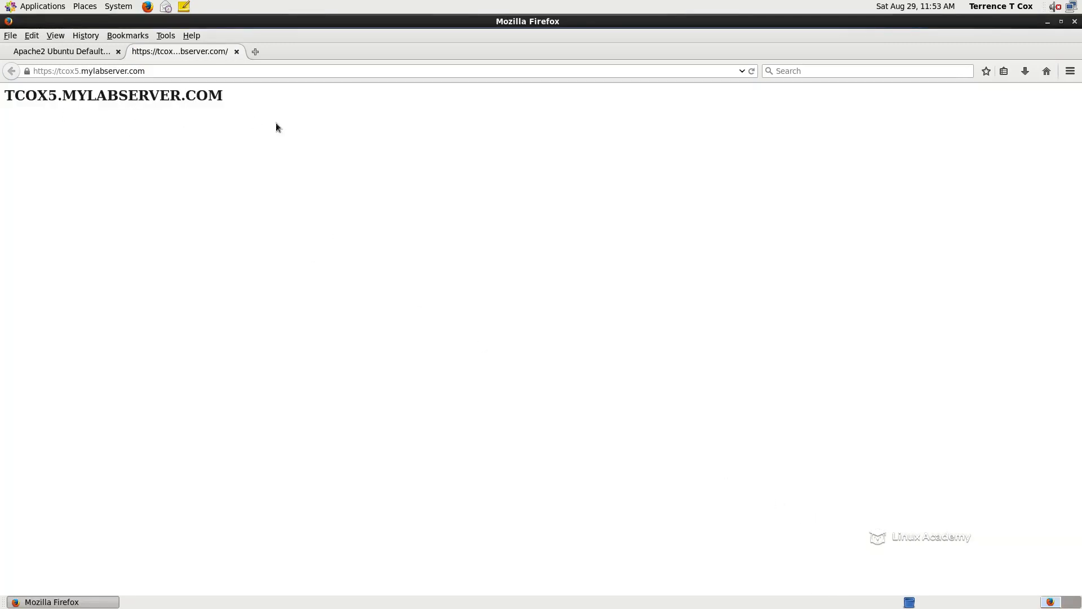
mouse_move(311, 128)
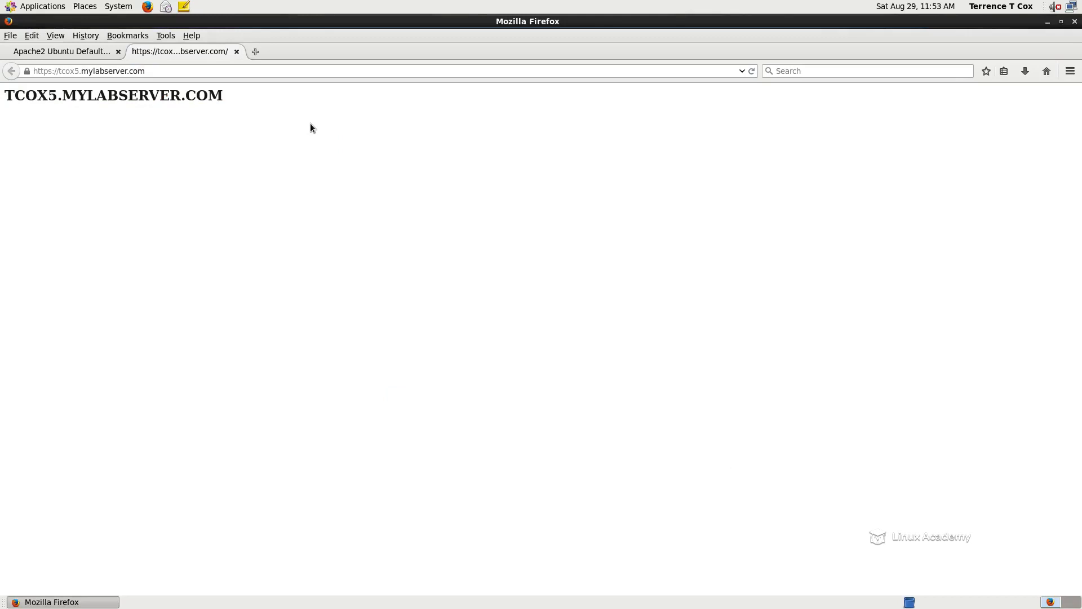